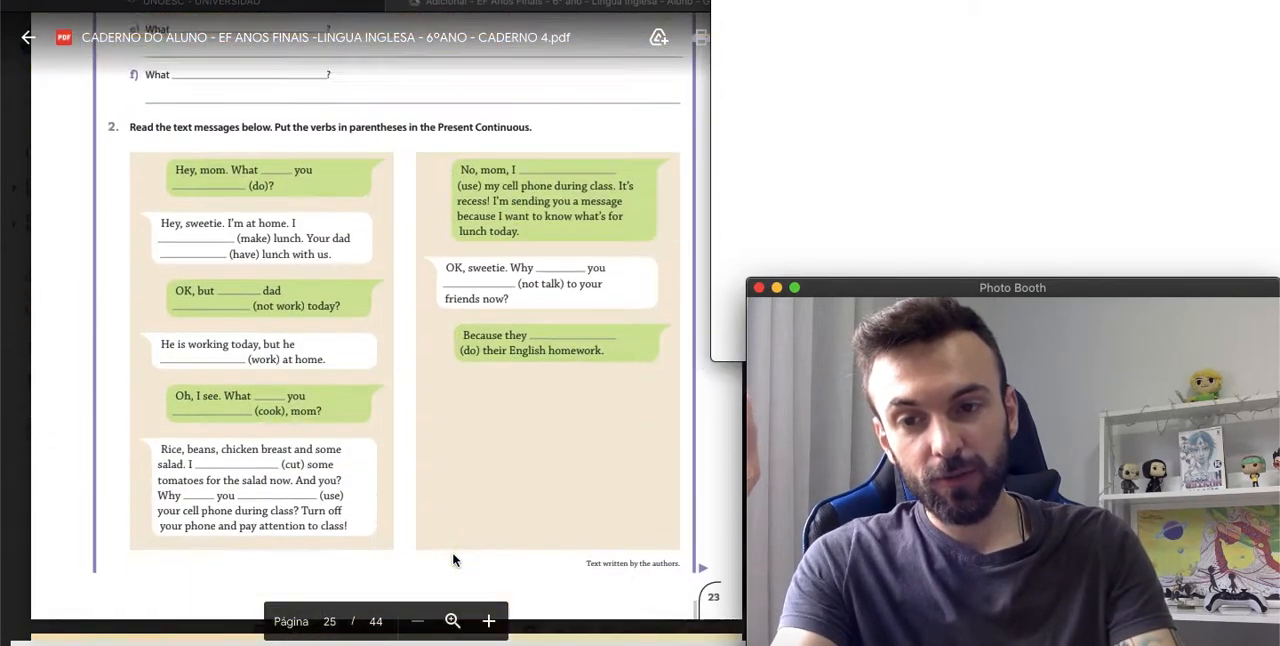
# Scroll the workbook PDF in Google Drive to the Mandatory Stop exercise page with six pictures.
pyautogui.scroll(-3)
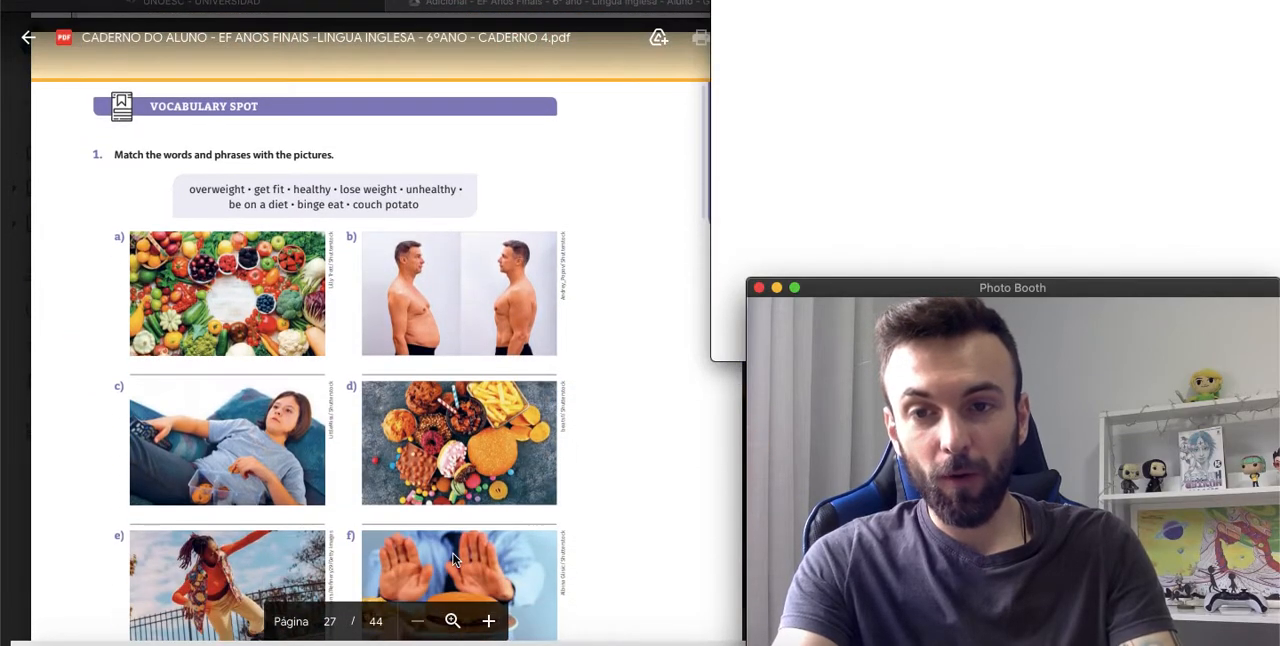
pyautogui.scroll(-3)
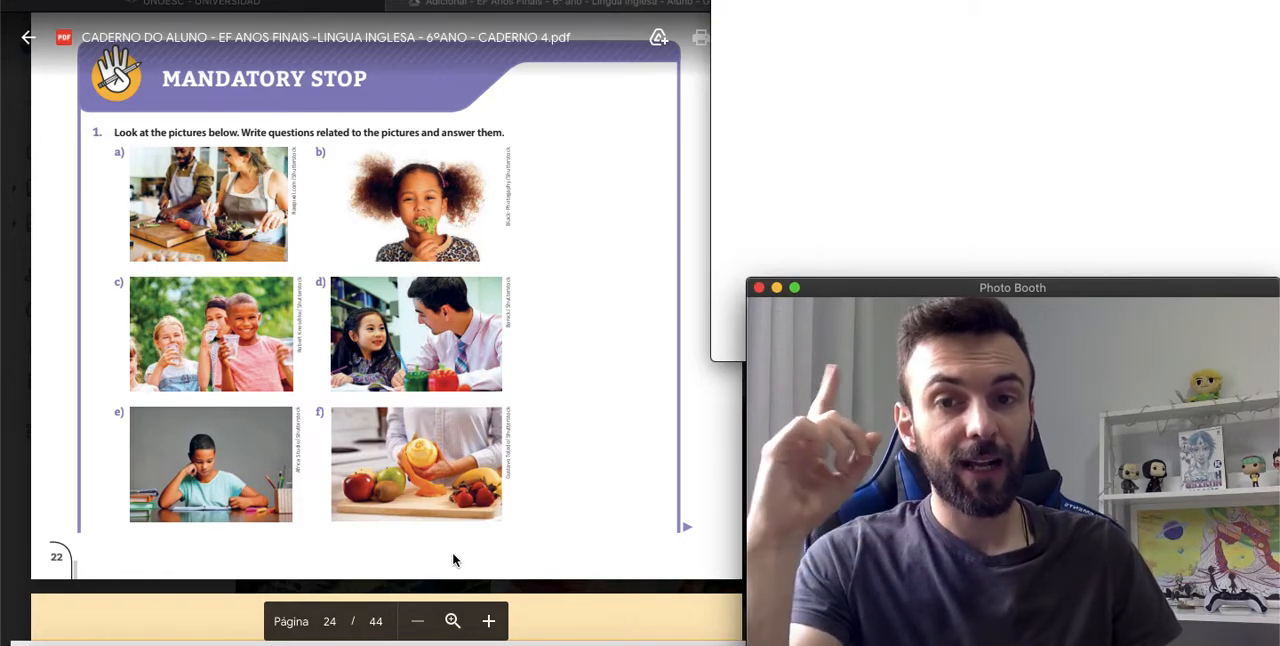
pyautogui.moveTo(532, 331)
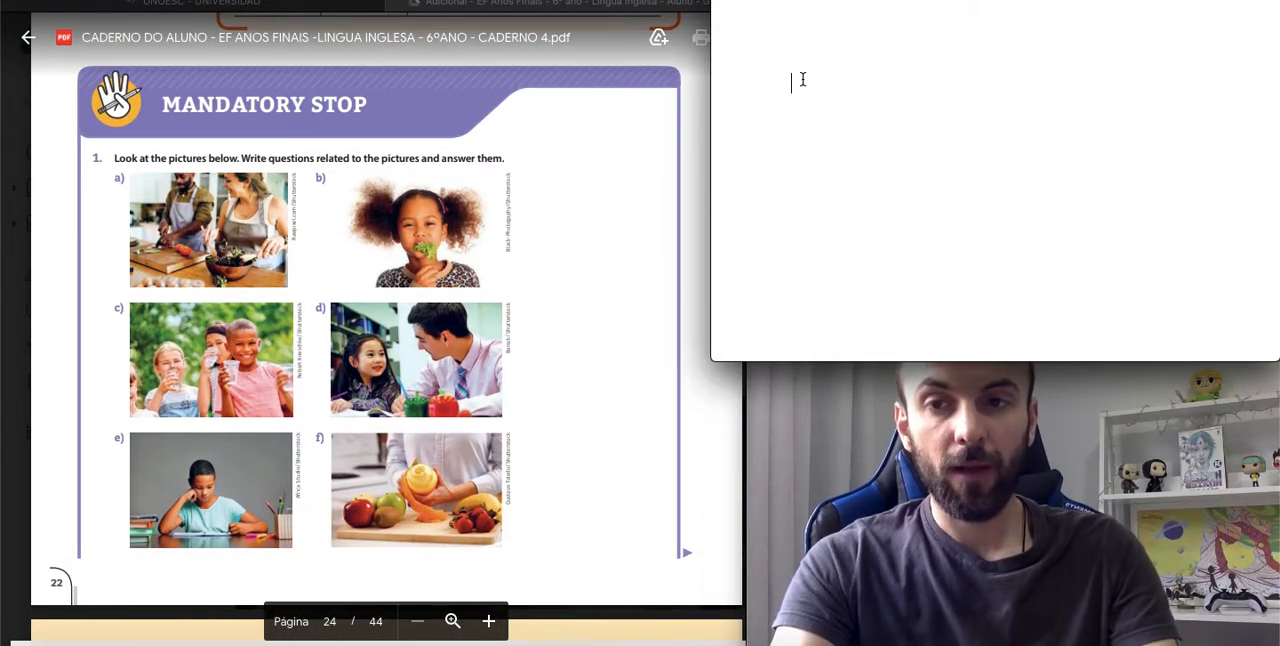
# Start exercise '1-' with questions a) to d), from 'What are they cooking?' to 'What are they studying?'.
pyautogui.write('1-')
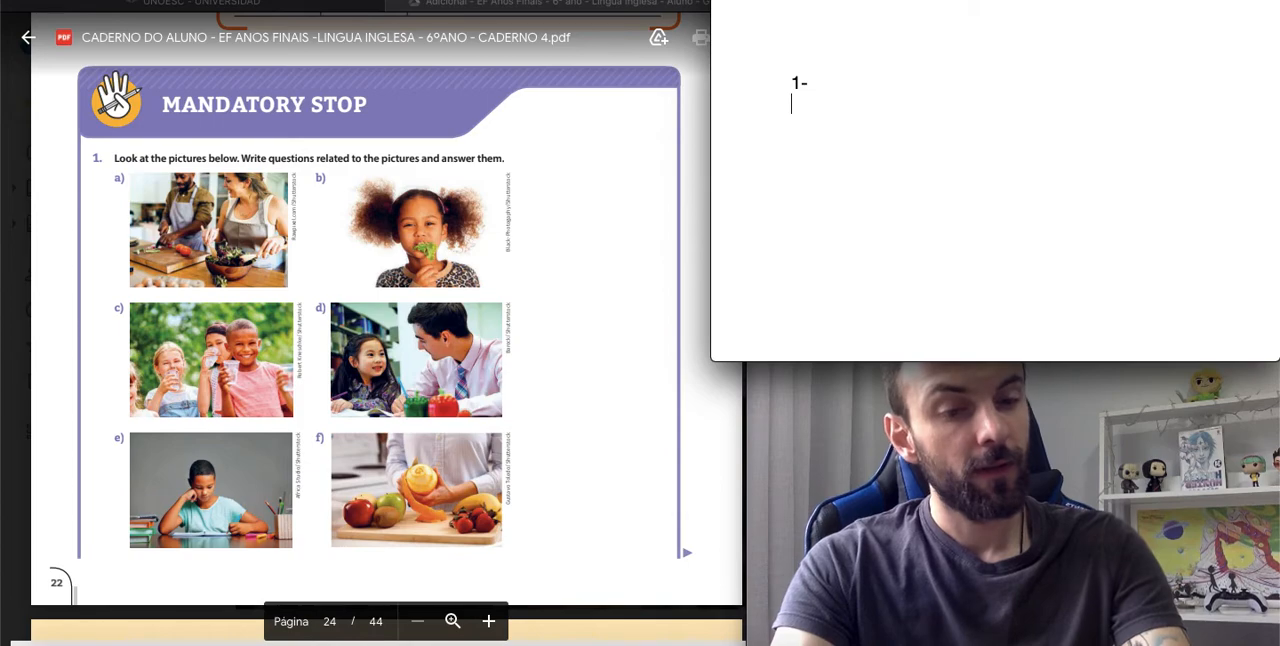
pyautogui.write('a')
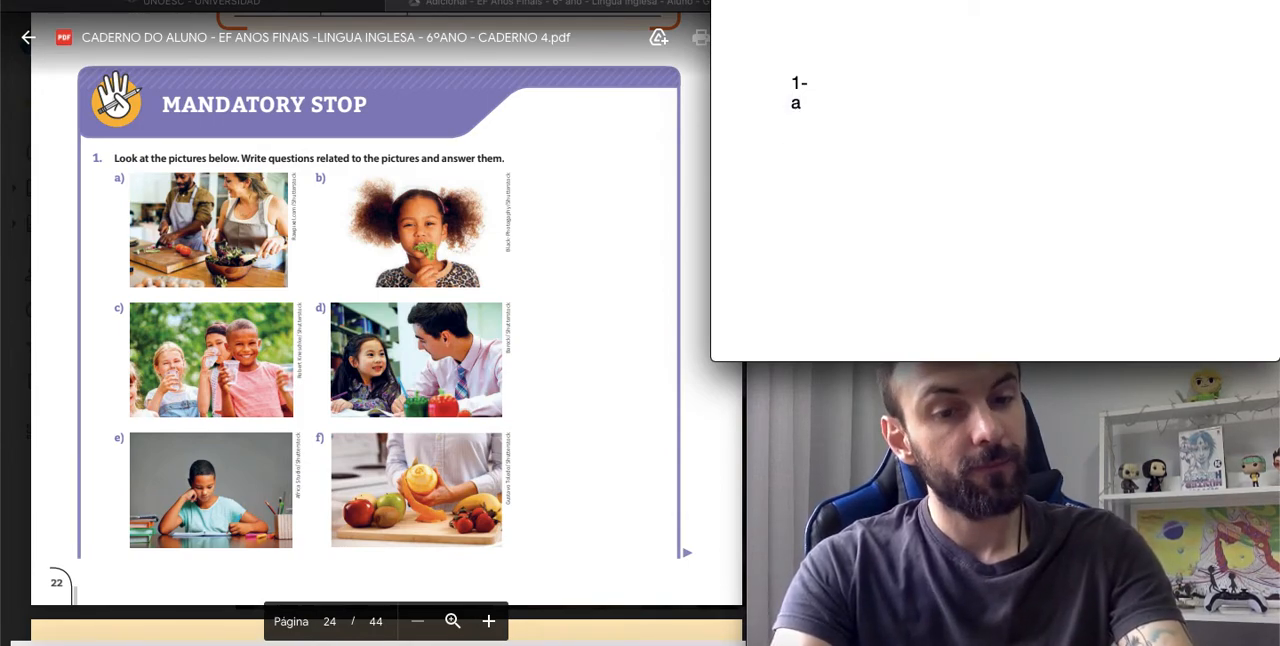
pyautogui.write('a)')
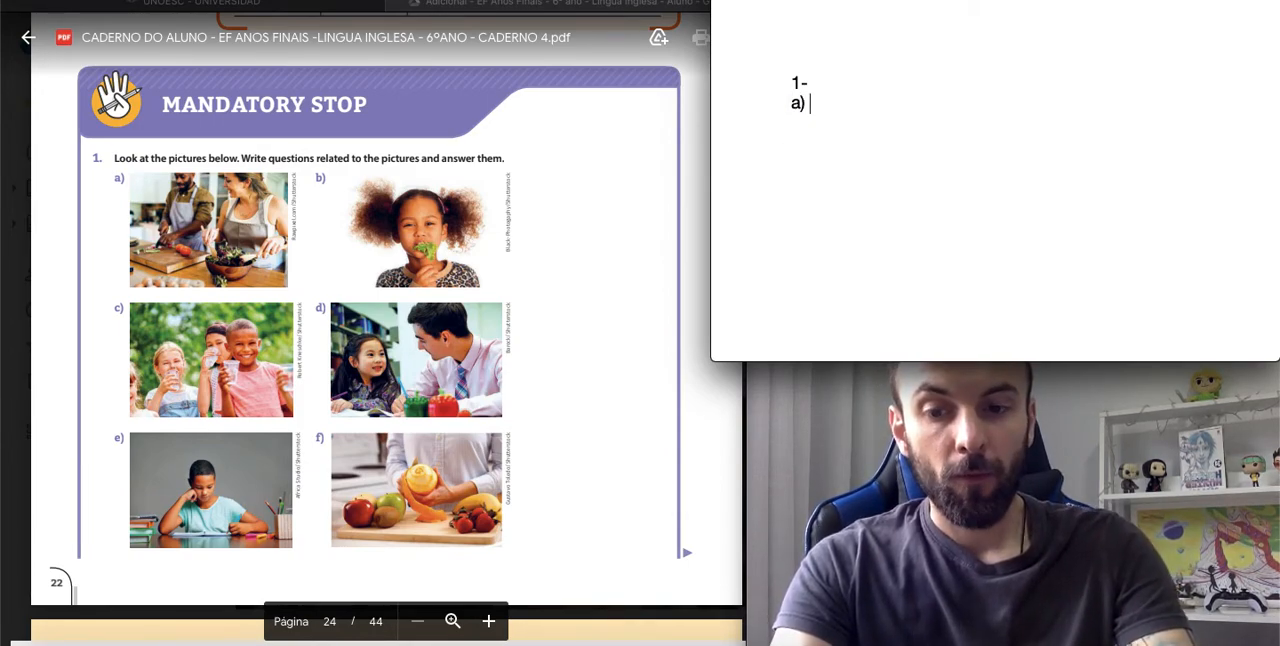
pyautogui.write('What are they')
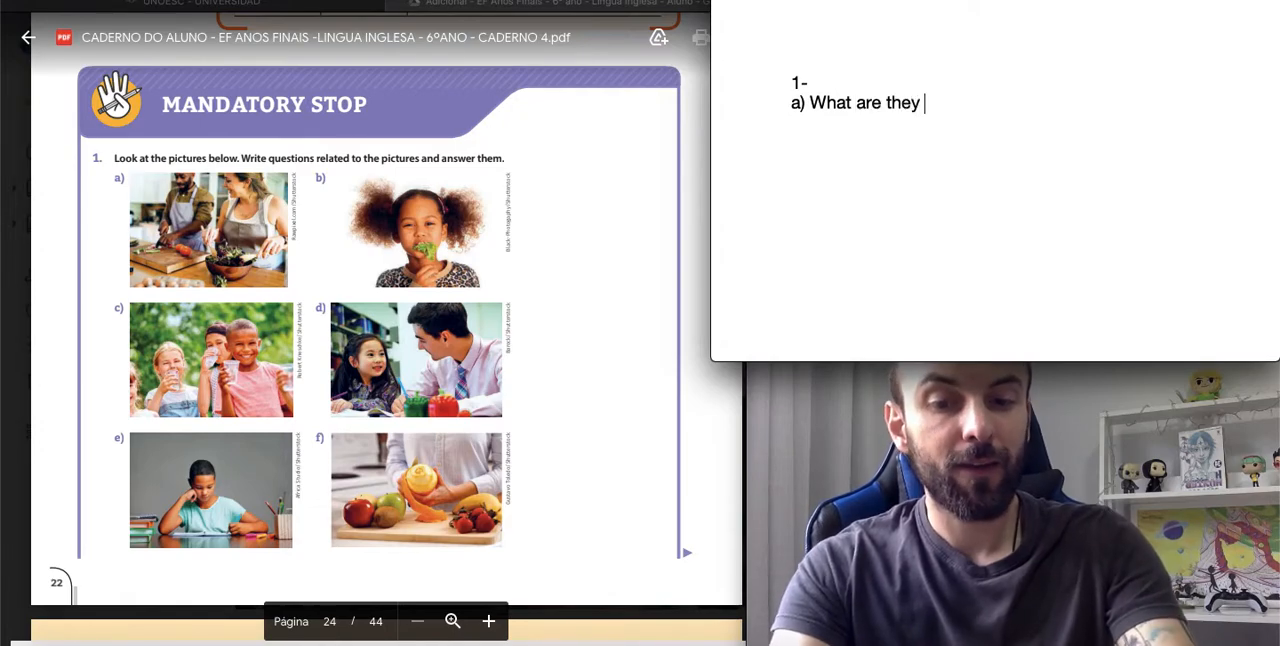
pyautogui.write('cooking?')
pyautogui.write('What is she eating?')
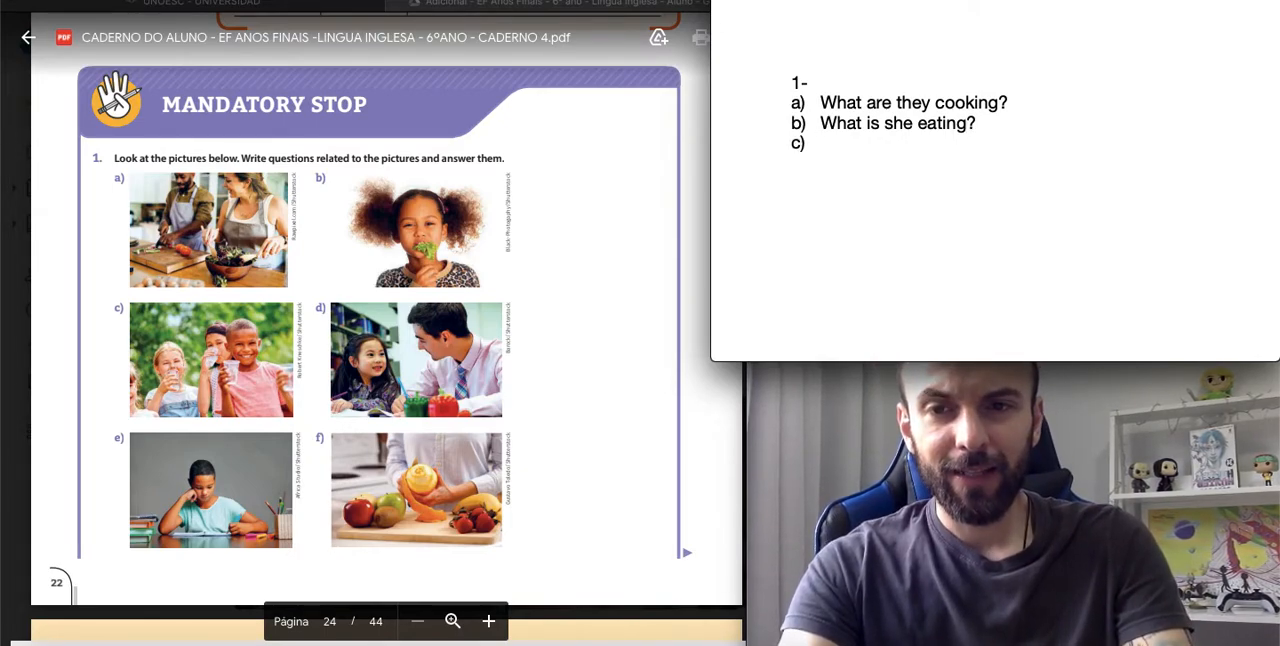
pyautogui.write('What are they drin')
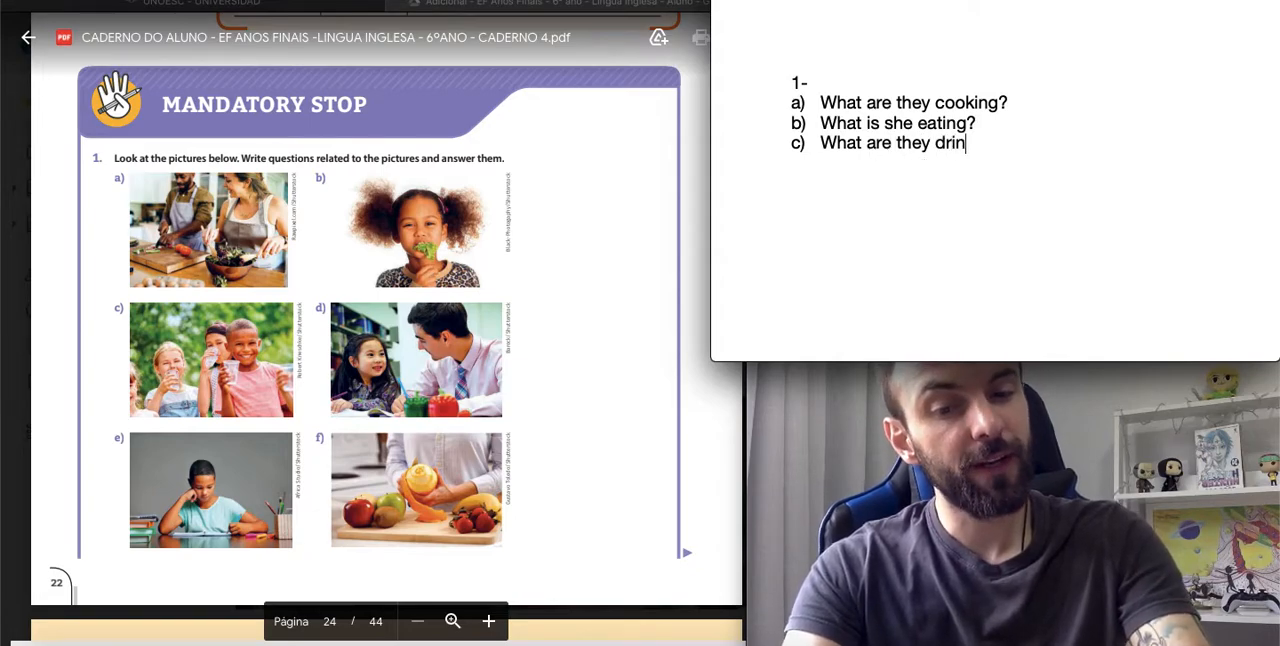
pyautogui.write('king?')
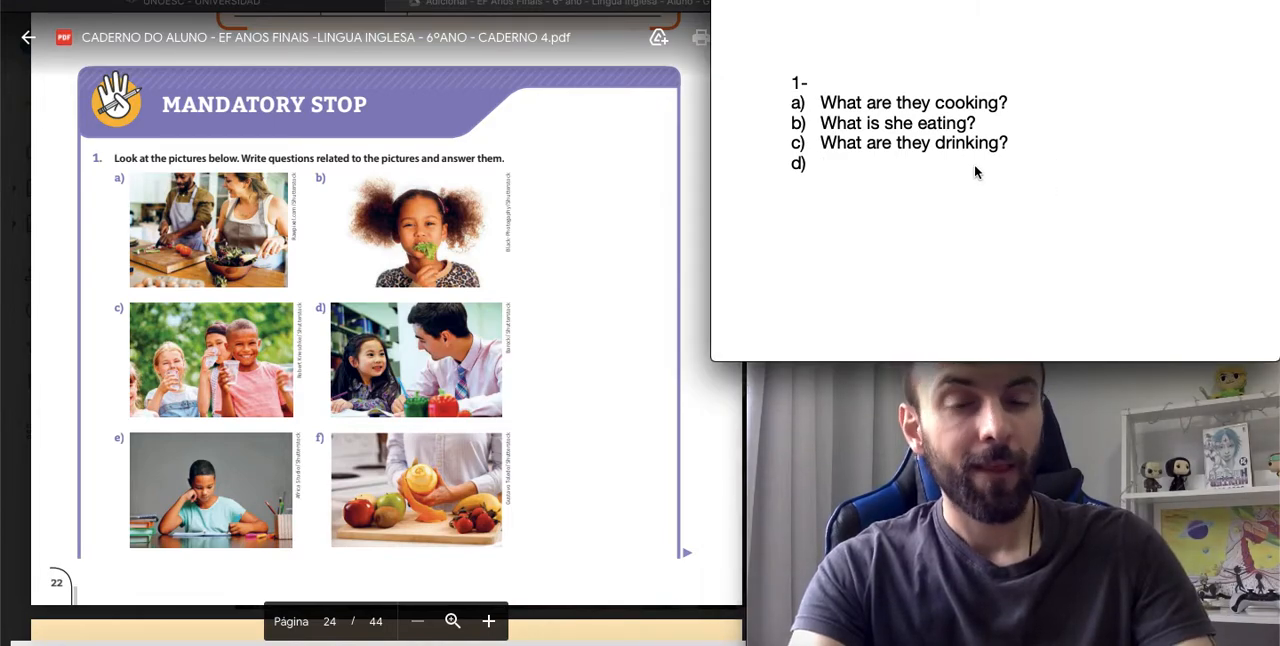
pyautogui.write('What are')
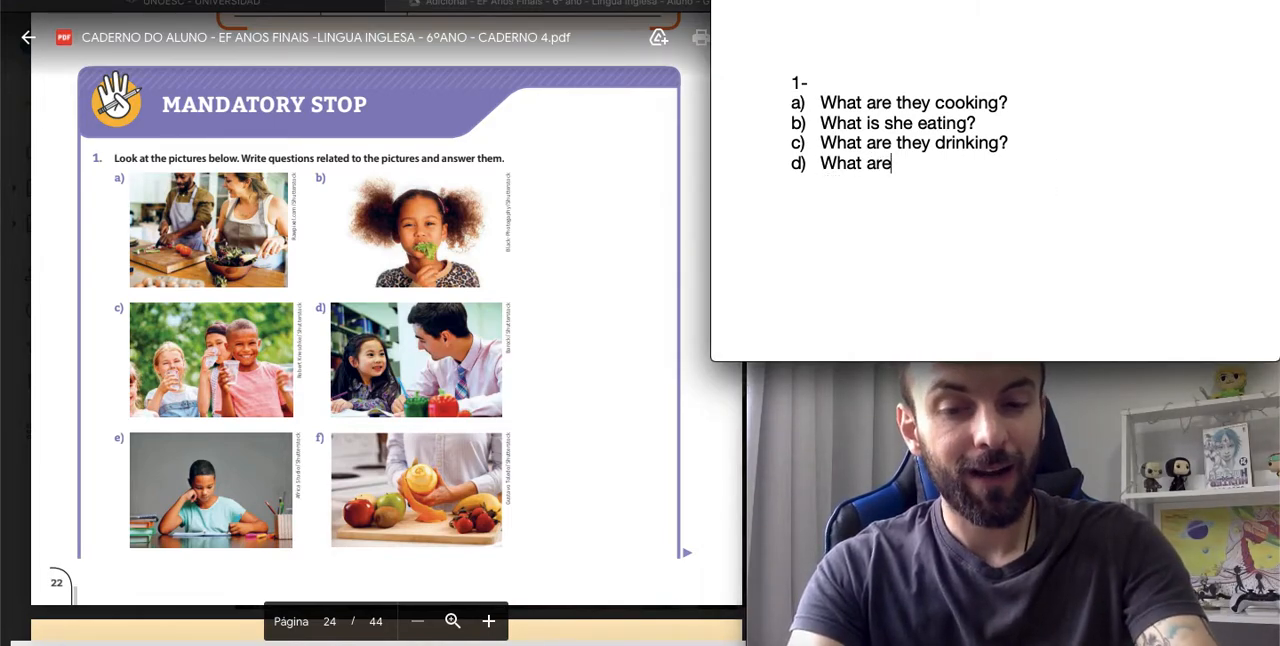
pyautogui.write('they studying?')
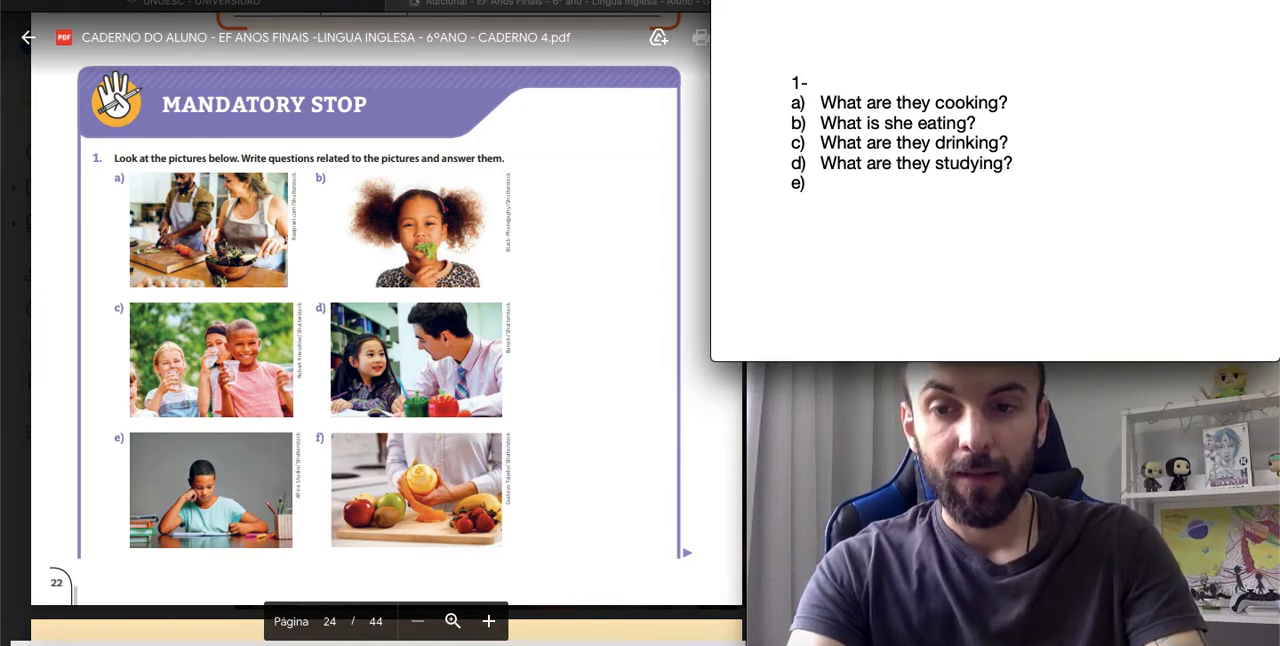
# Add questions e) 'What is he reading?' and f) 'What fruit is she peeling?'.
pyautogui.click(820, 184)
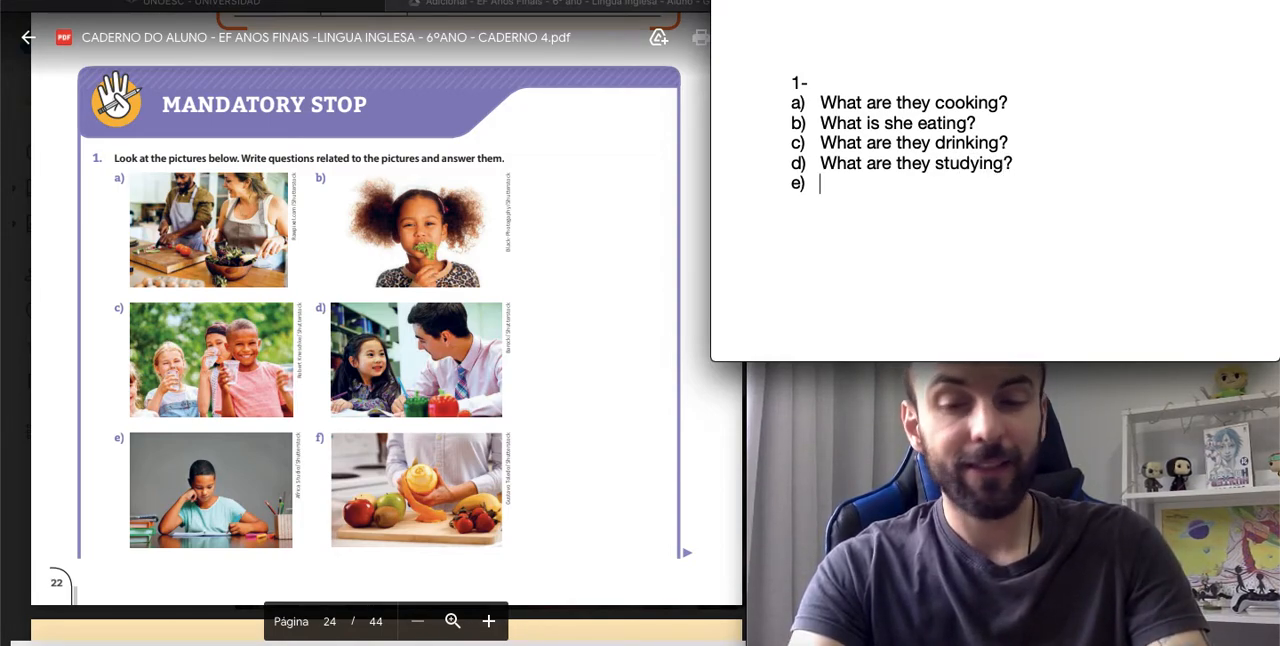
pyautogui.write('What is he')
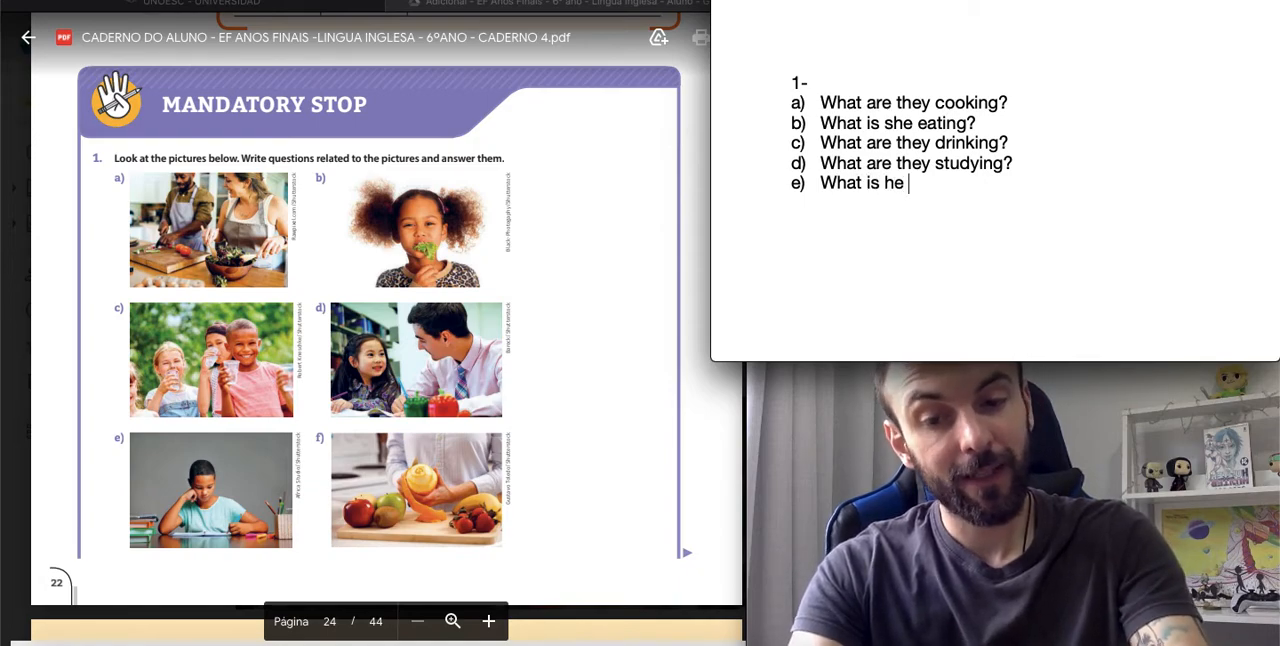
pyautogui.write('reading?')
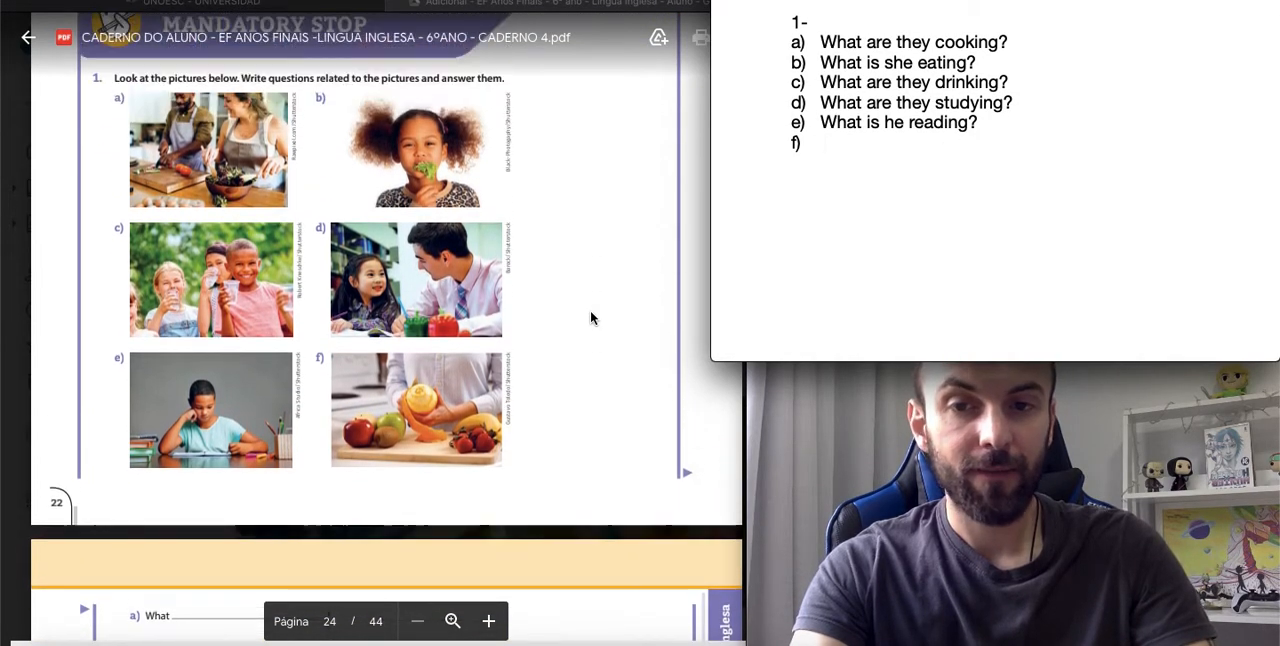
pyautogui.write('What fruit')
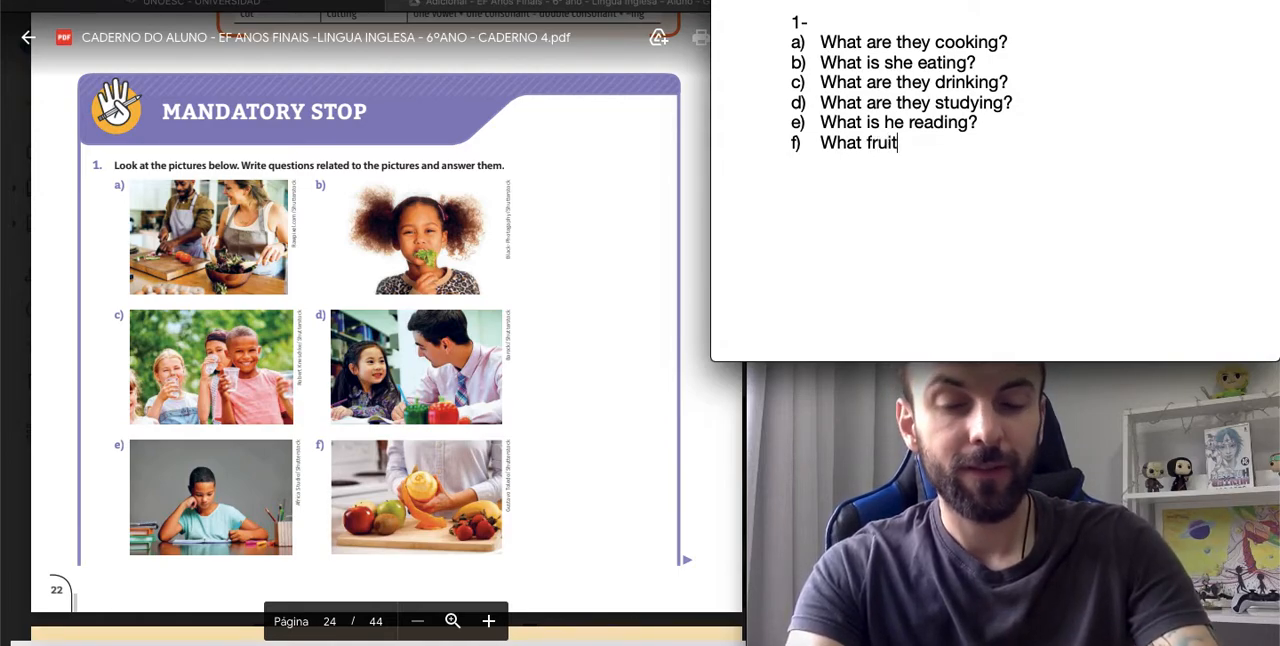
pyautogui.write('is she peeling?')
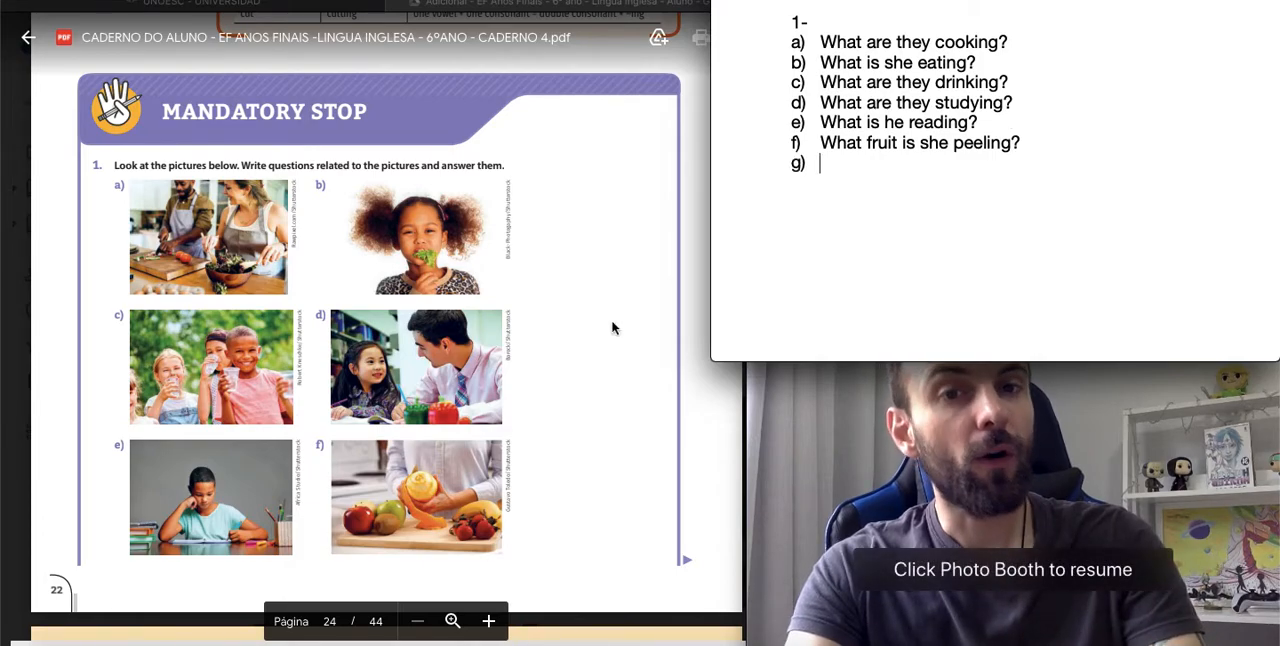
pyautogui.click(1011, 569)
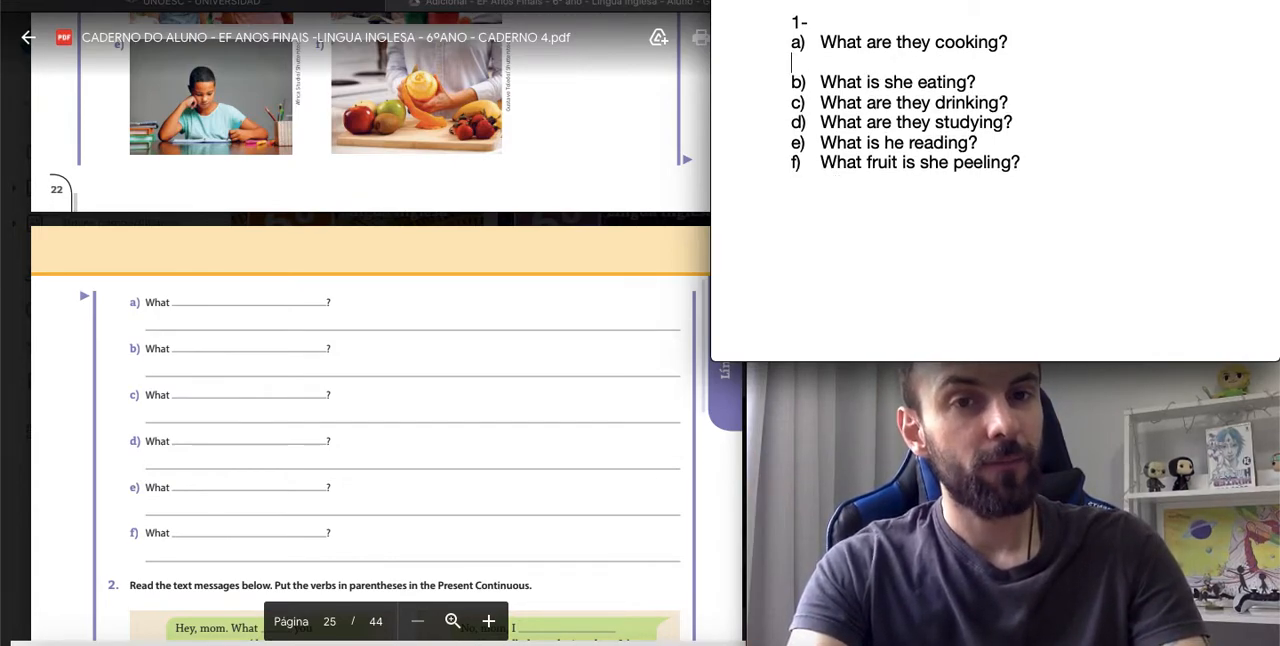
pyautogui.moveTo(547, 198)
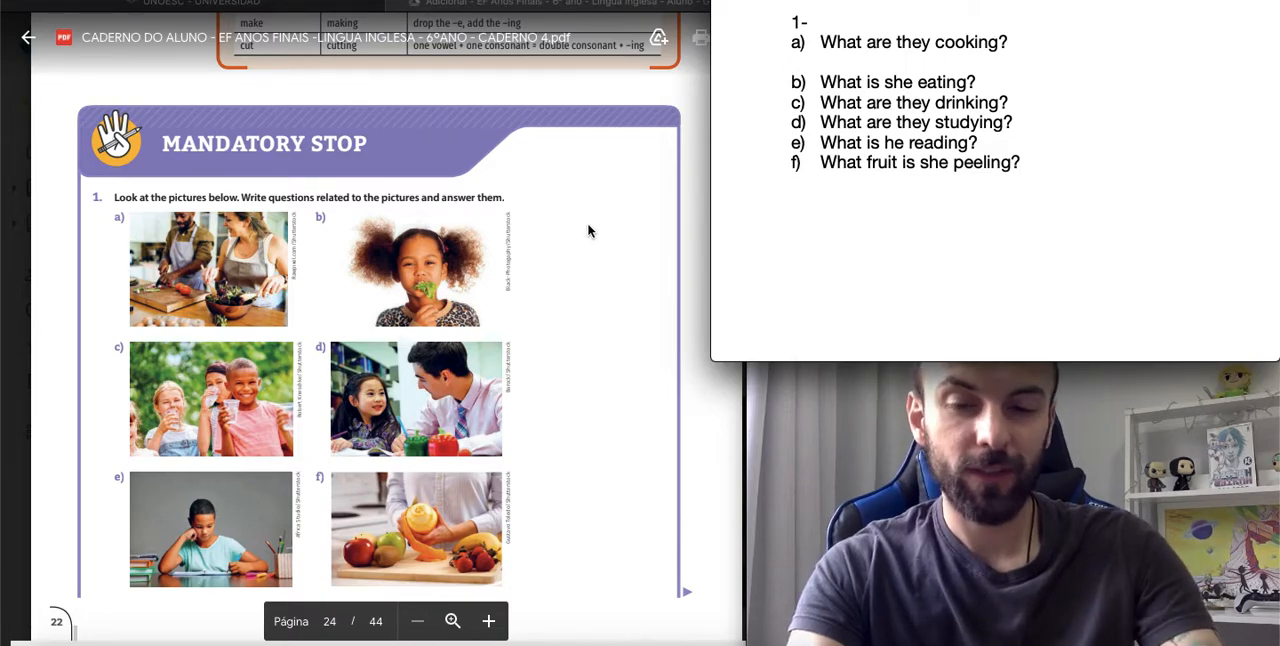
# Answer a) to c): 'They are making a salad.', 'She's eating lettuce.', 'They're drinking…'.
pyautogui.write('They')
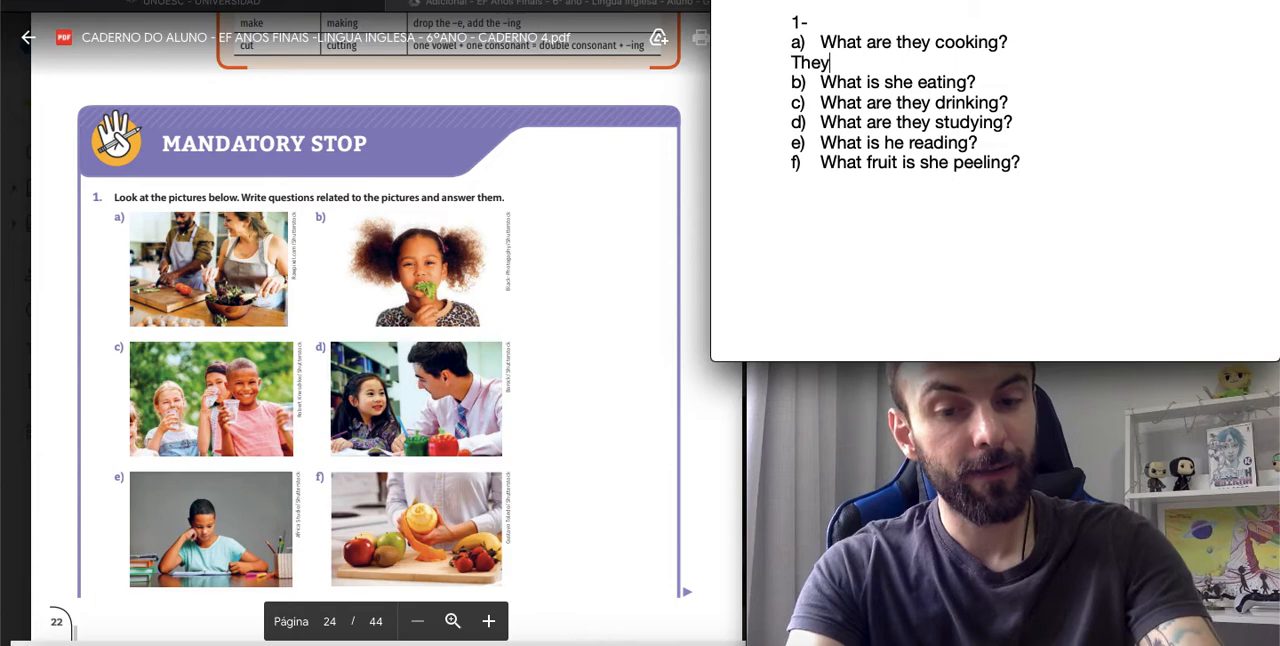
pyautogui.write('are making a')
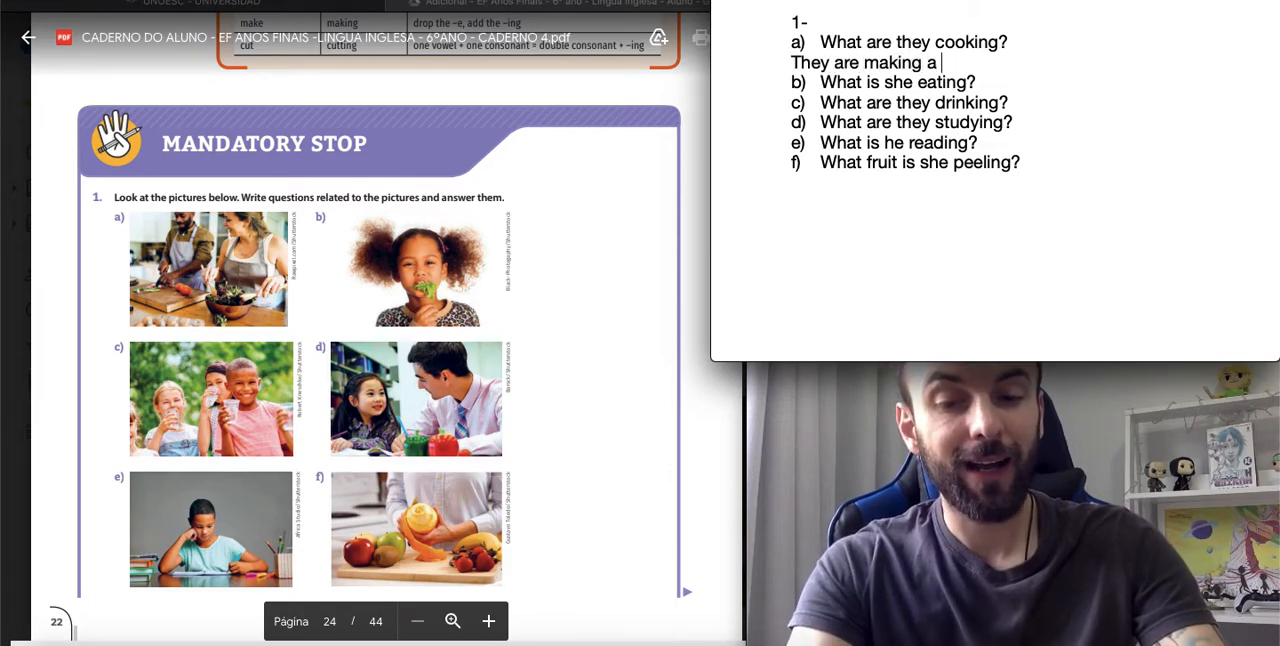
pyautogui.write('salad.')
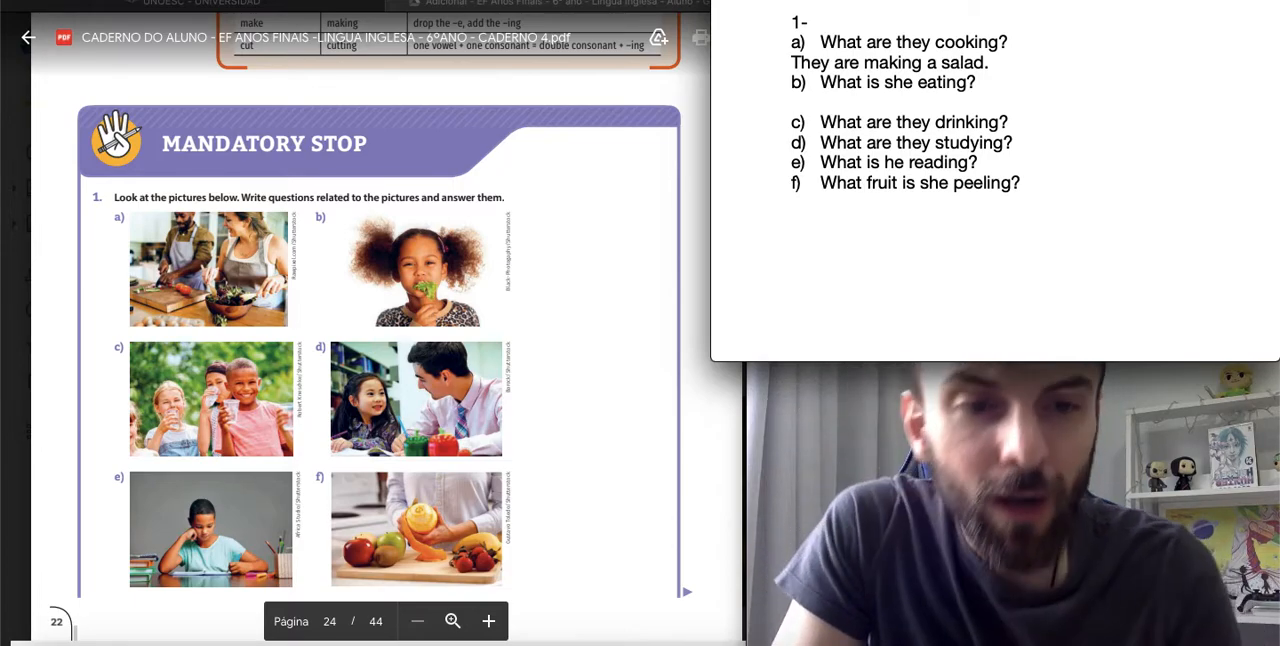
pyautogui.write('She')
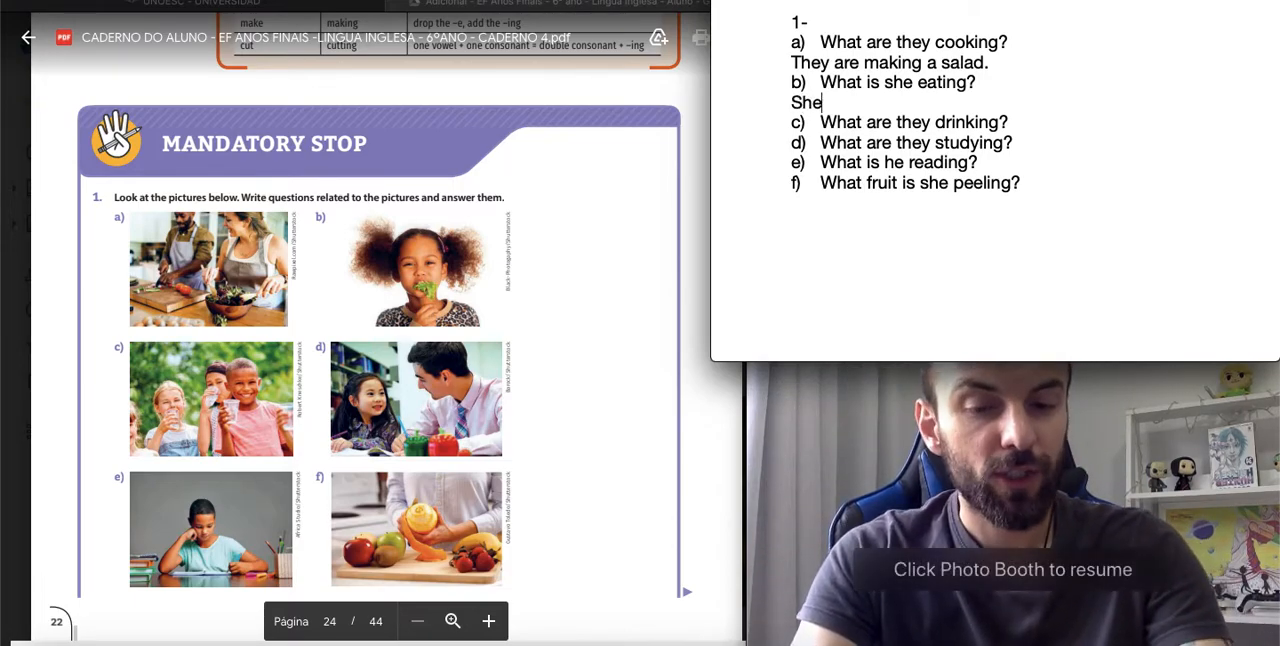
pyautogui.write("'s eating le")
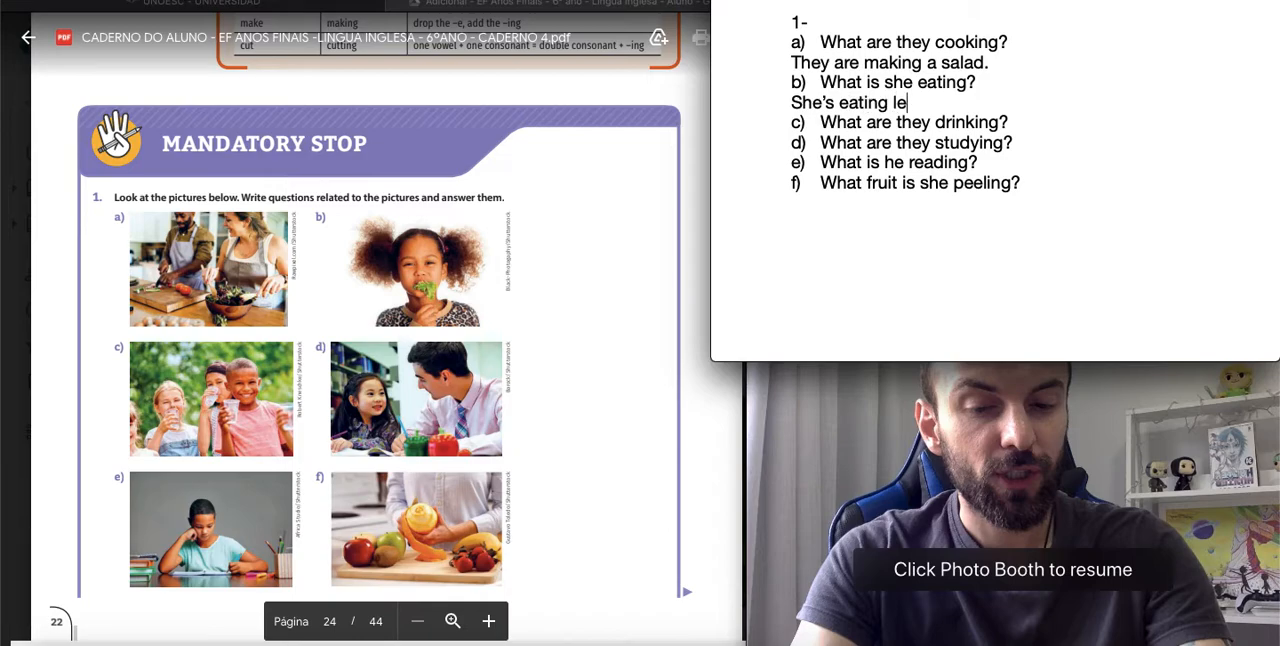
pyautogui.write('ttuce.')
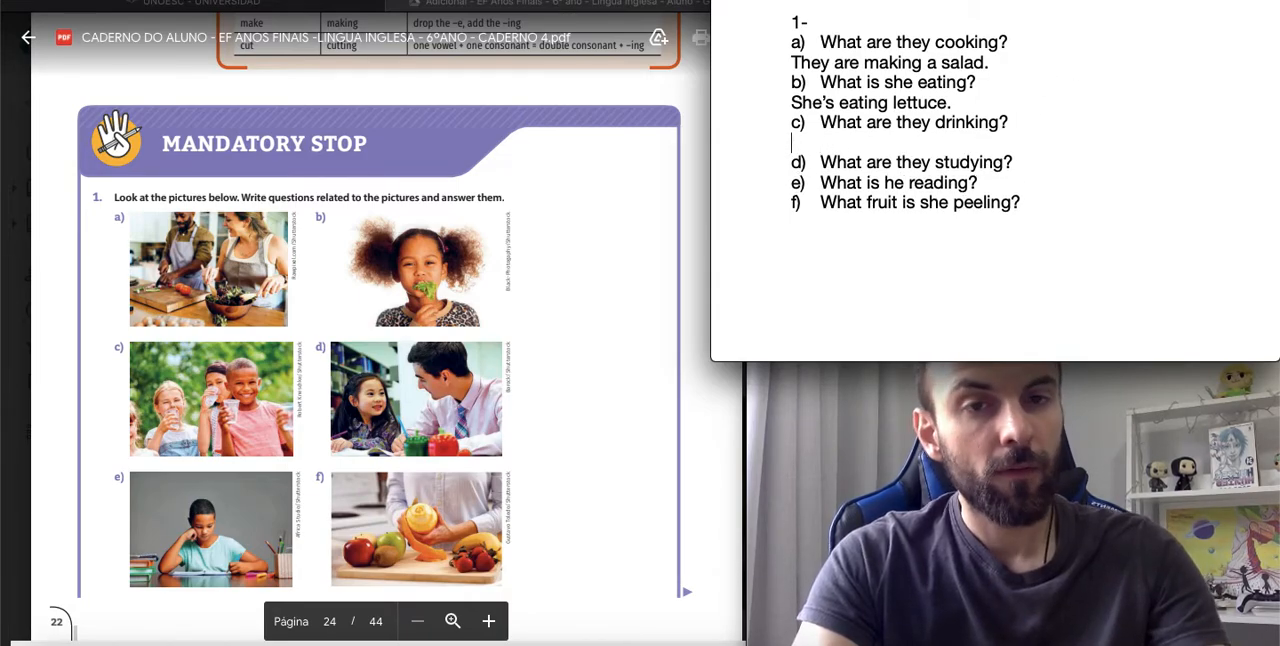
pyautogui.write('T')
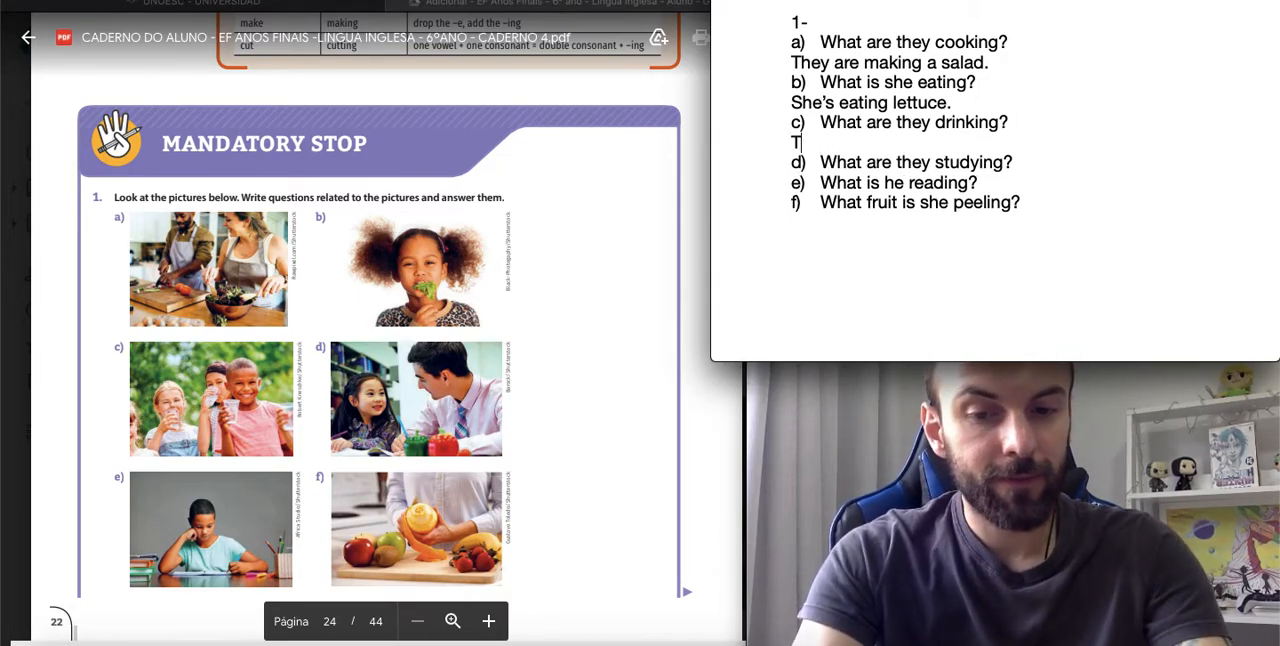
pyautogui.write('here drinking Water')
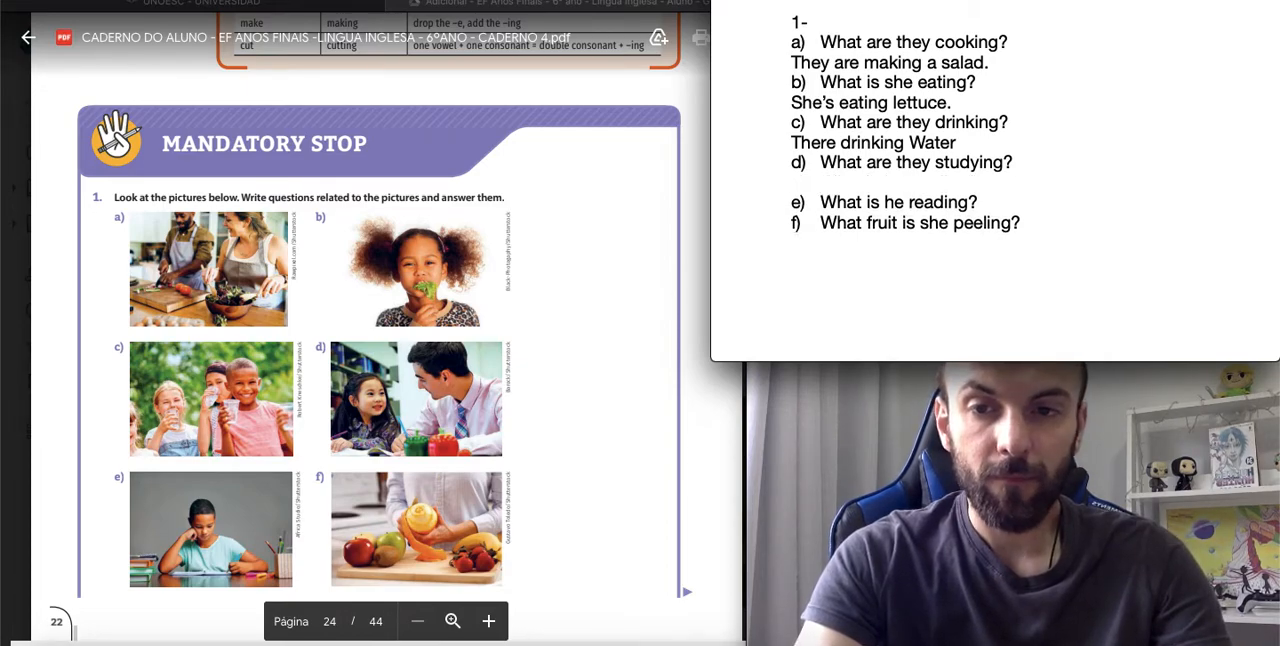
# Answer d) to f): 'They're studying English', 'He's reading a book', 'She's peeling and orange'.
pyautogui.write('They’re studying English.')
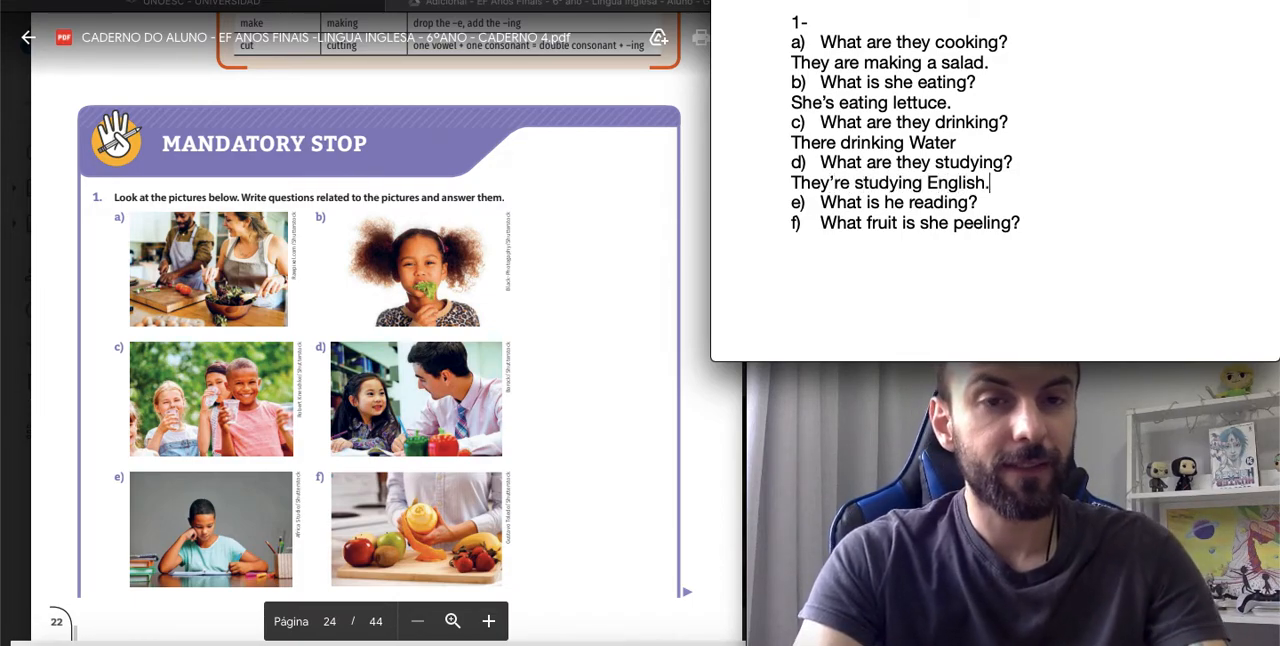
pyautogui.press('enter')
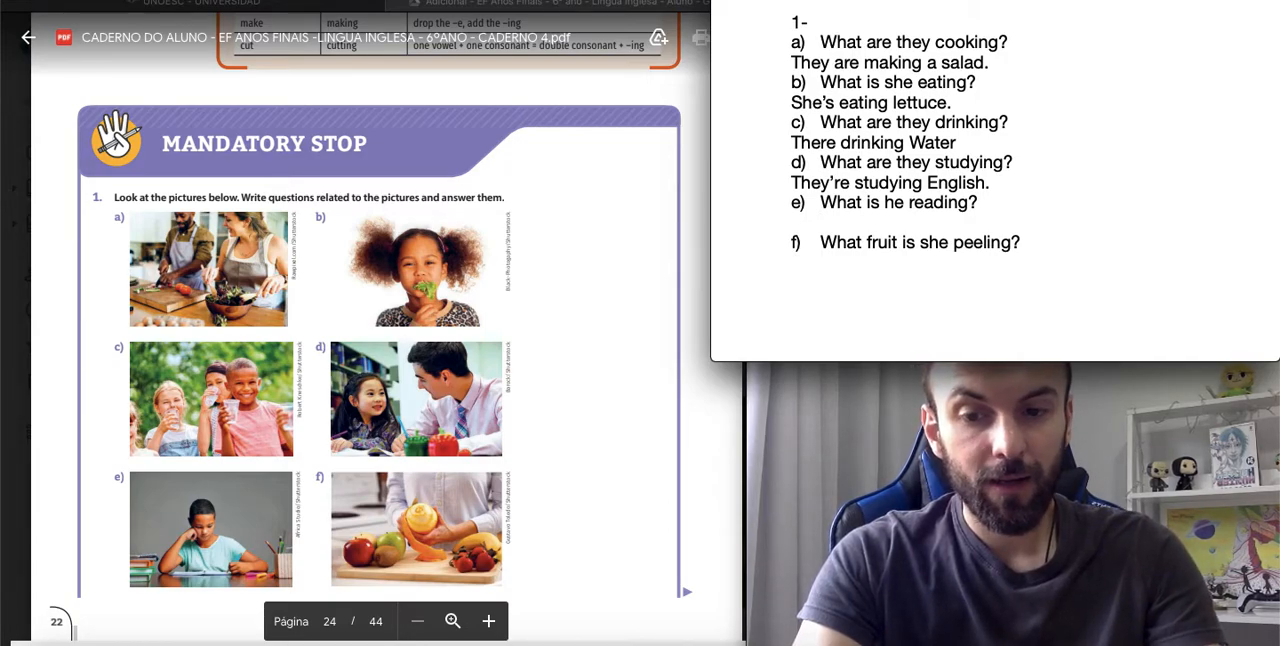
pyautogui.write("He's res")
pyautogui.write("She's")
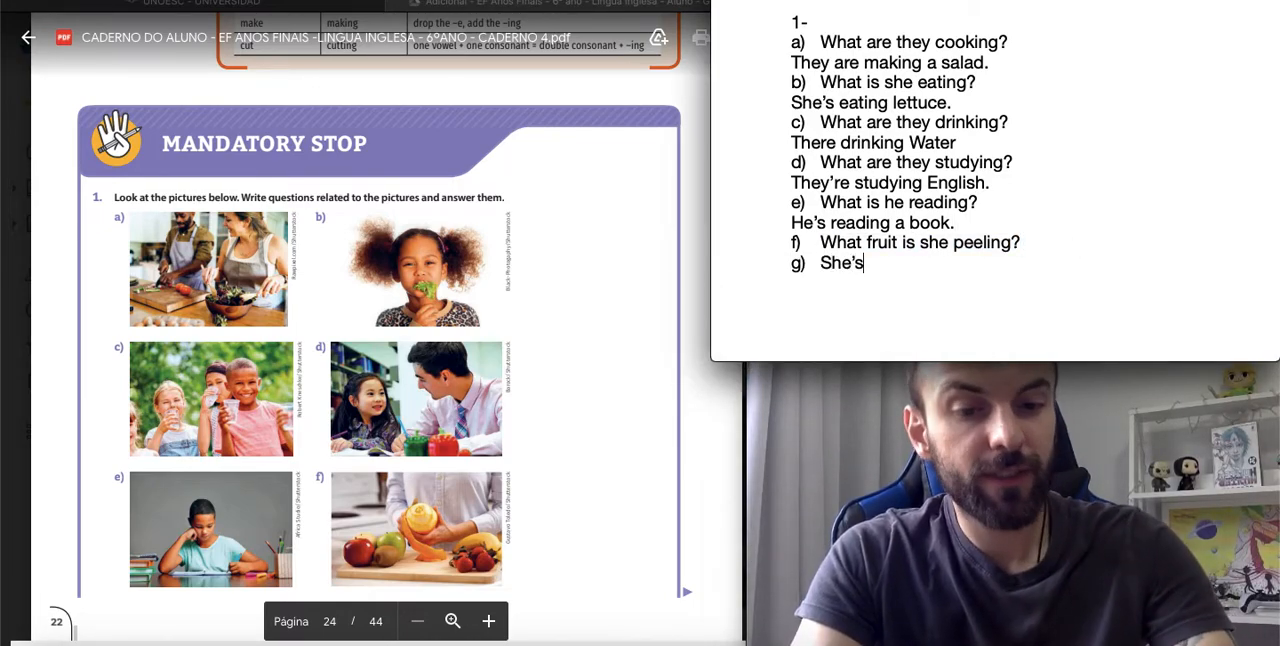
pyautogui.write('peeling and orange.')
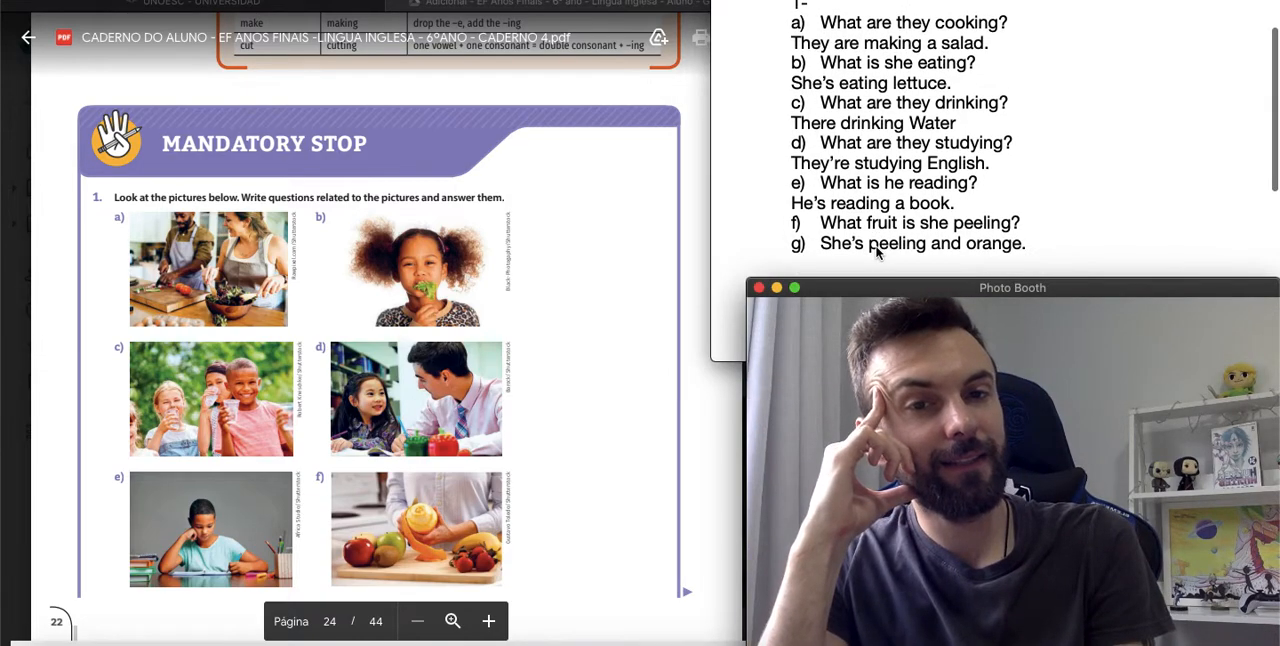
# Start exercise '2-' with 'What are you doing?' and 'I am making lunch.' on separate lines.
pyautogui.scroll(-3)
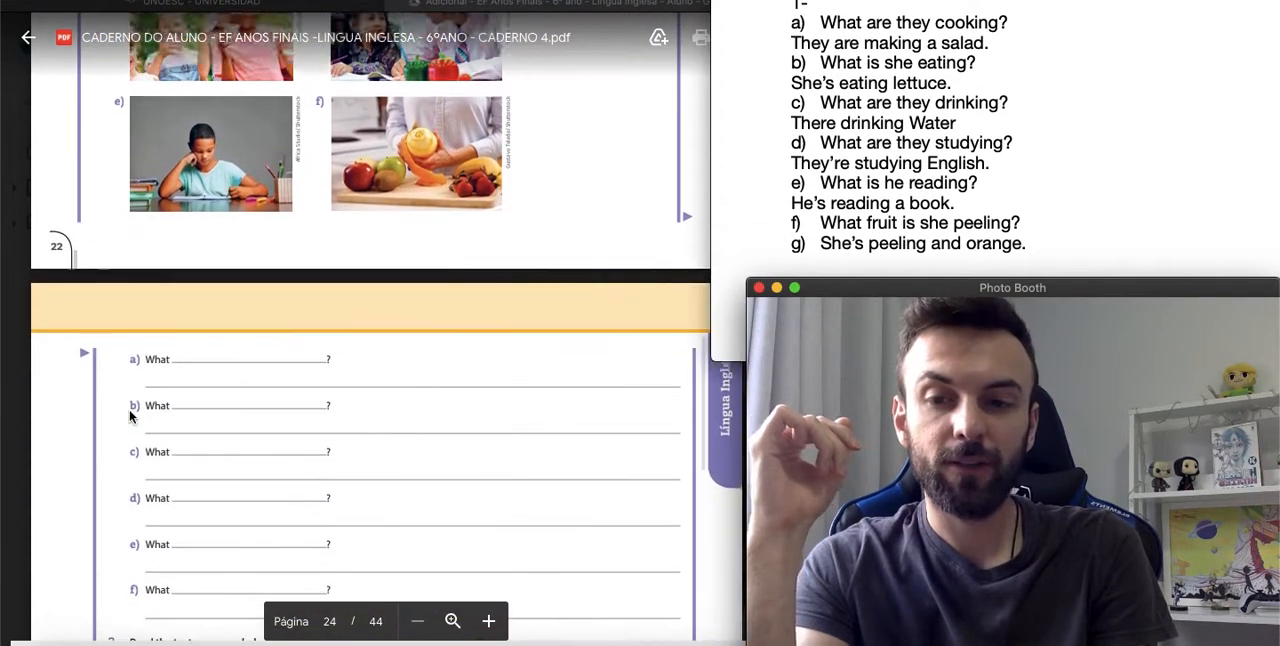
pyautogui.scroll(-3)
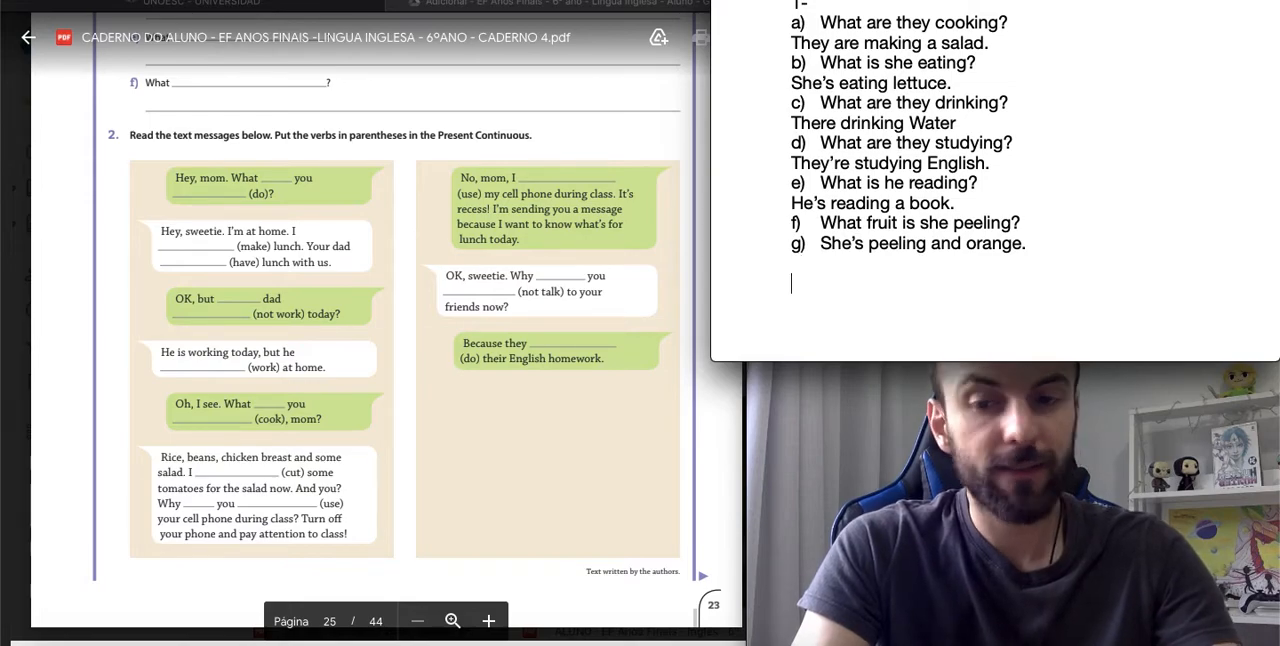
pyautogui.write('2-')
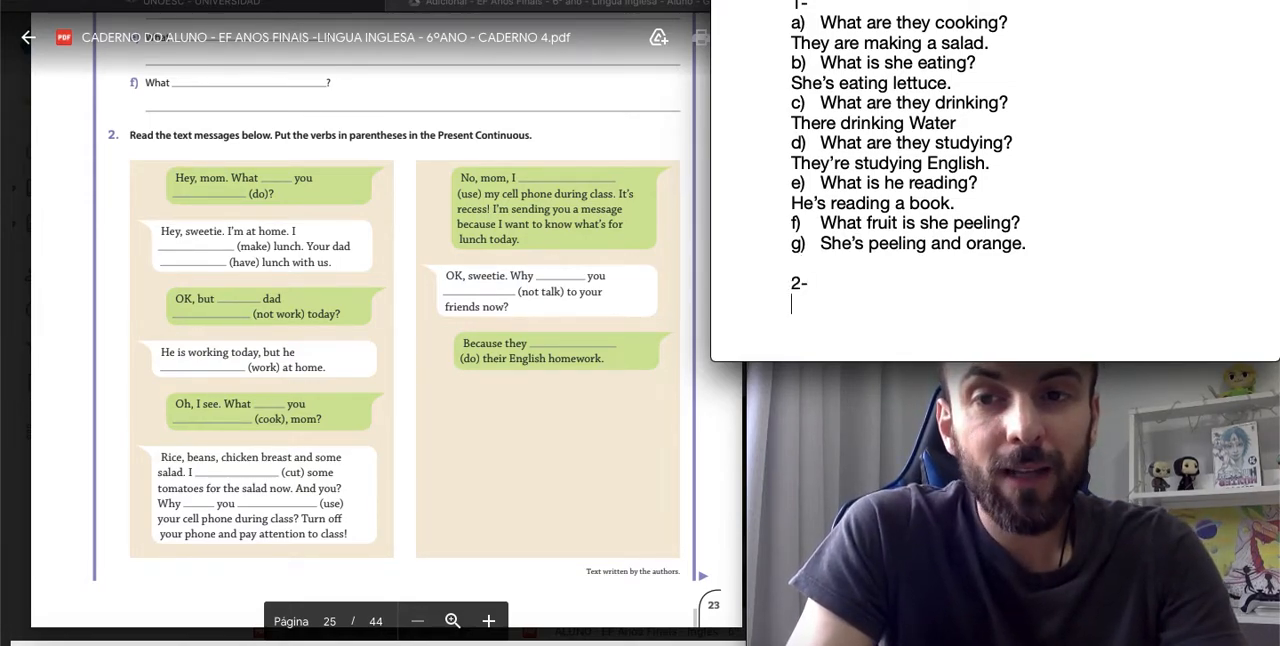
pyautogui.write('What are you doing')
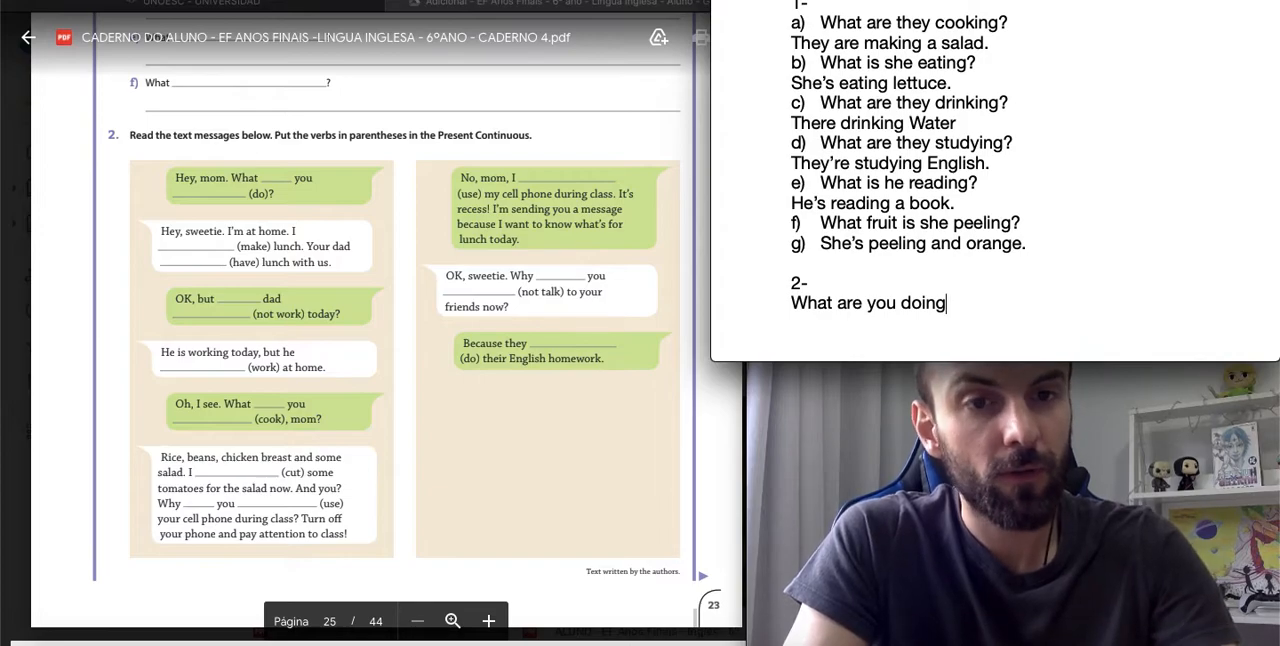
pyautogui.write('?')
pyautogui.write('I am making lun')
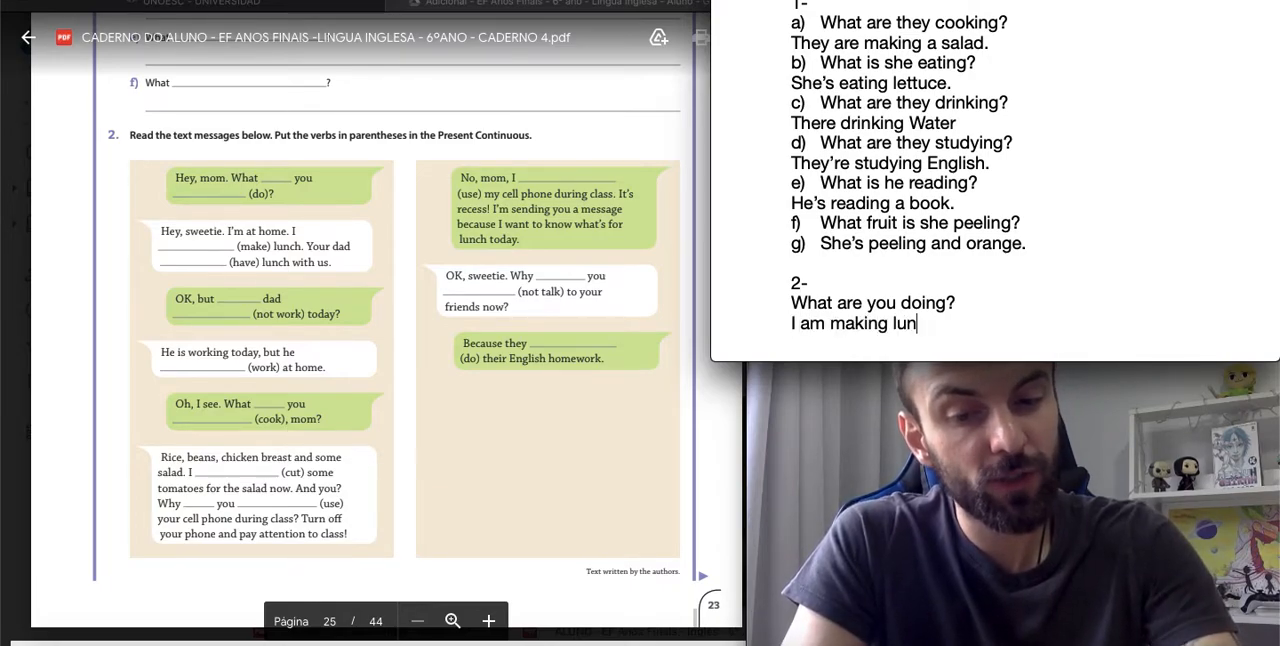
pyautogui.write('ch.')
pyautogui.write('Your dad is')
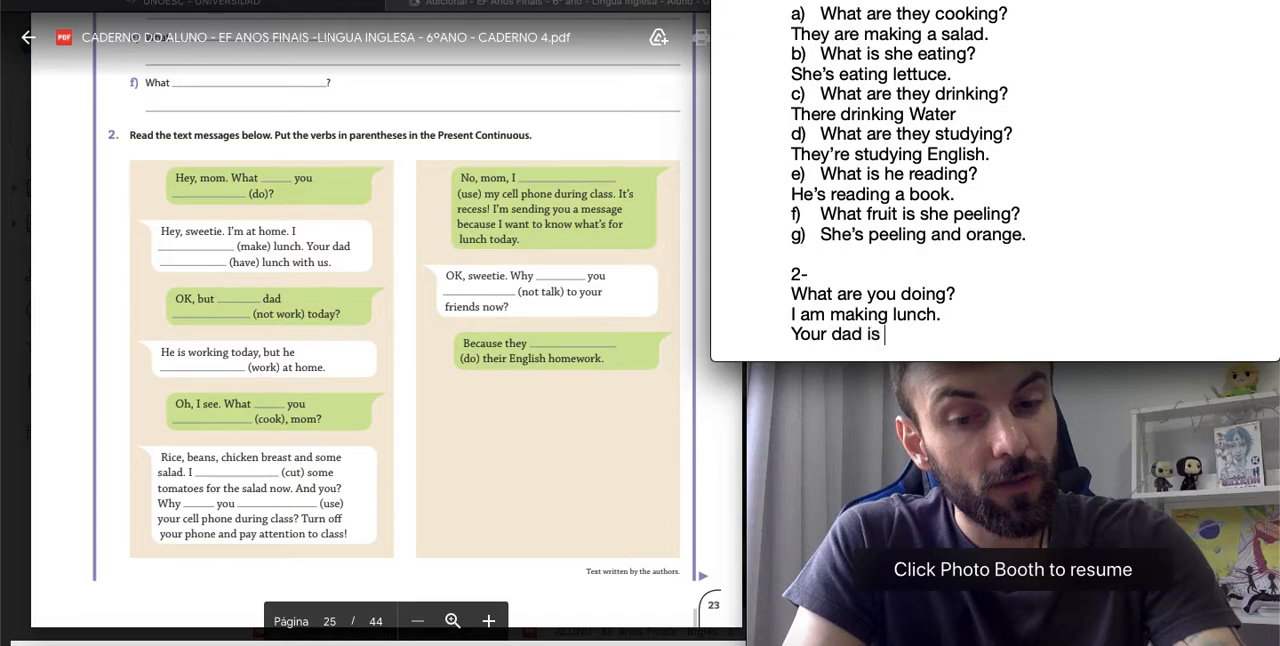
# Add 'Your dad is having lunch with us' and 'Isn't dad working today?'.
pyautogui.write('having lunch with us.')
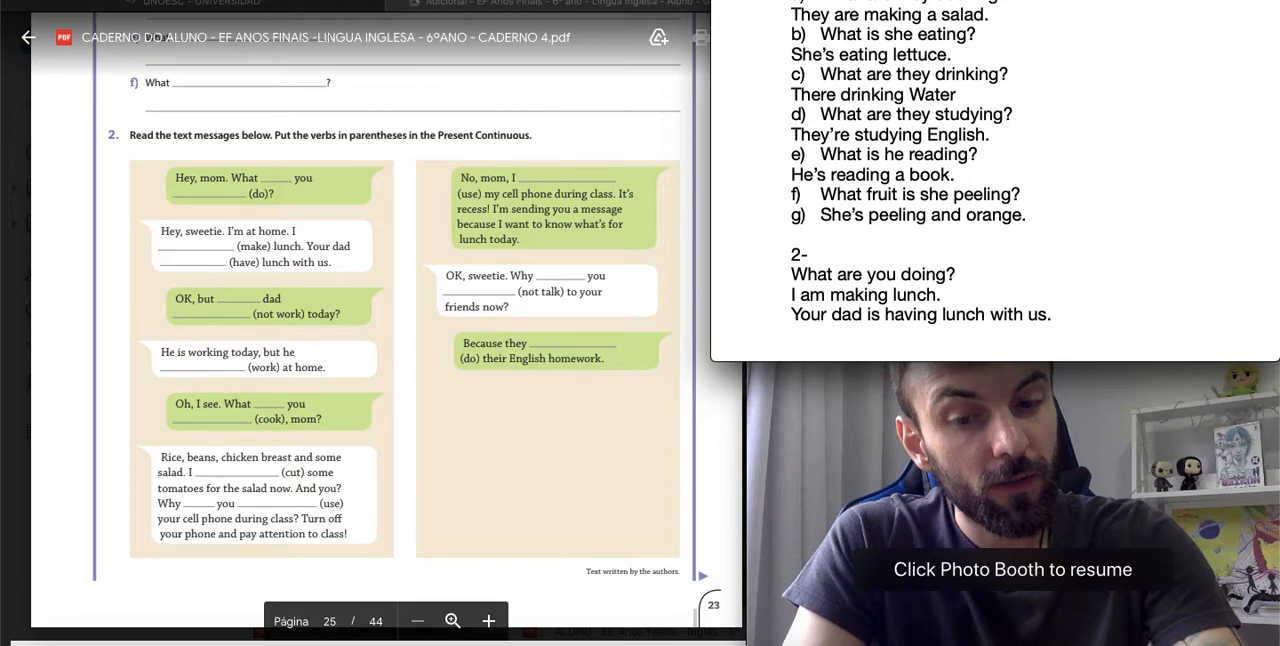
pyautogui.write('I')
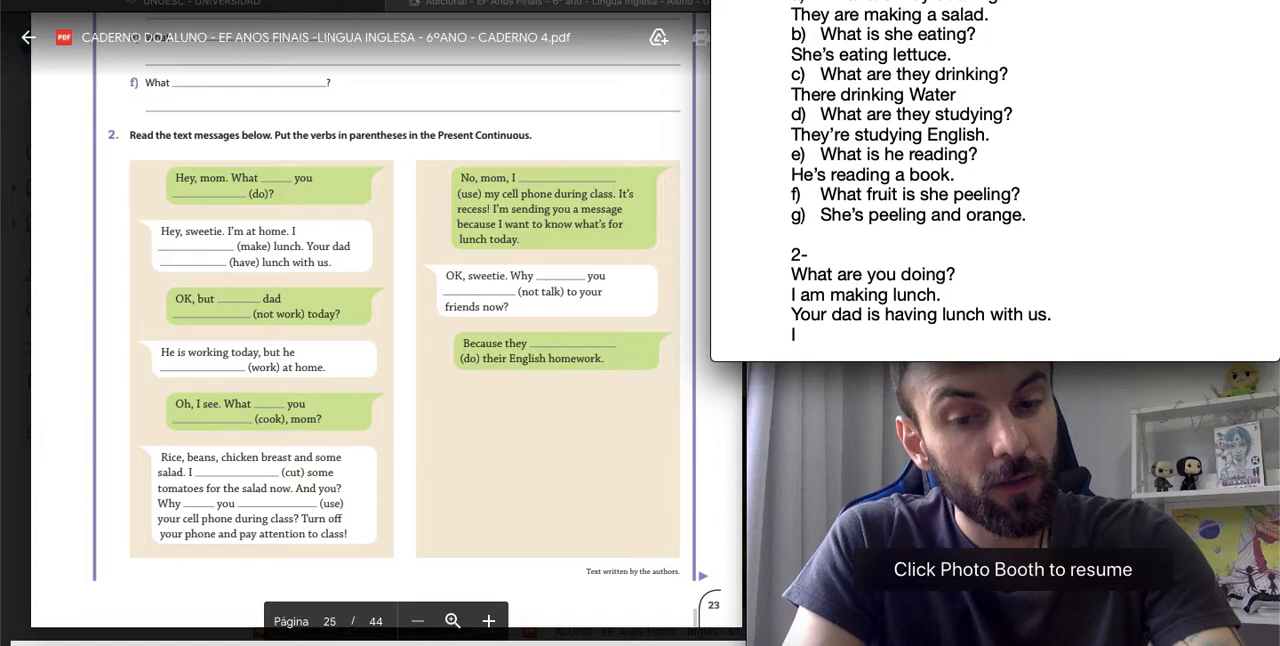
pyautogui.write("sn't")
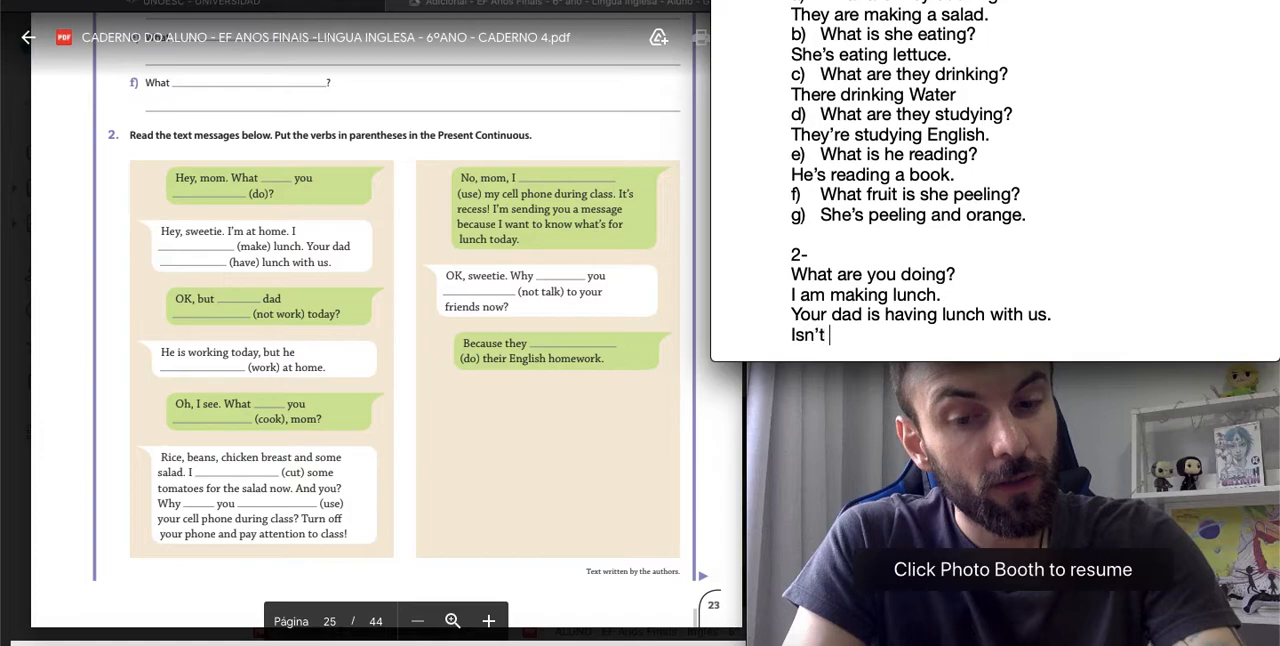
pyautogui.write('dad working')
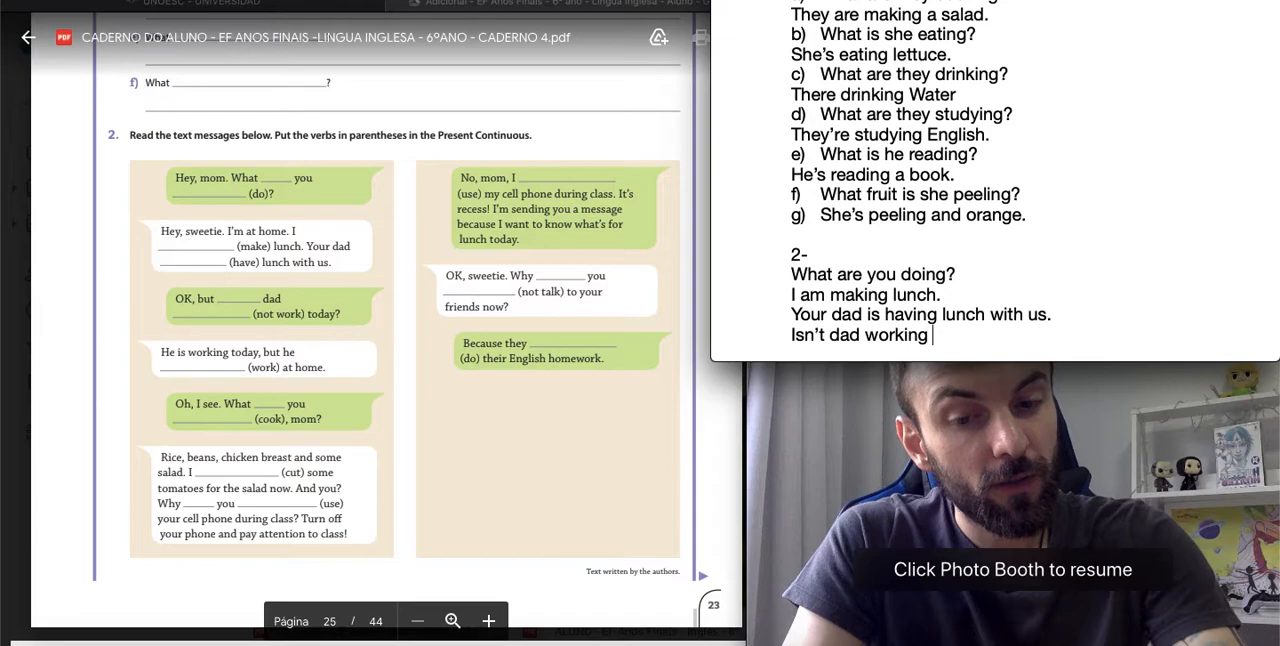
pyautogui.write('today?')
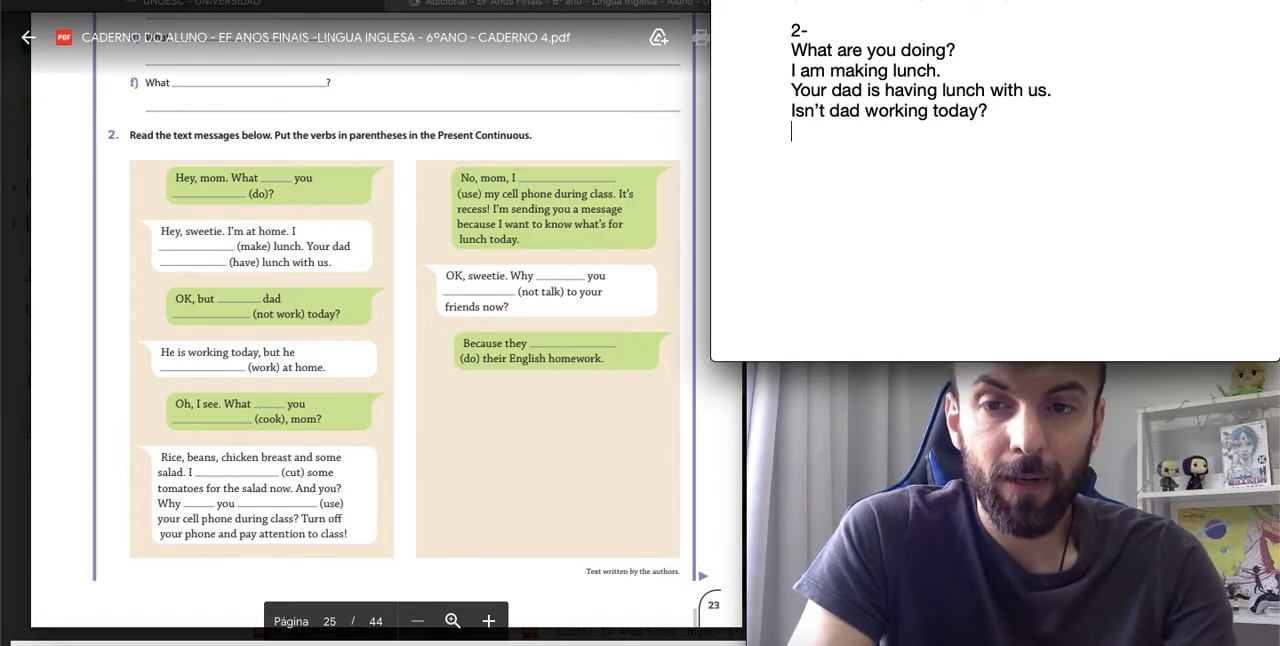
# Add 'He's working at home.', 'What are you cooking, mom?' and 'I am cutting some tomatoes…'.
pyautogui.write('He')
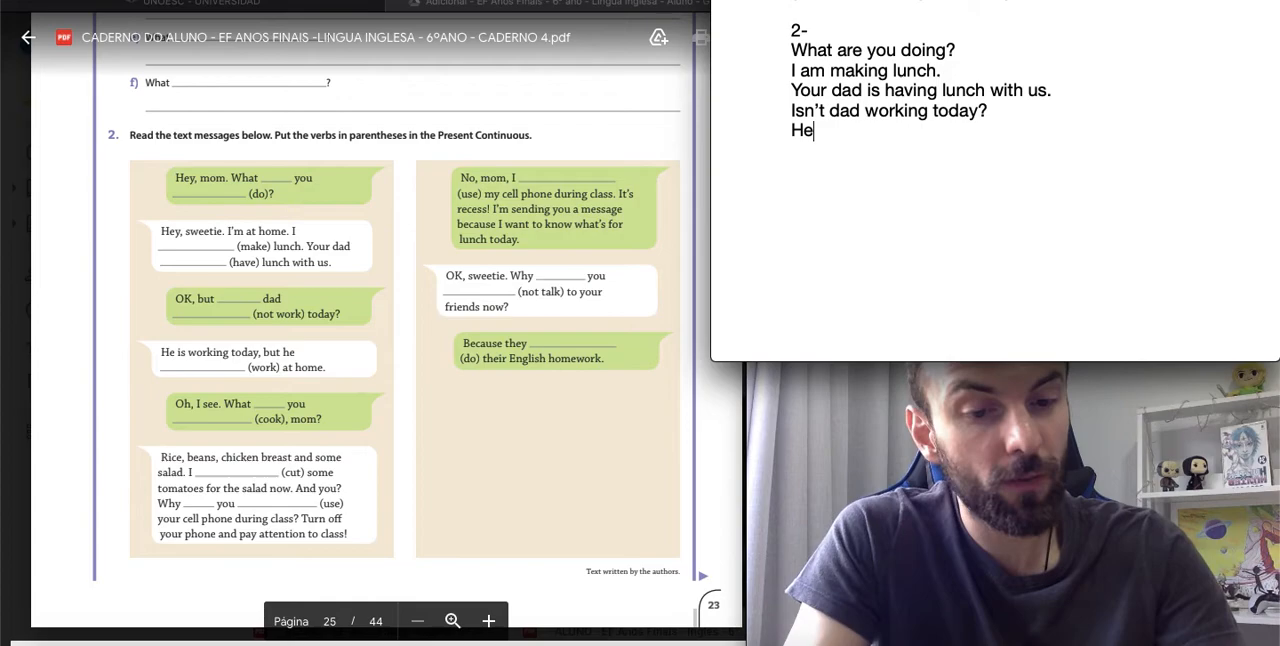
pyautogui.write("'s workin")
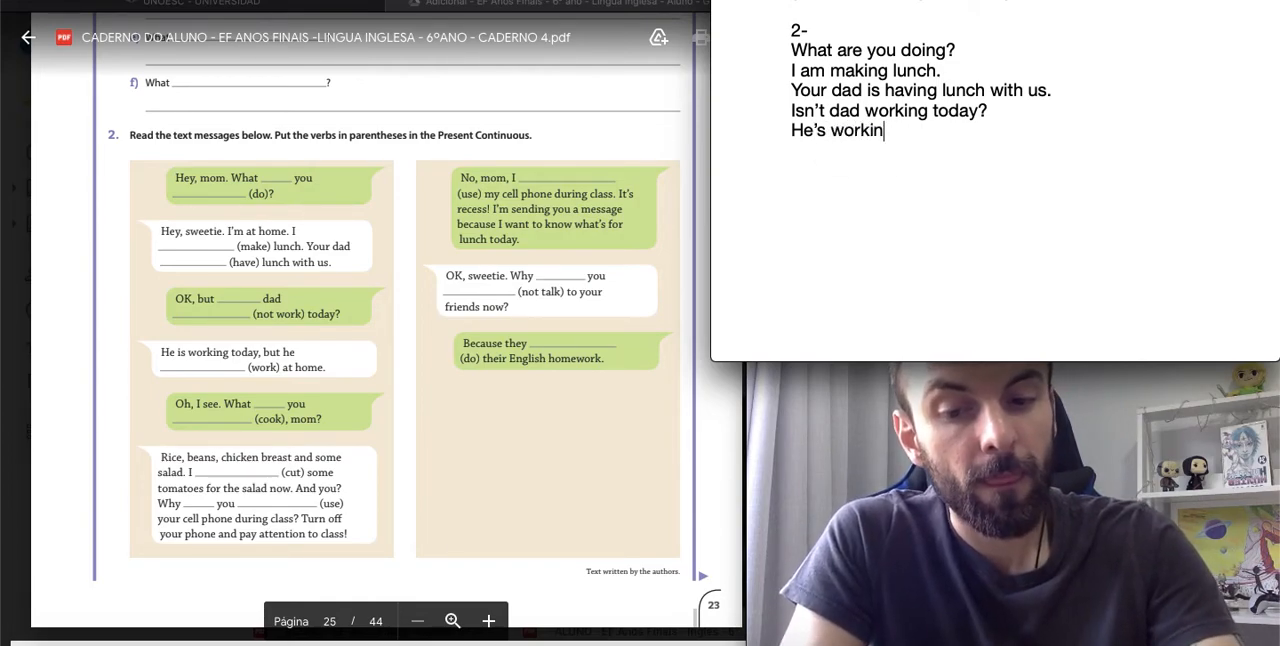
pyautogui.write('g at home.')
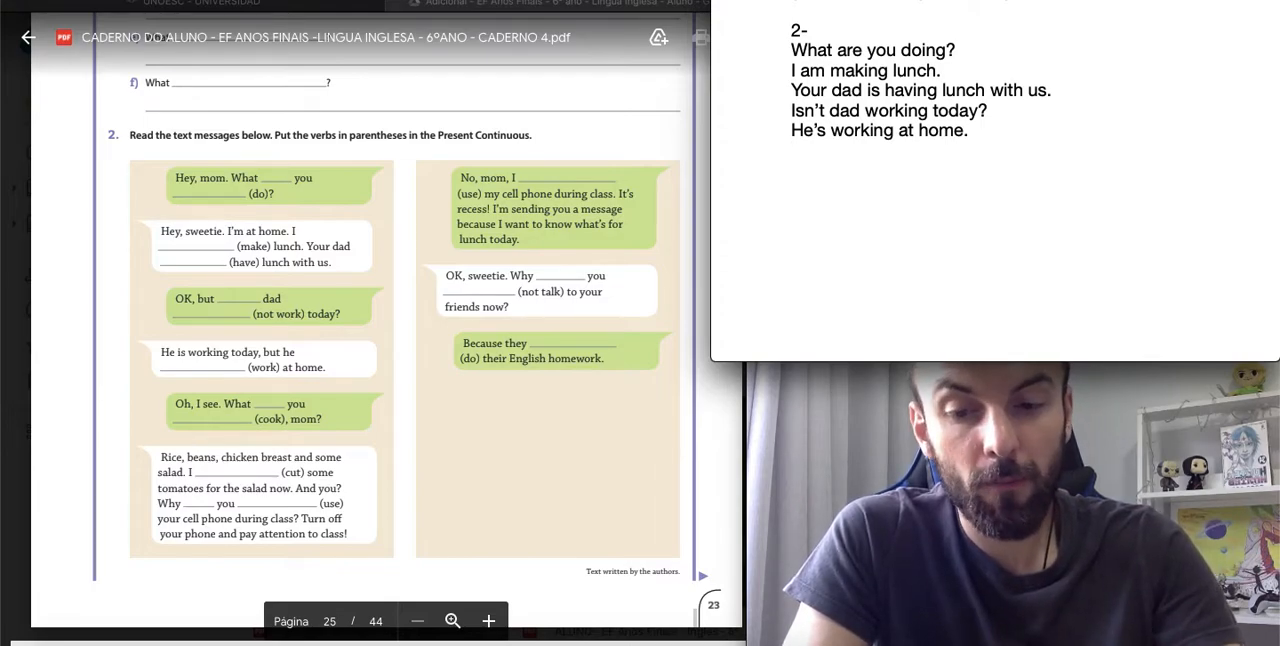
pyautogui.write('What are you')
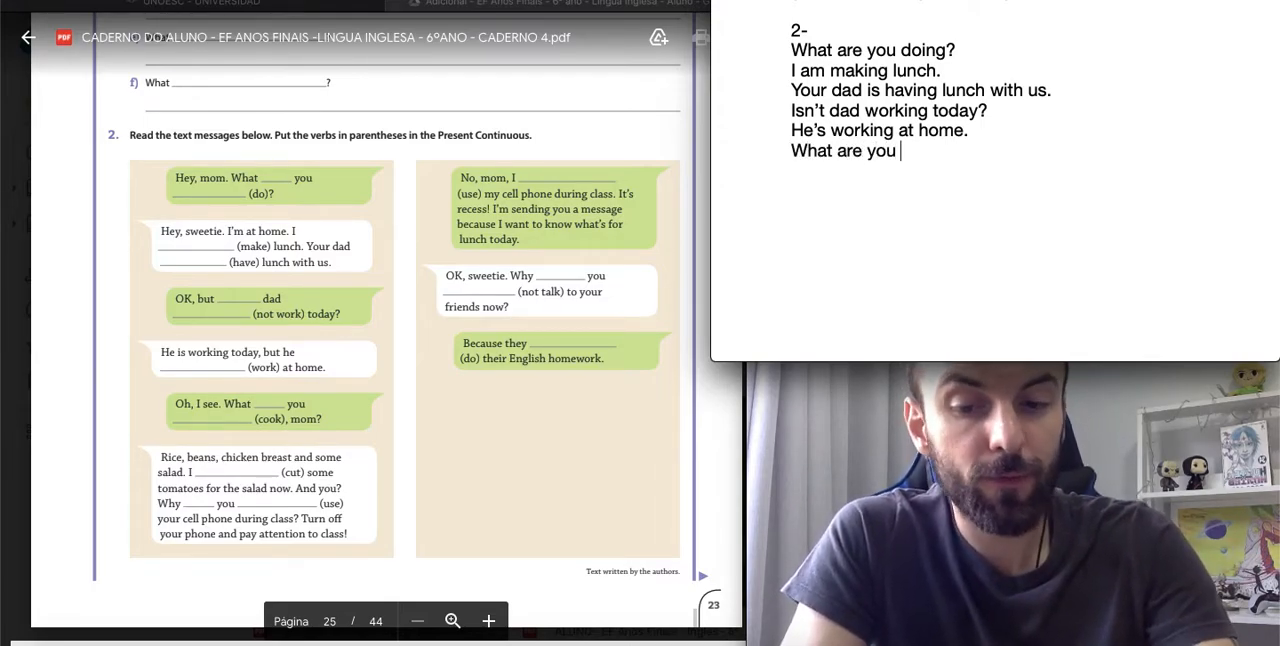
pyautogui.write('cooking, mom?')
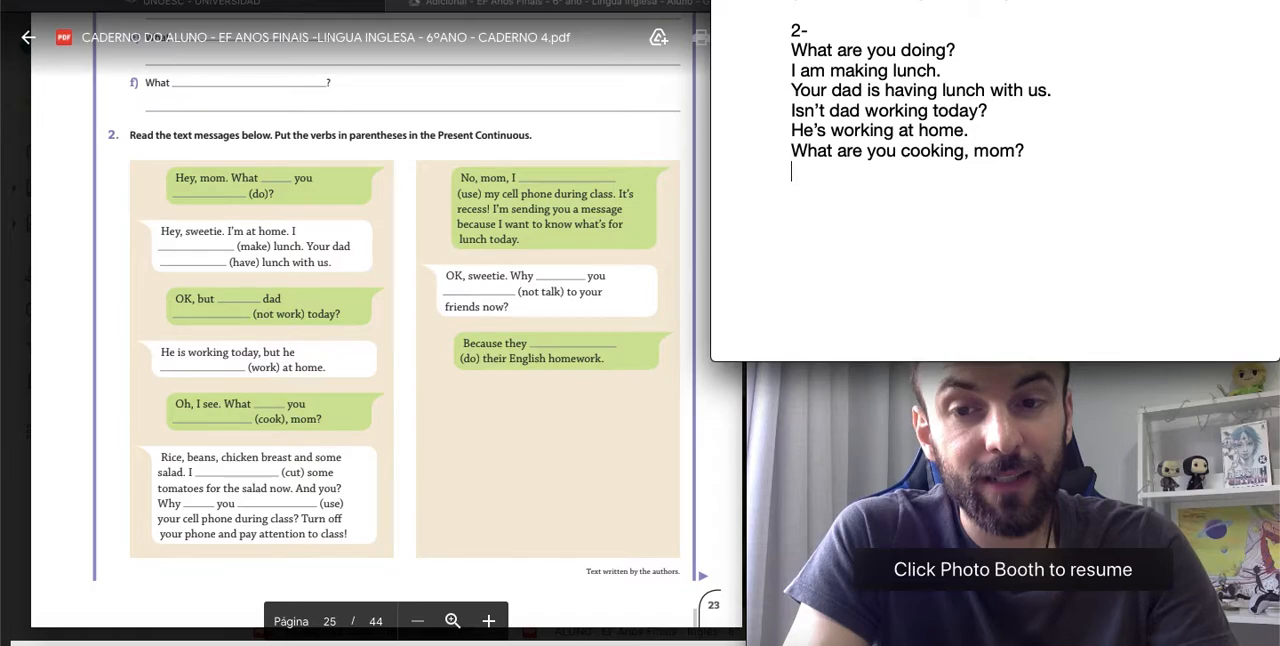
pyautogui.write('I am cuttin')
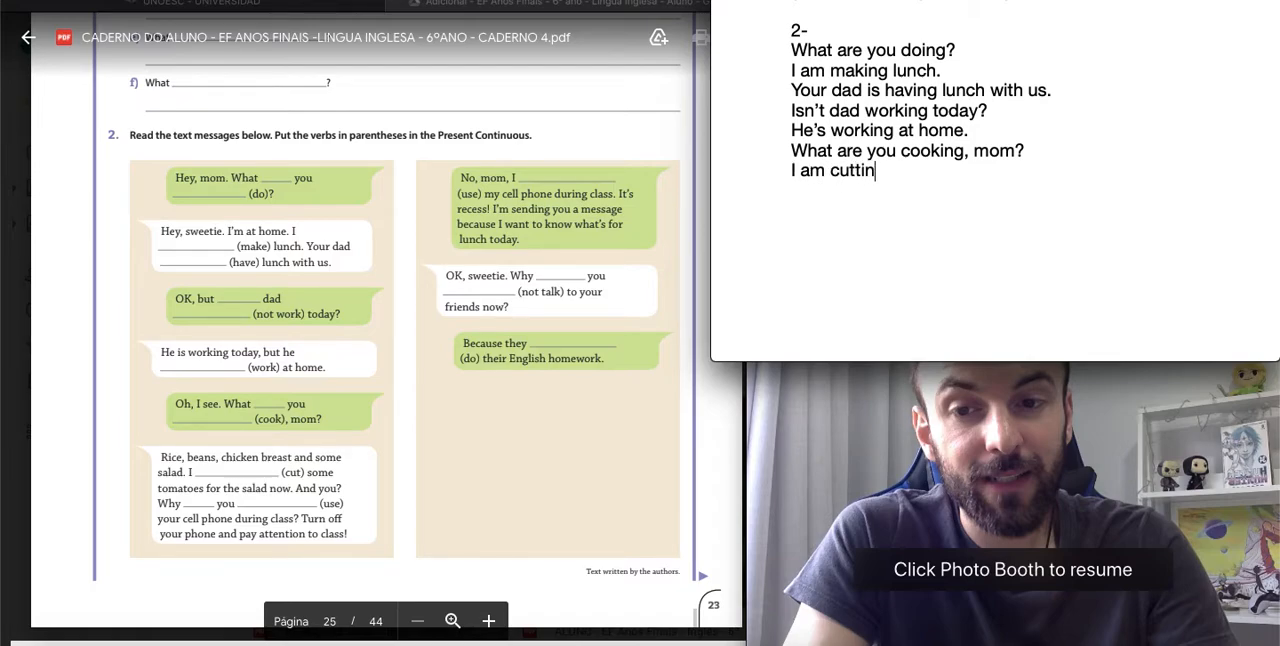
pyautogui.write('g some tomatoes…')
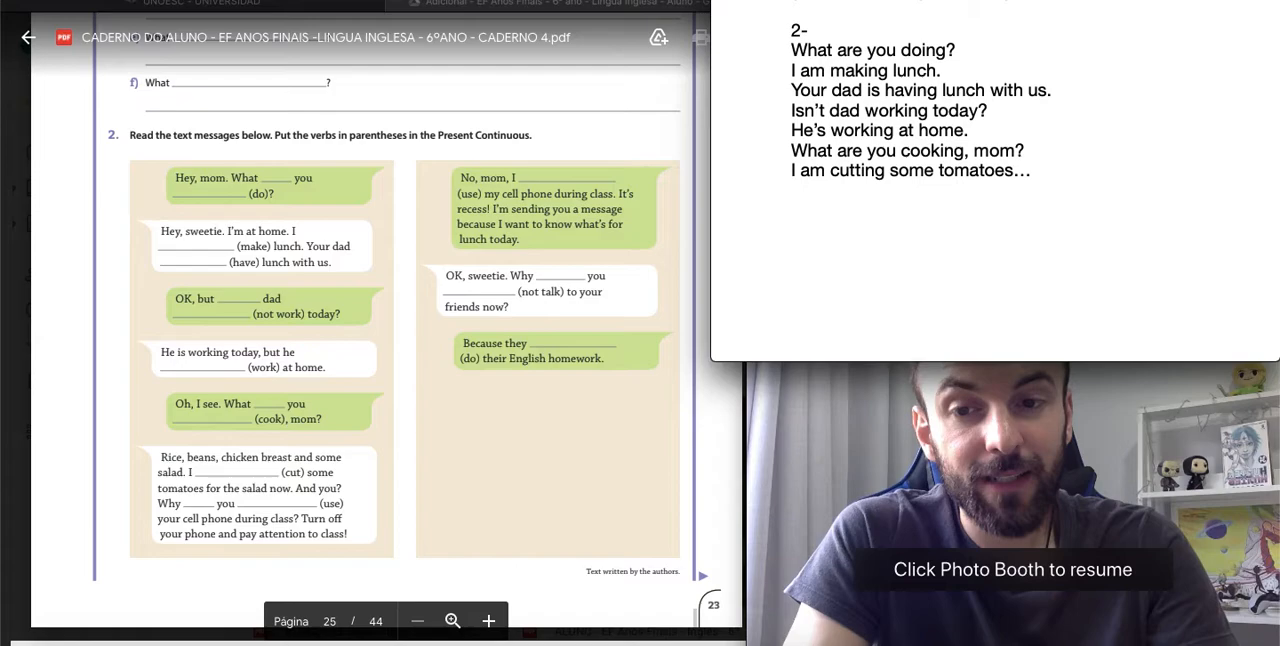
# Write the question 'Why are you using your cell phone during class?'.
pyautogui.write('Why are')
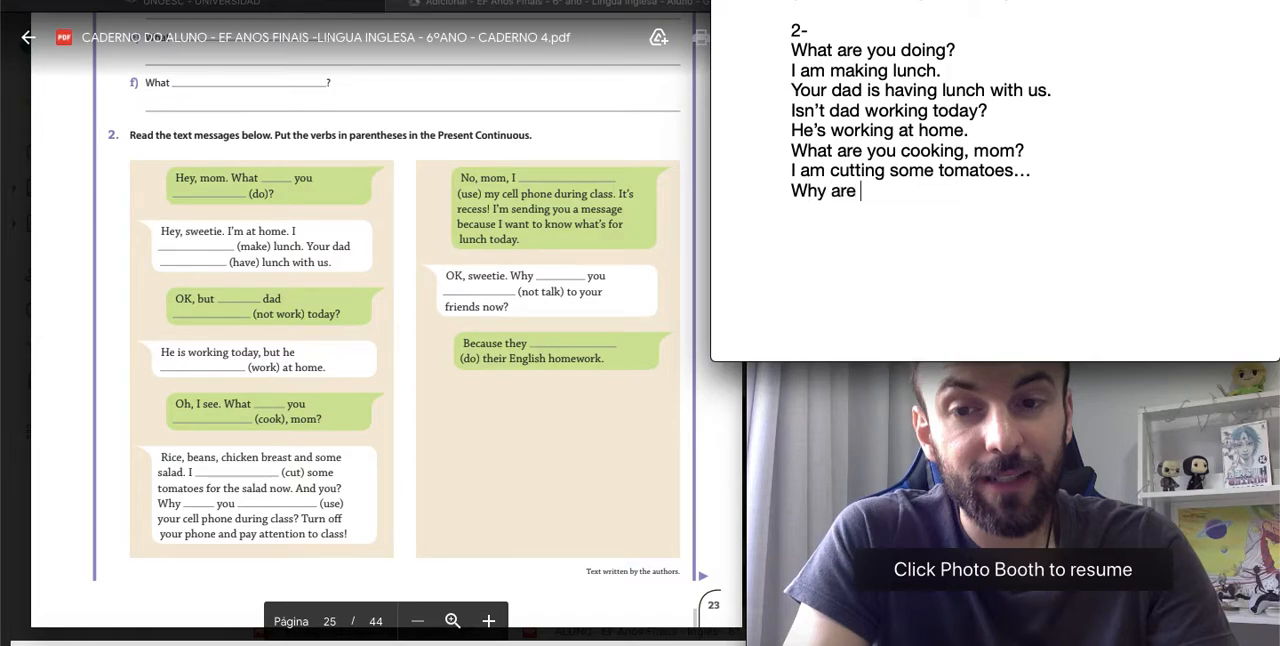
pyautogui.write('you using')
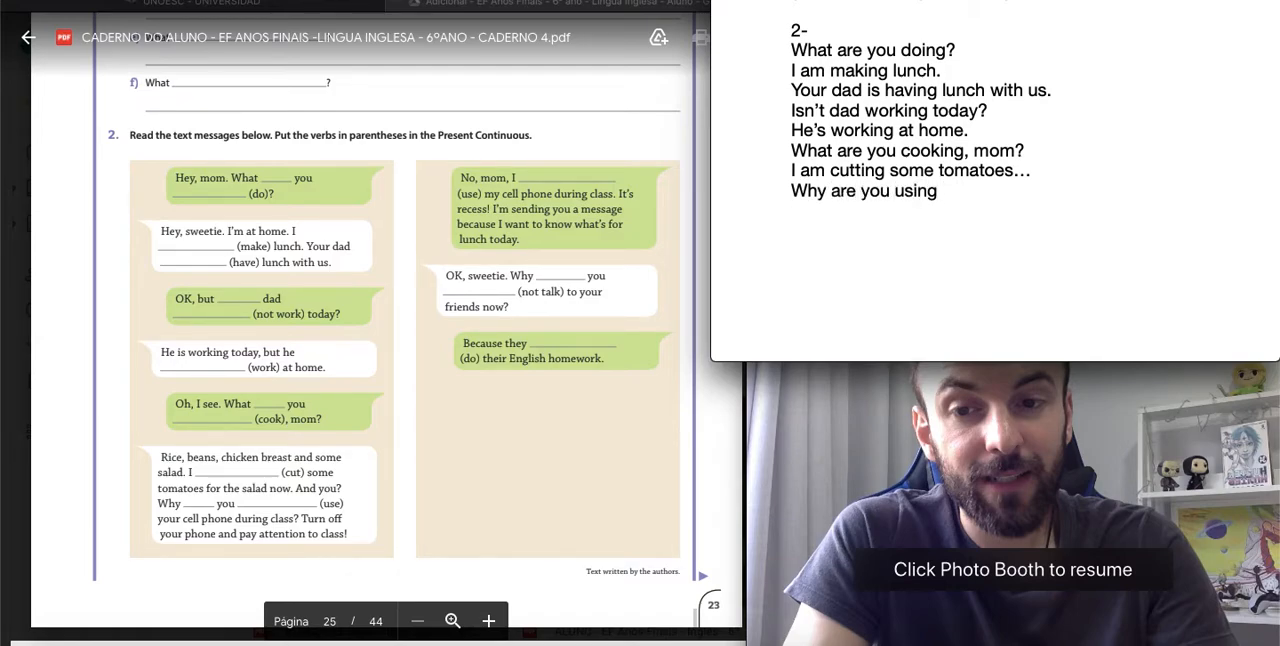
pyautogui.click(937, 190)
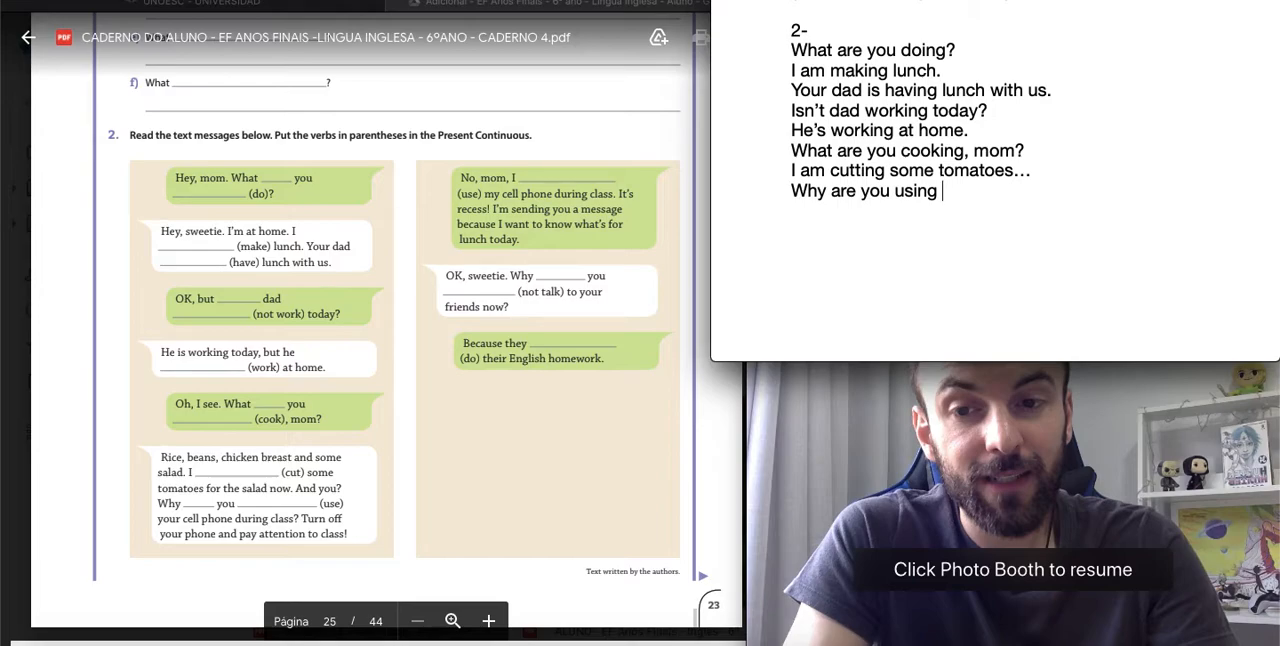
pyautogui.write('your')
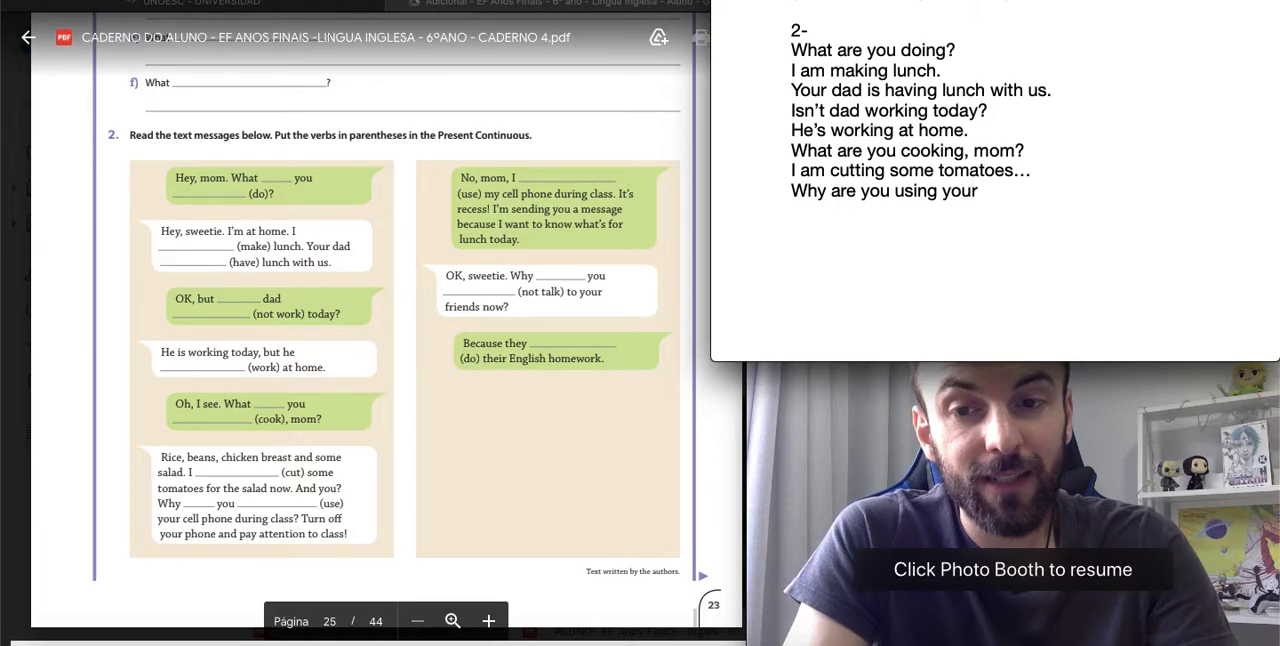
pyautogui.write('cell')
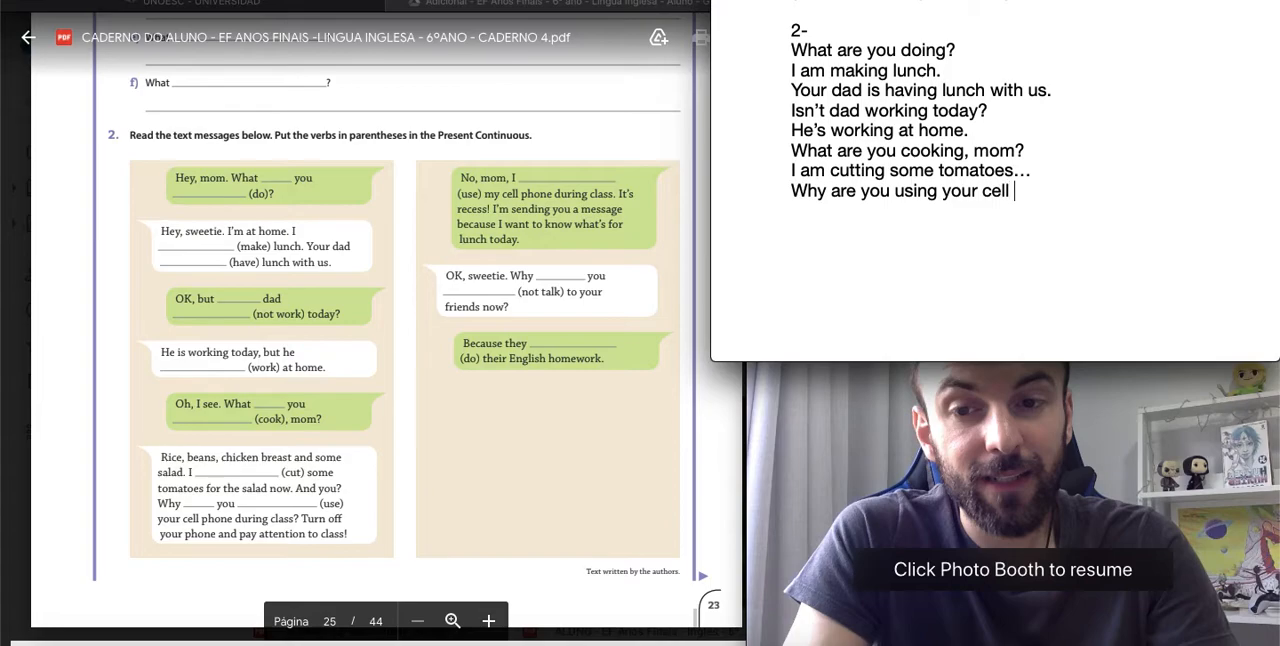
pyautogui.write('phone during')
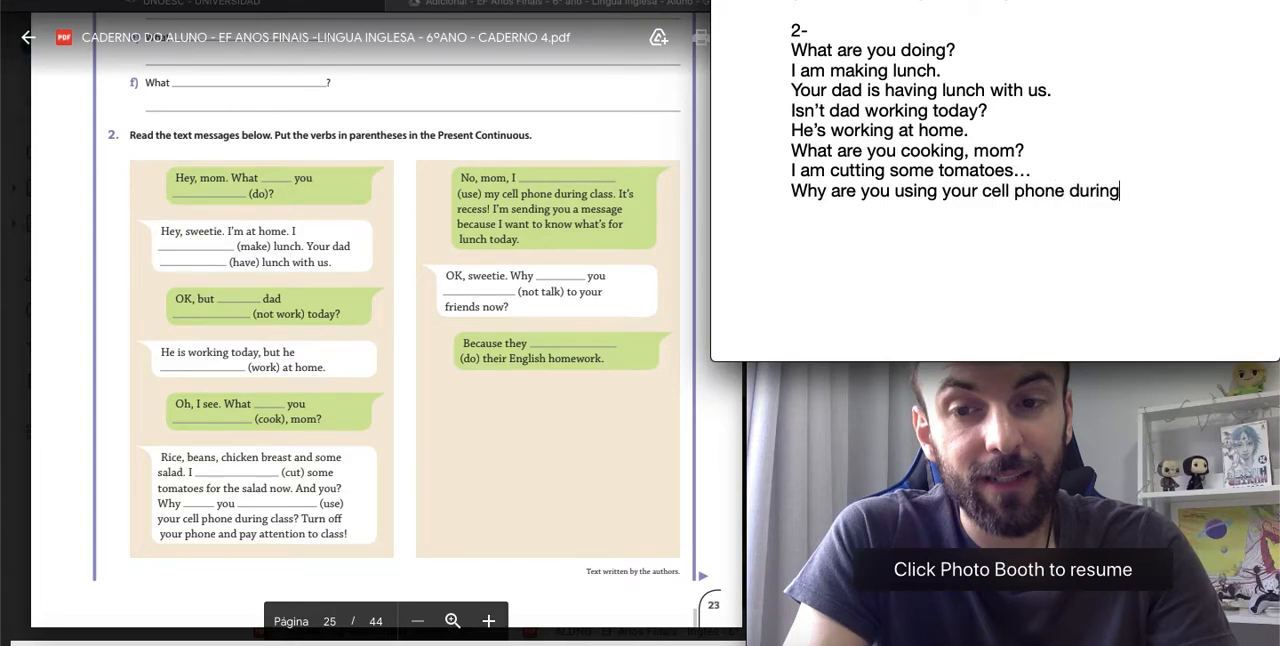
pyautogui.write('class?')
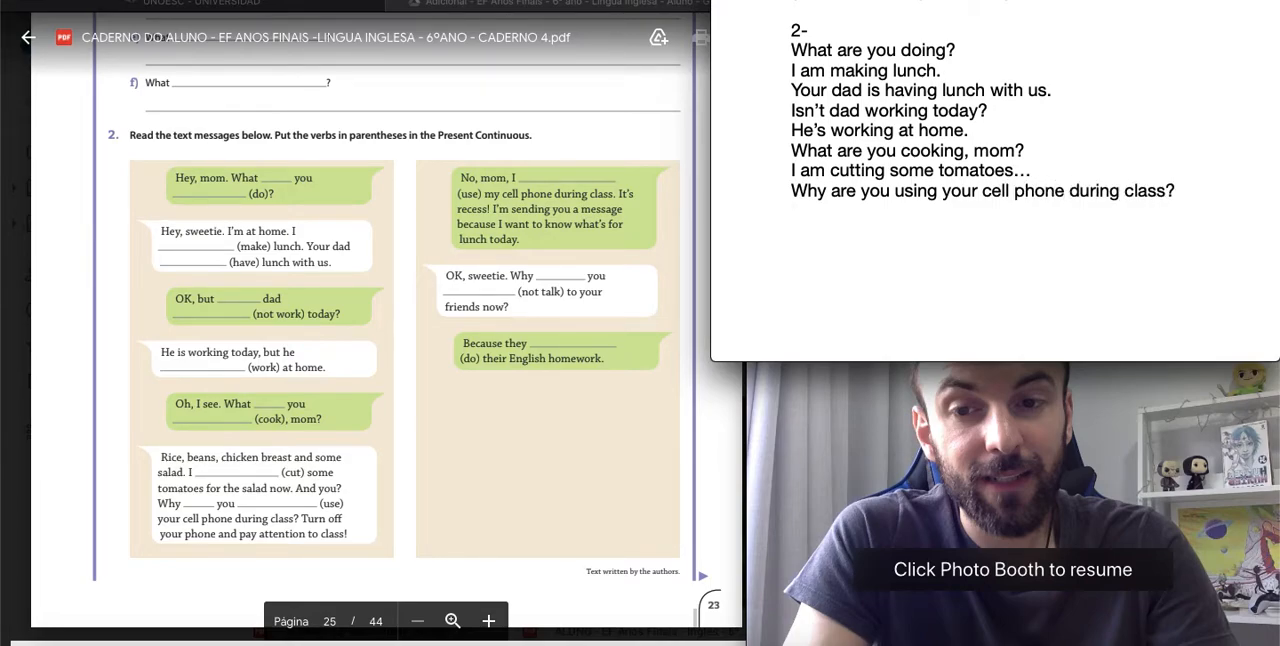
# Write the reply 'I am not using my cell phone during class.' on a new line.
pyautogui.click(793, 211)
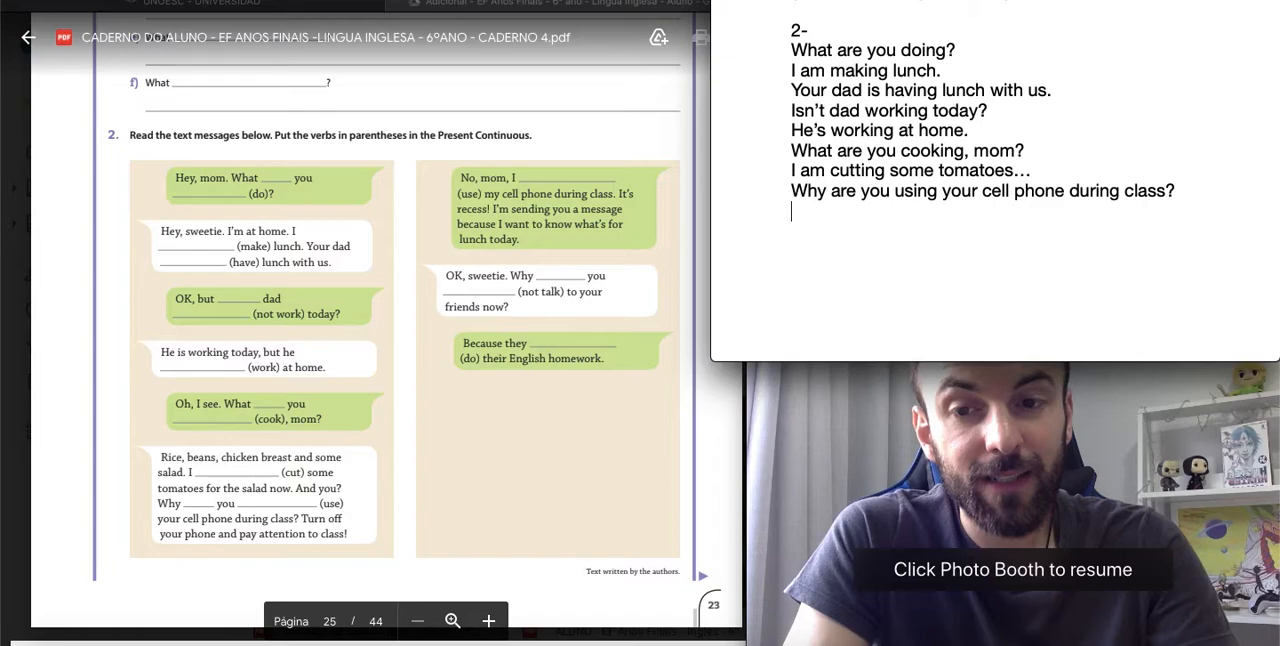
pyautogui.write('I am')
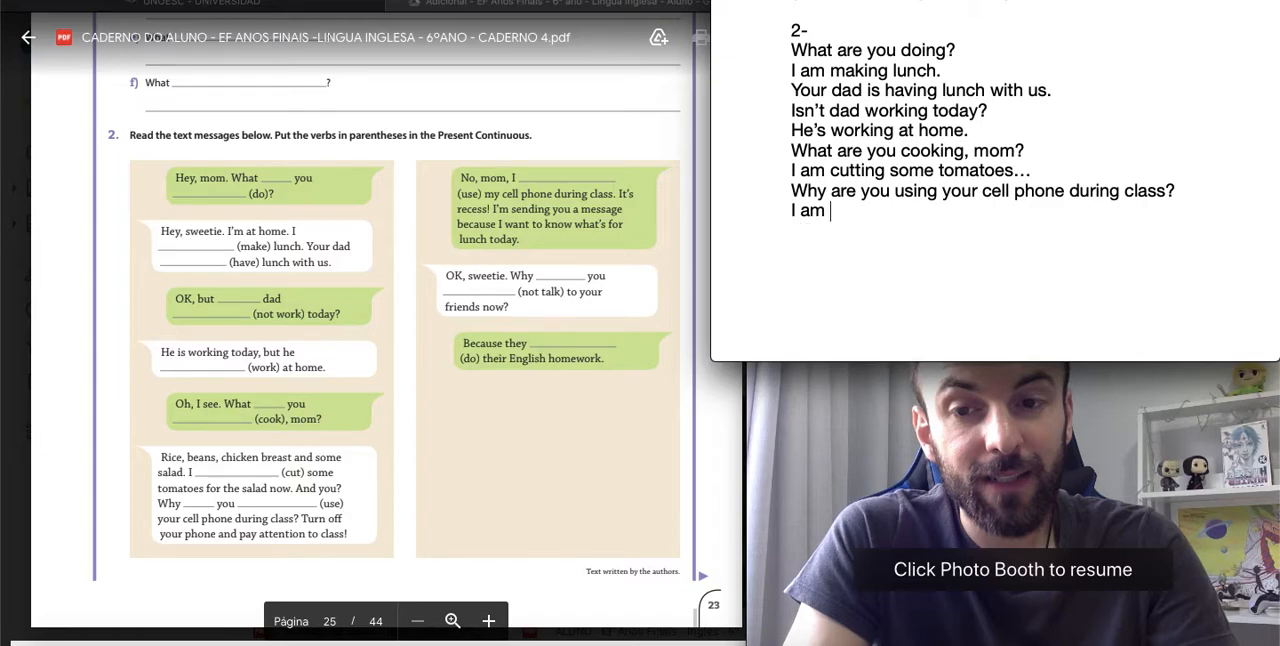
pyautogui.write('not using m')
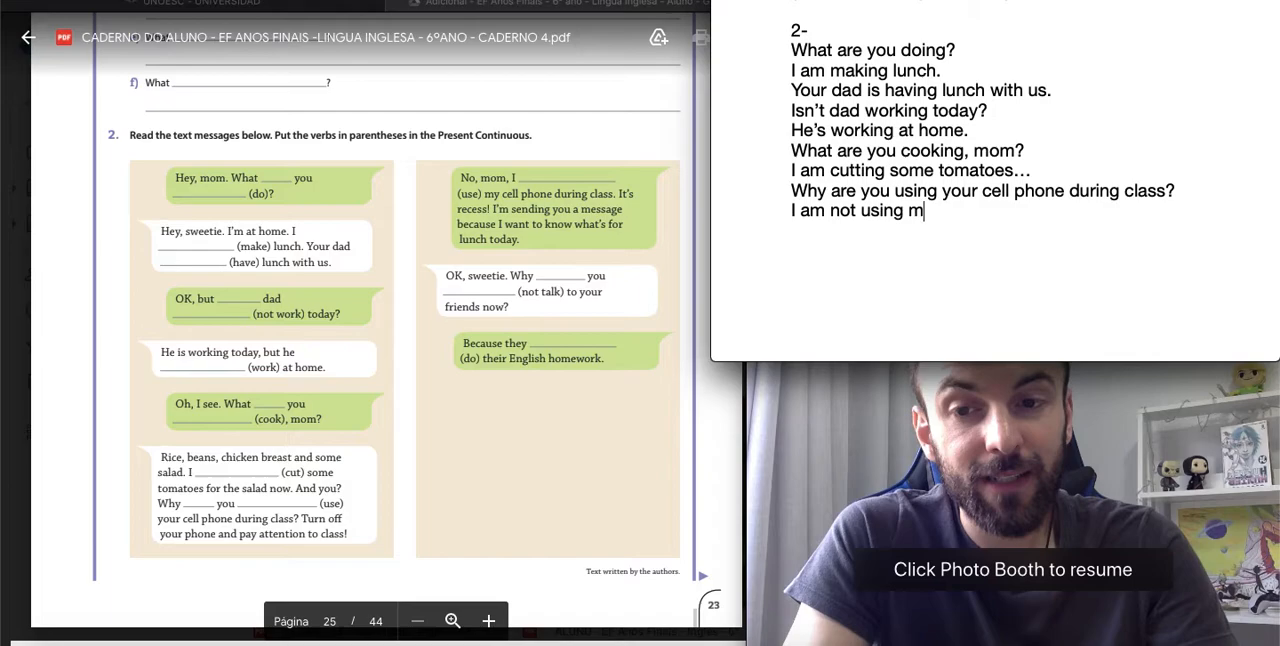
pyautogui.write('y cell phone')
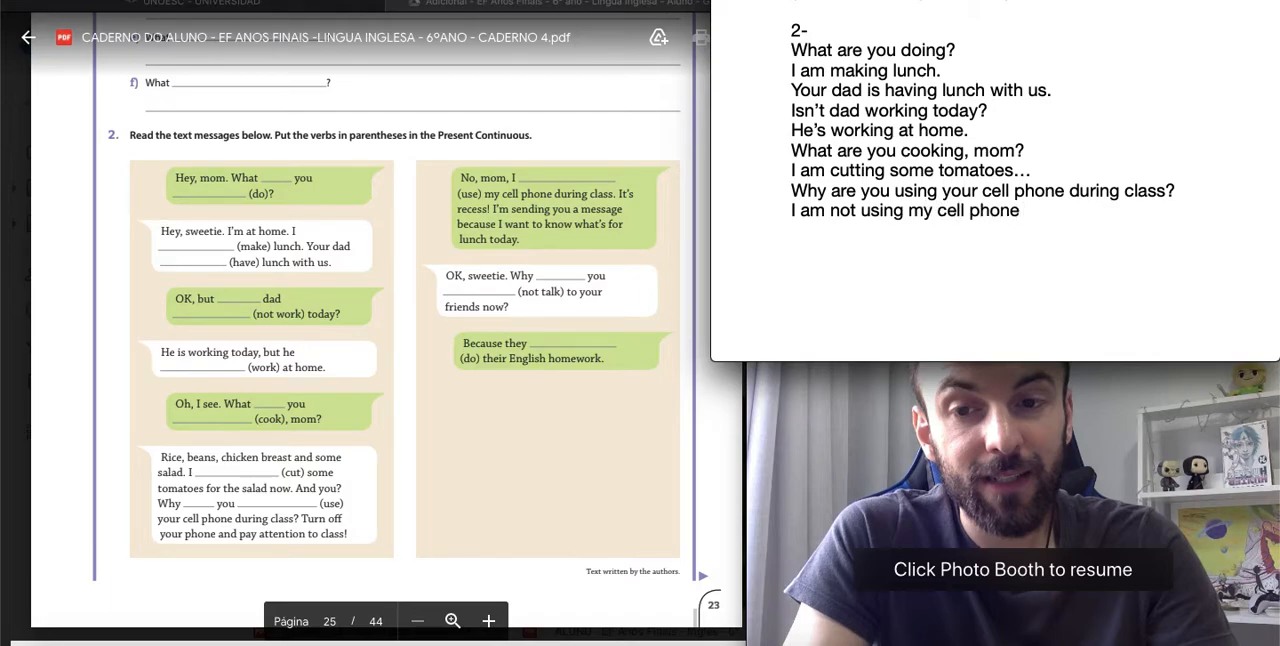
pyautogui.write('during class.')
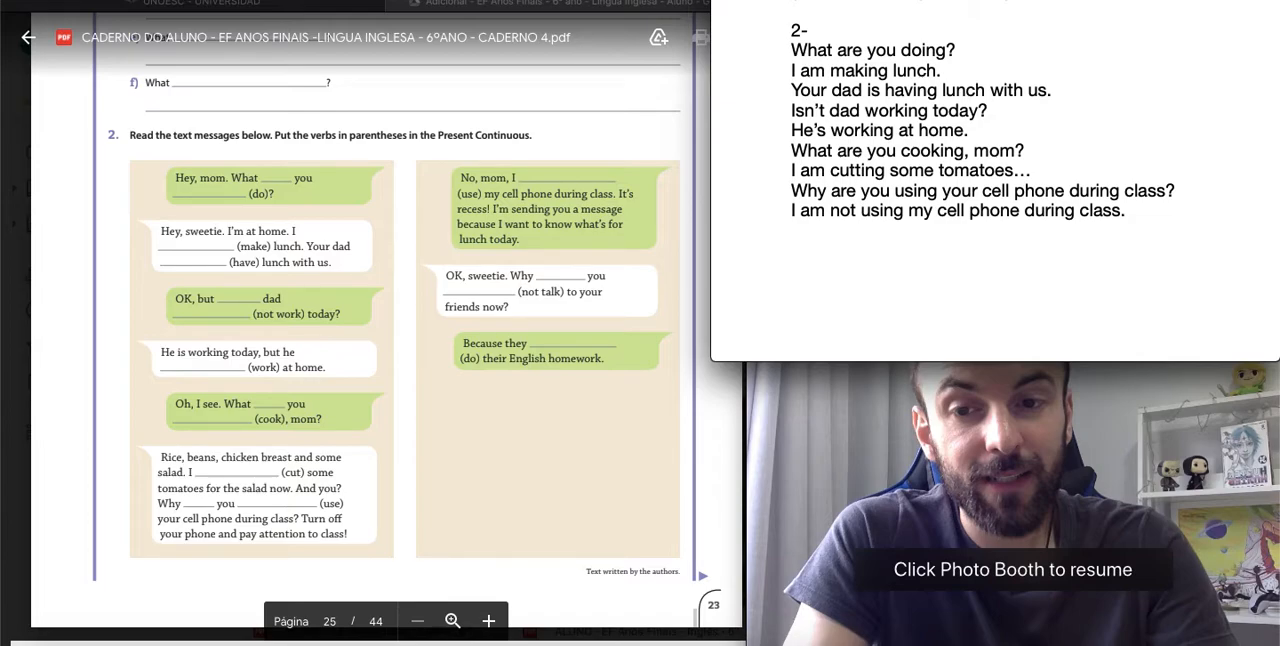
# Add 'Why aren't you talking to your friends?' and 'Because they're doing their English homework'.
pyautogui.write('W')
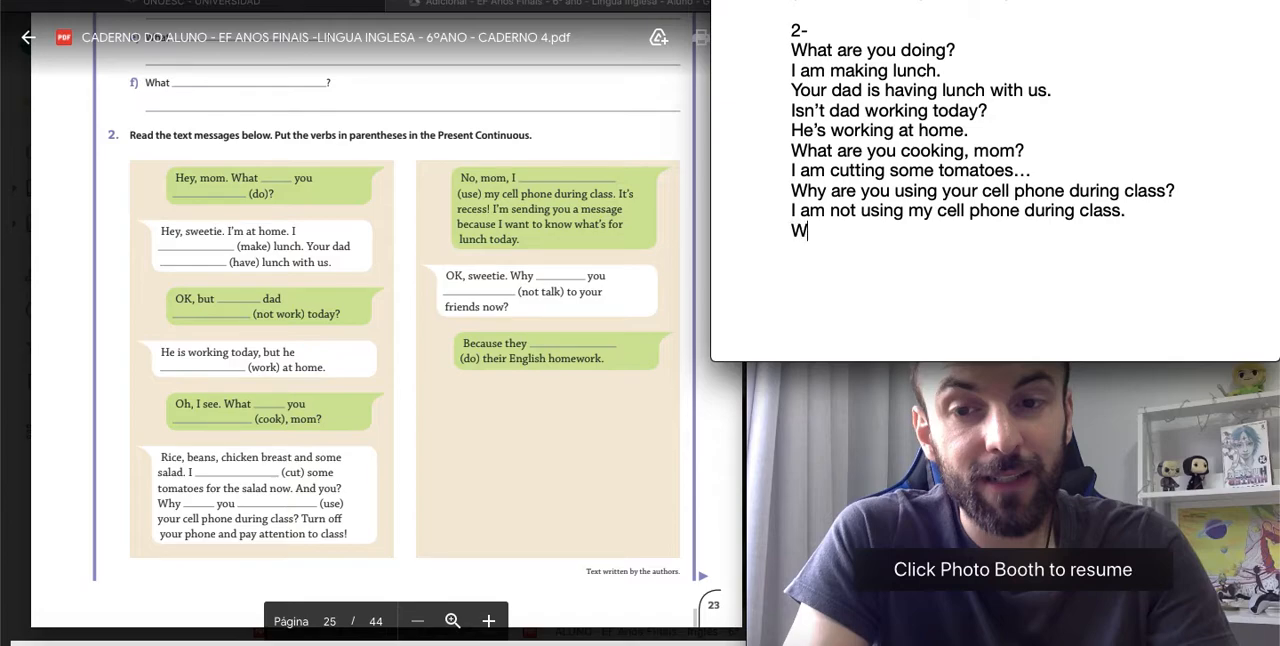
pyautogui.write("hy aren't y")
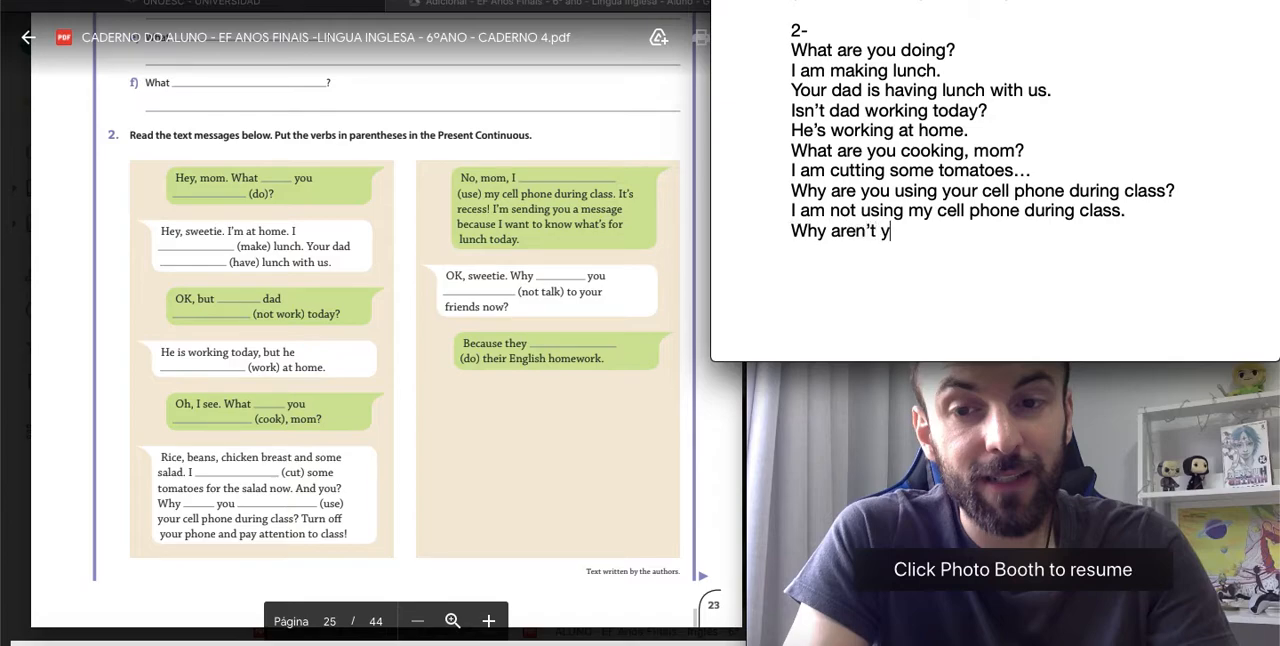
pyautogui.write('ou talking to y')
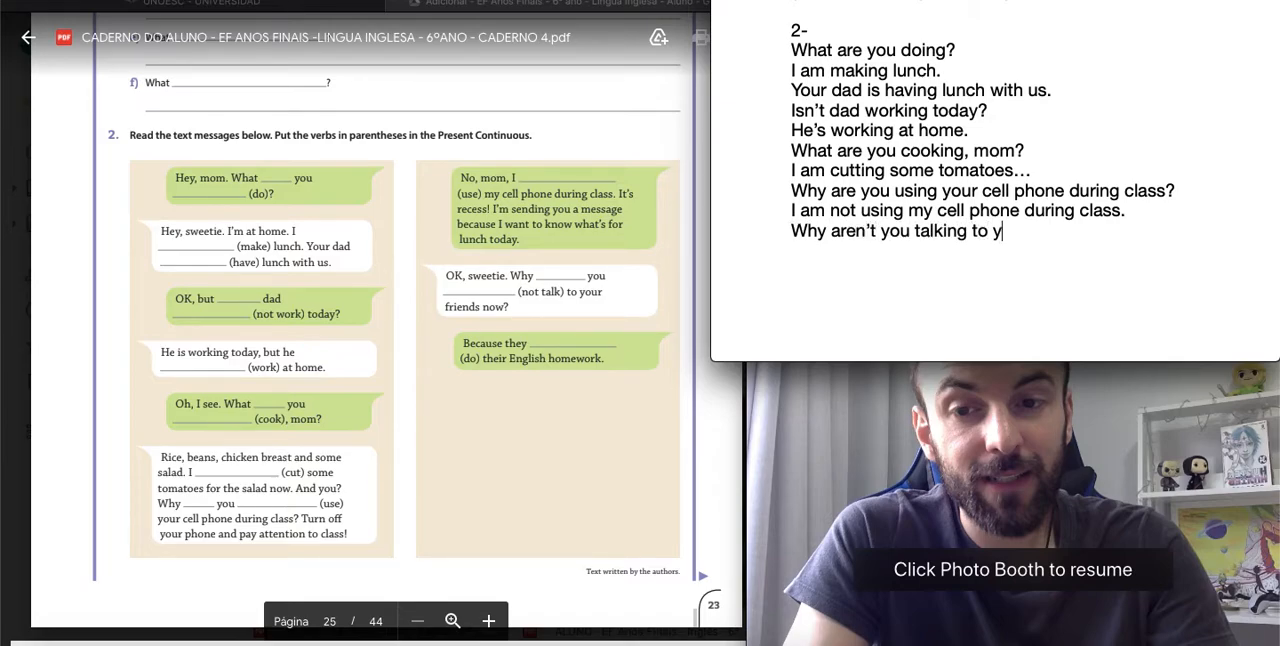
pyautogui.write('our friends?')
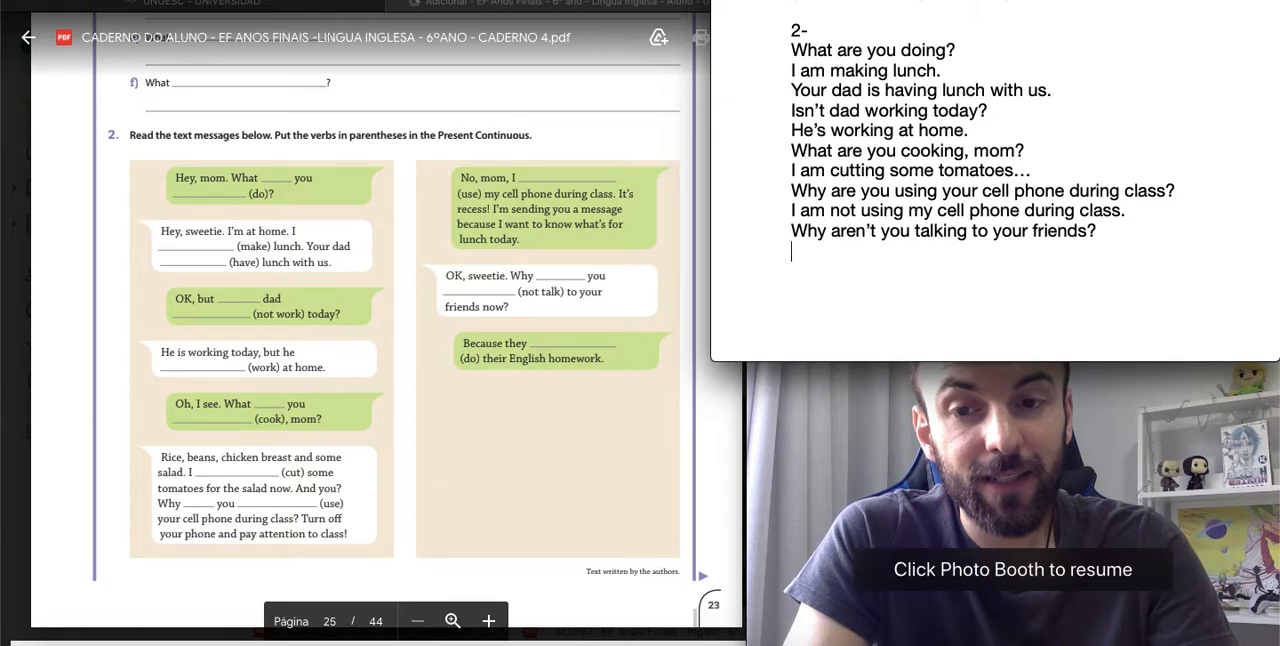
pyautogui.write('Because they’re')
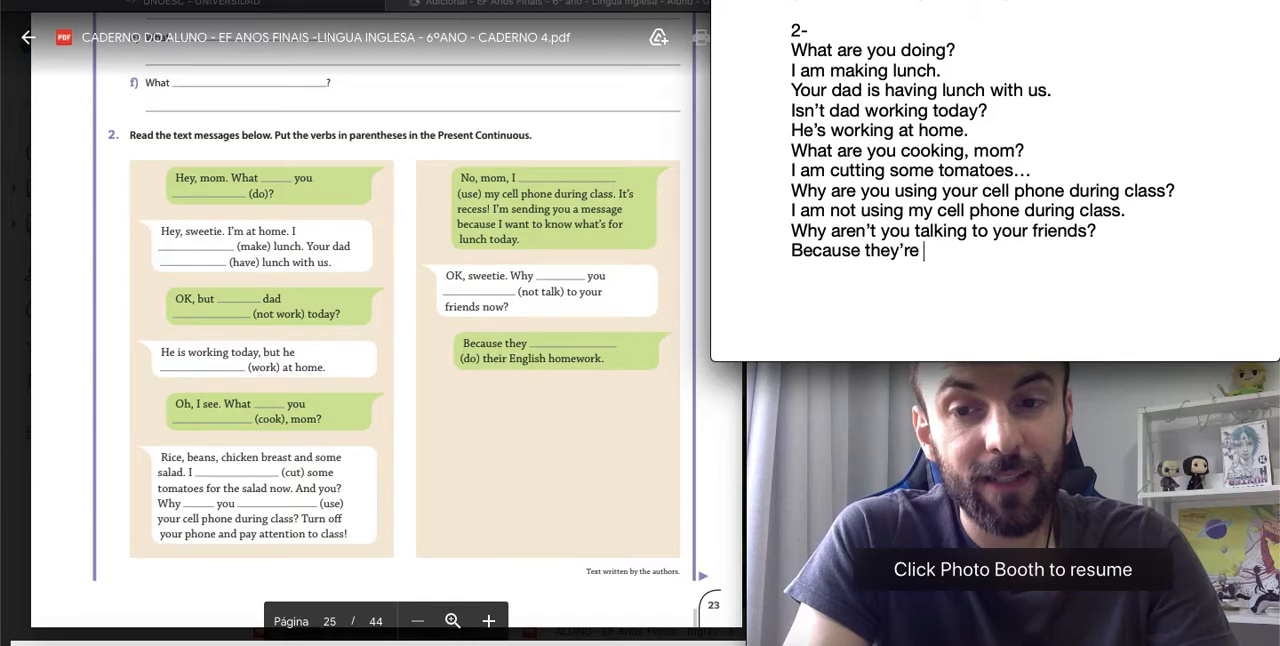
pyautogui.write('doing their')
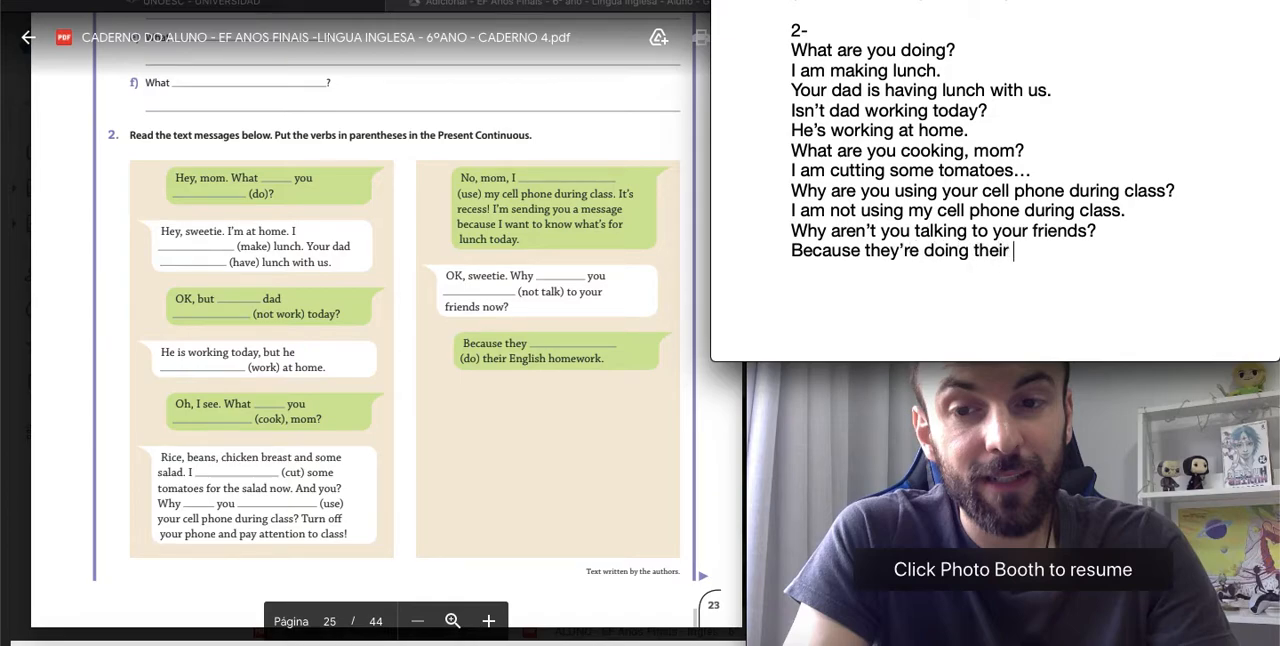
pyautogui.write('English homer')
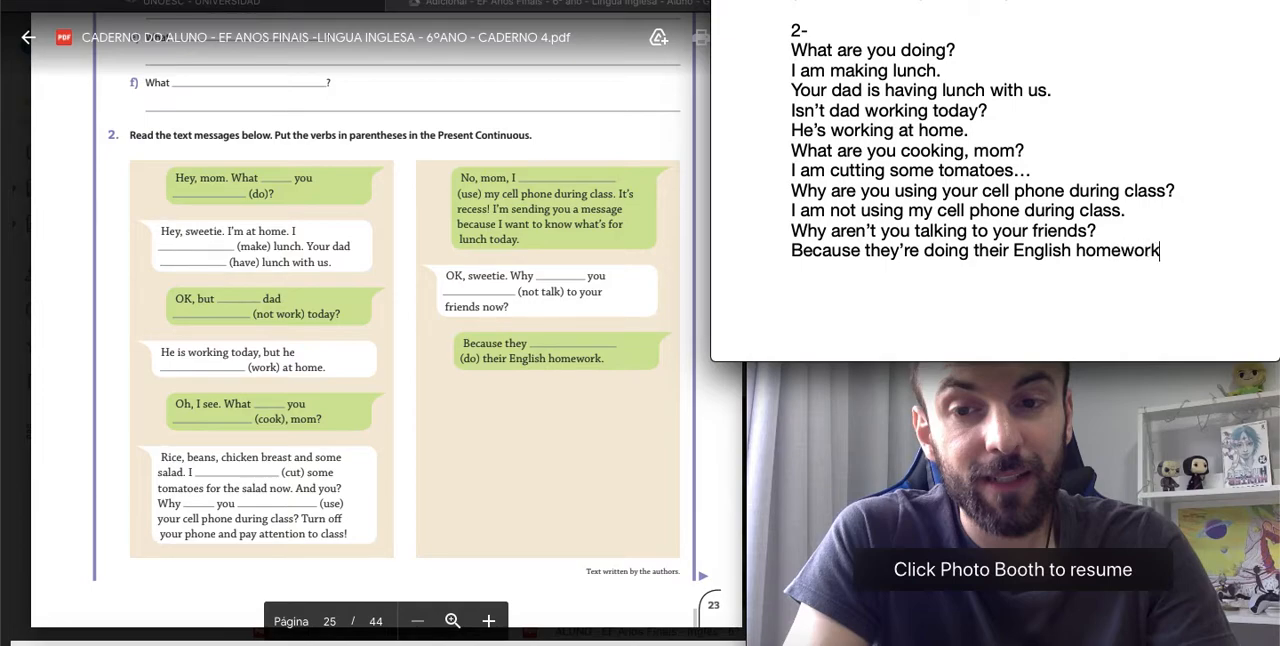
pyautogui.scroll(-3)
pyautogui.write('.')
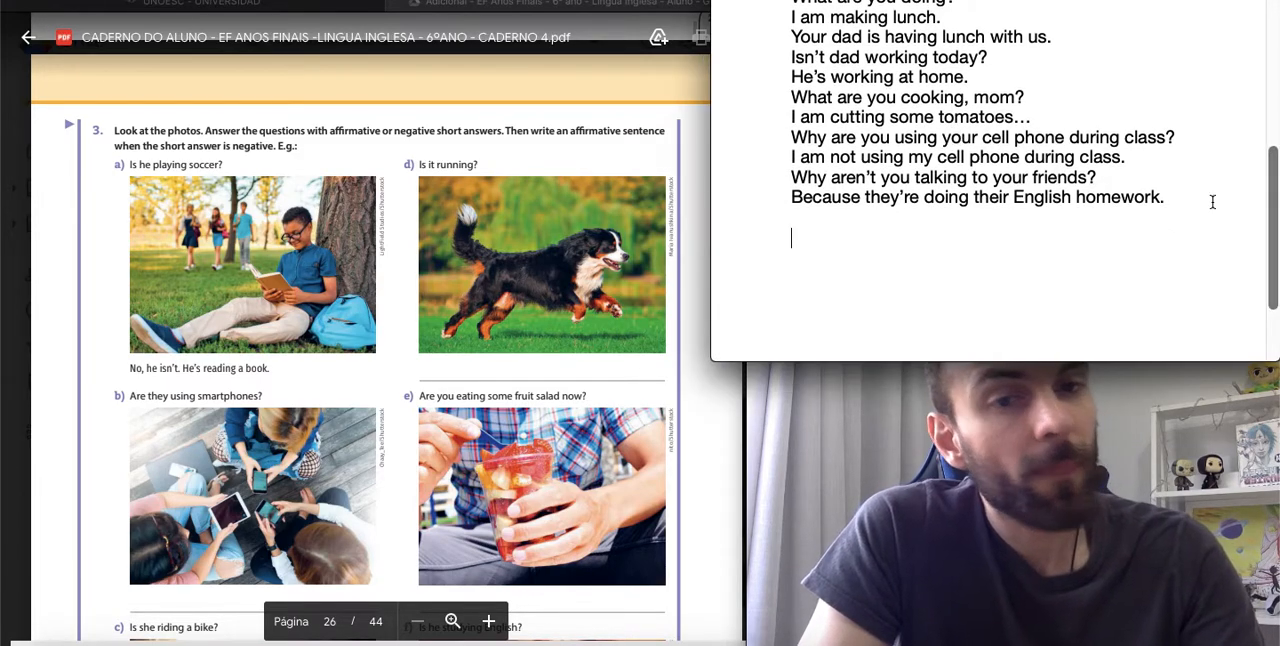
# Start exercise '3-' with 'No, he isn't. He's reading a book.' and 'Yes, they are'.
pyautogui.write('3-')
pyautogui.write('No, he isn')
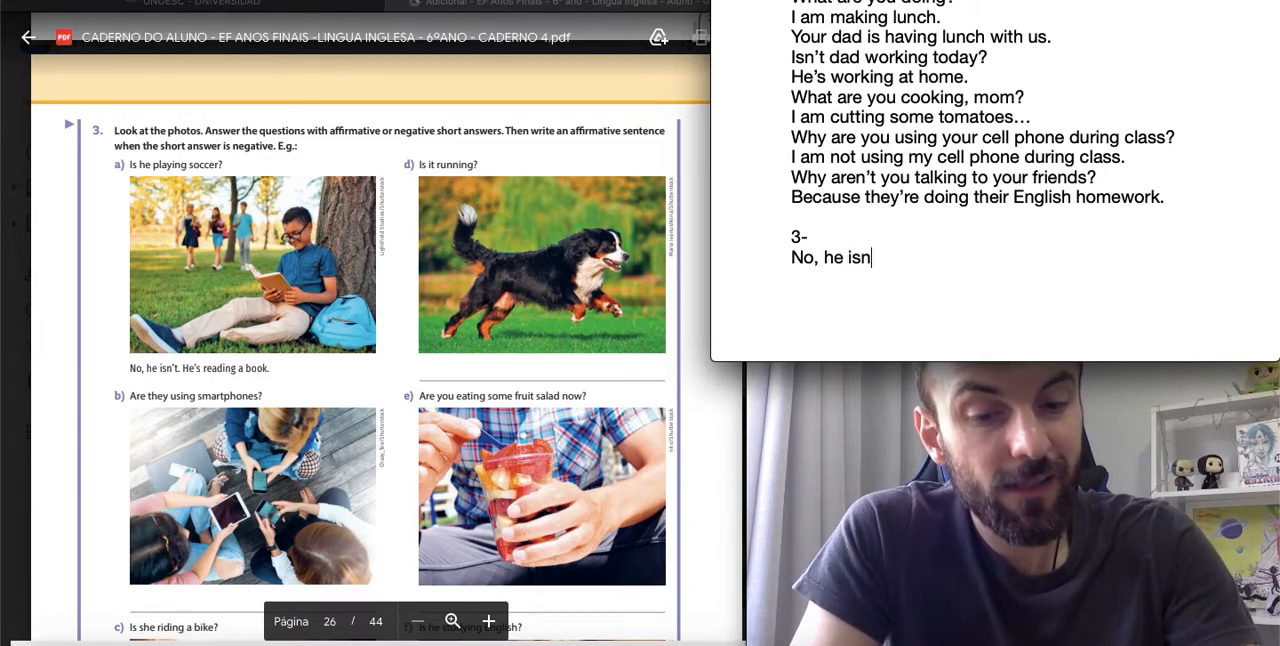
pyautogui.write("'t.")
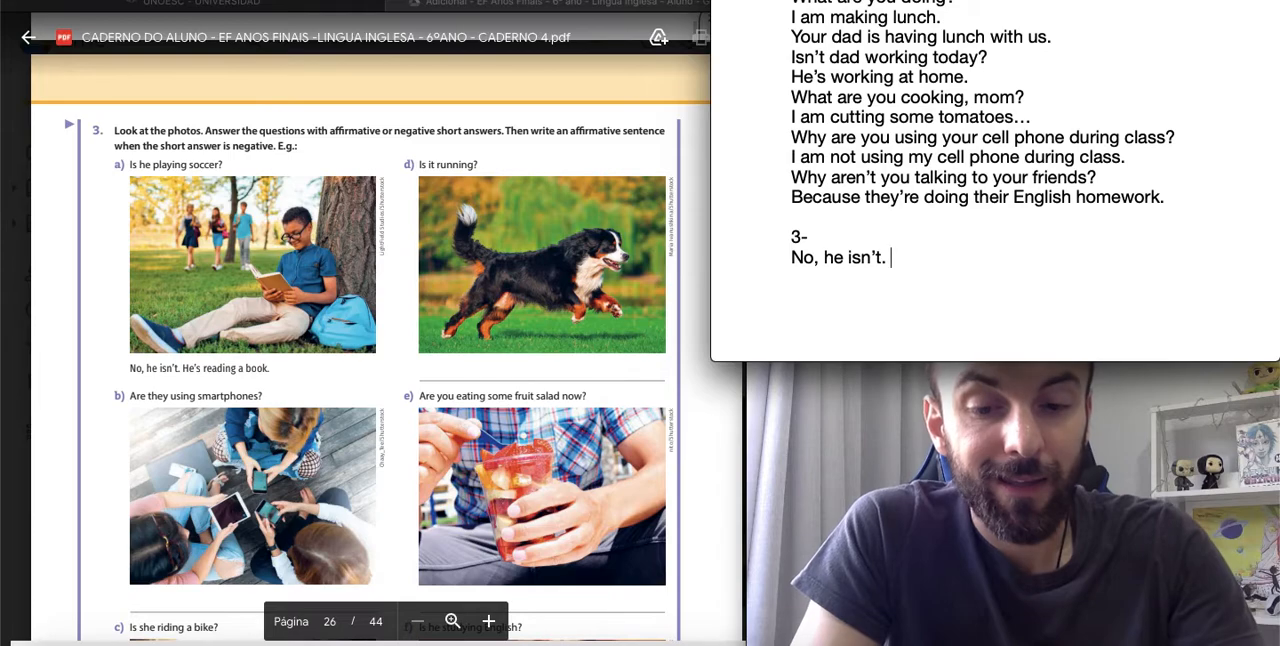
pyautogui.write("He's readin")
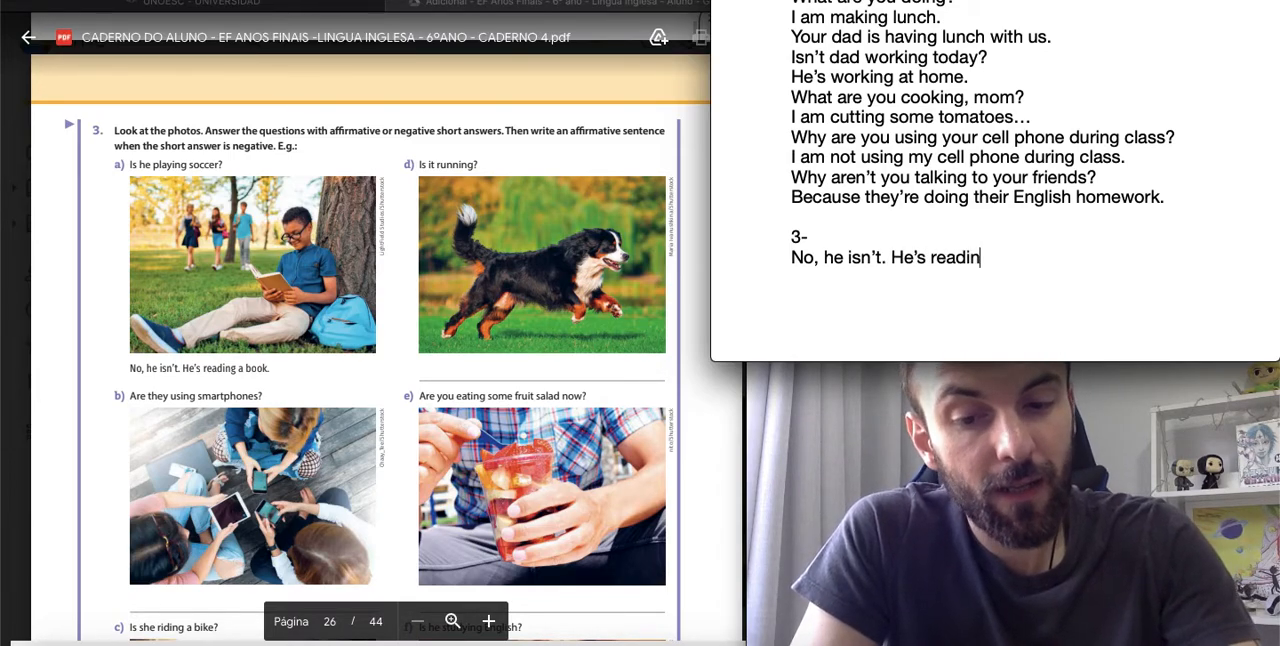
pyautogui.write('g a book.')
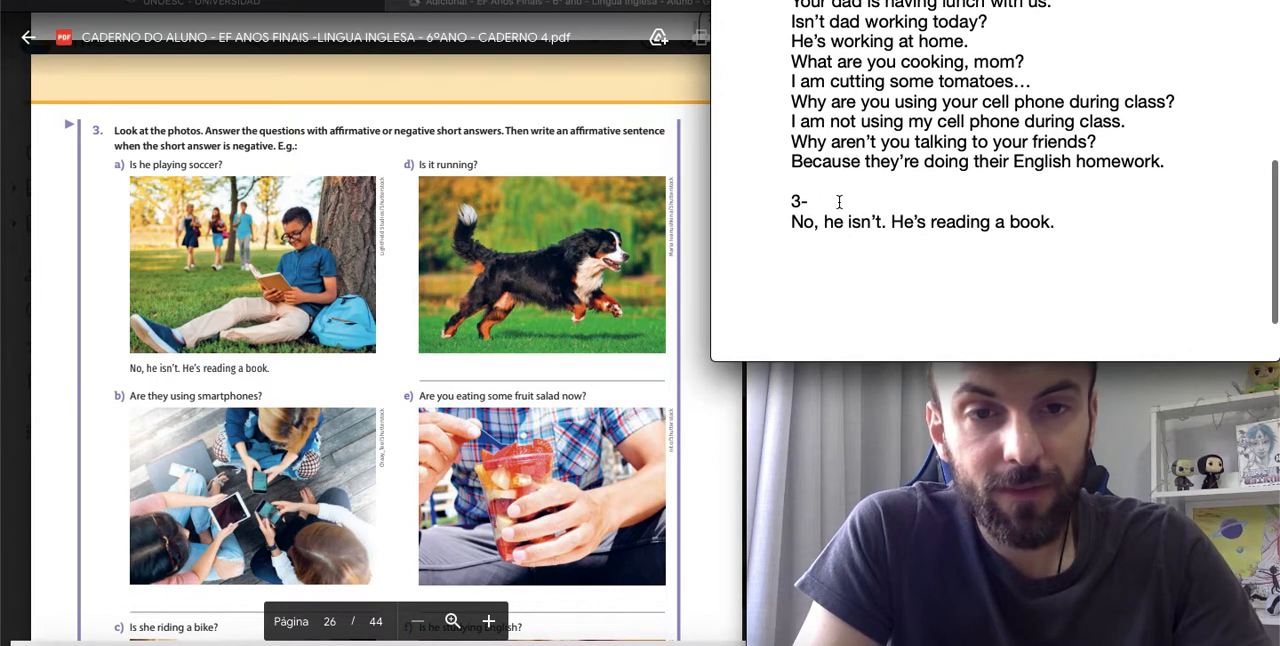
pyautogui.scroll(-3)
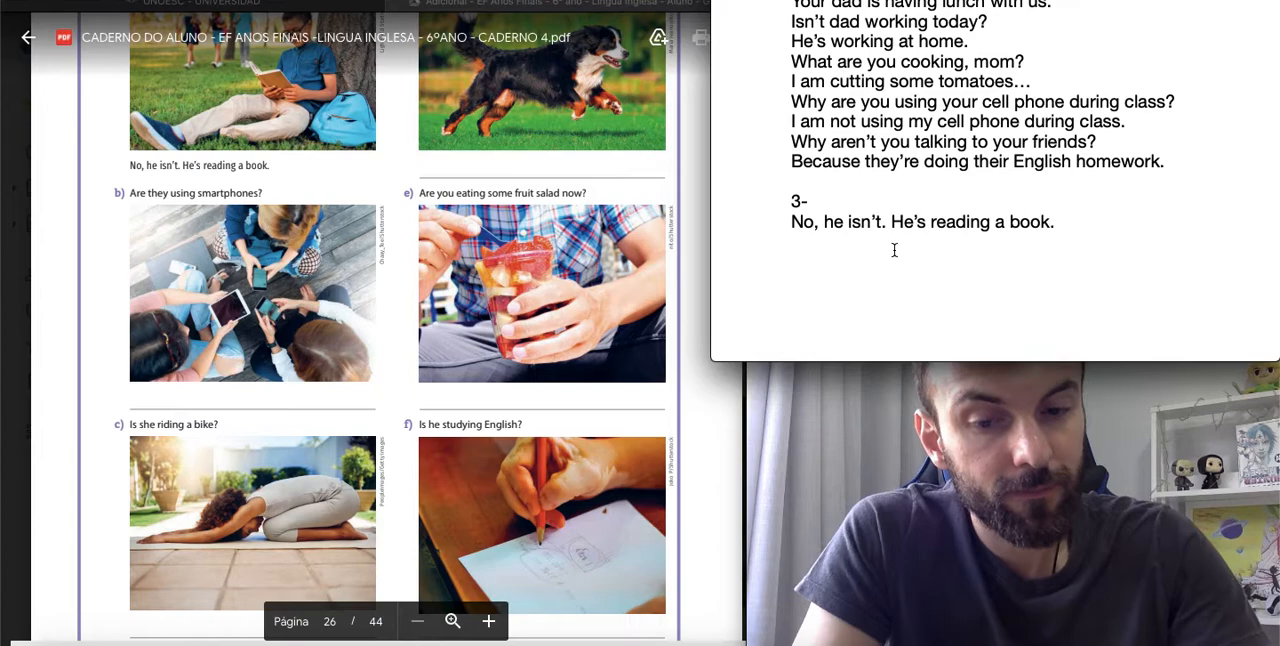
pyautogui.write('Yes, they are')
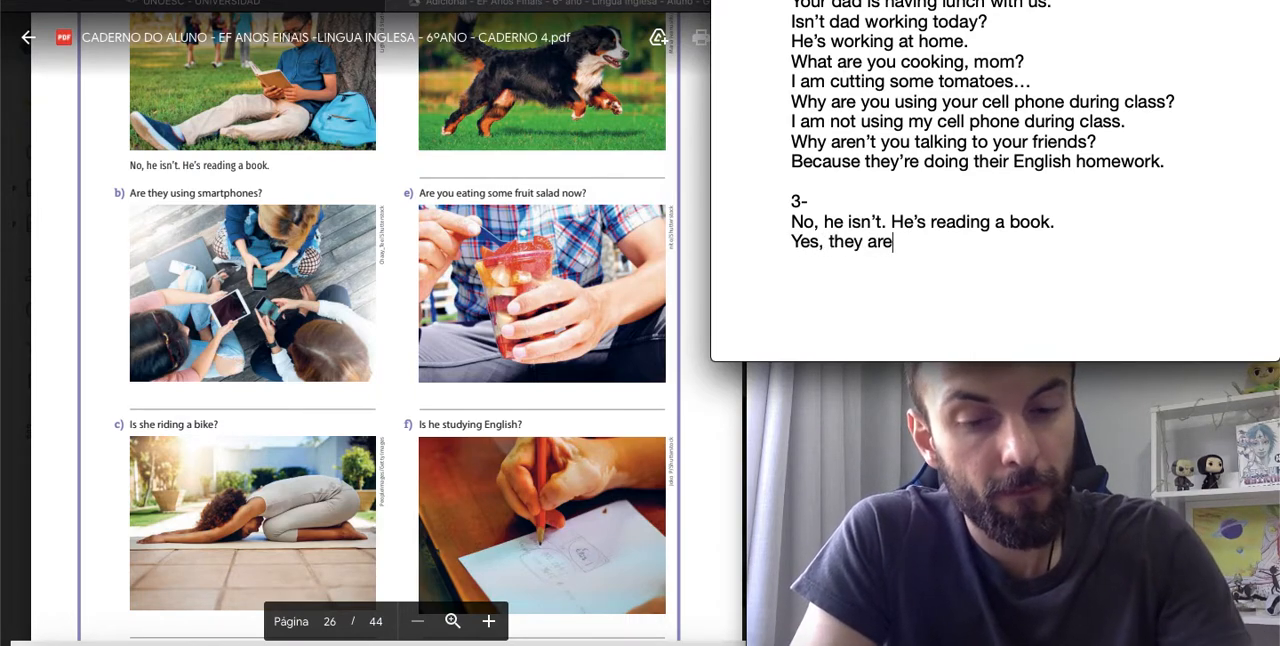
pyautogui.press('enter')
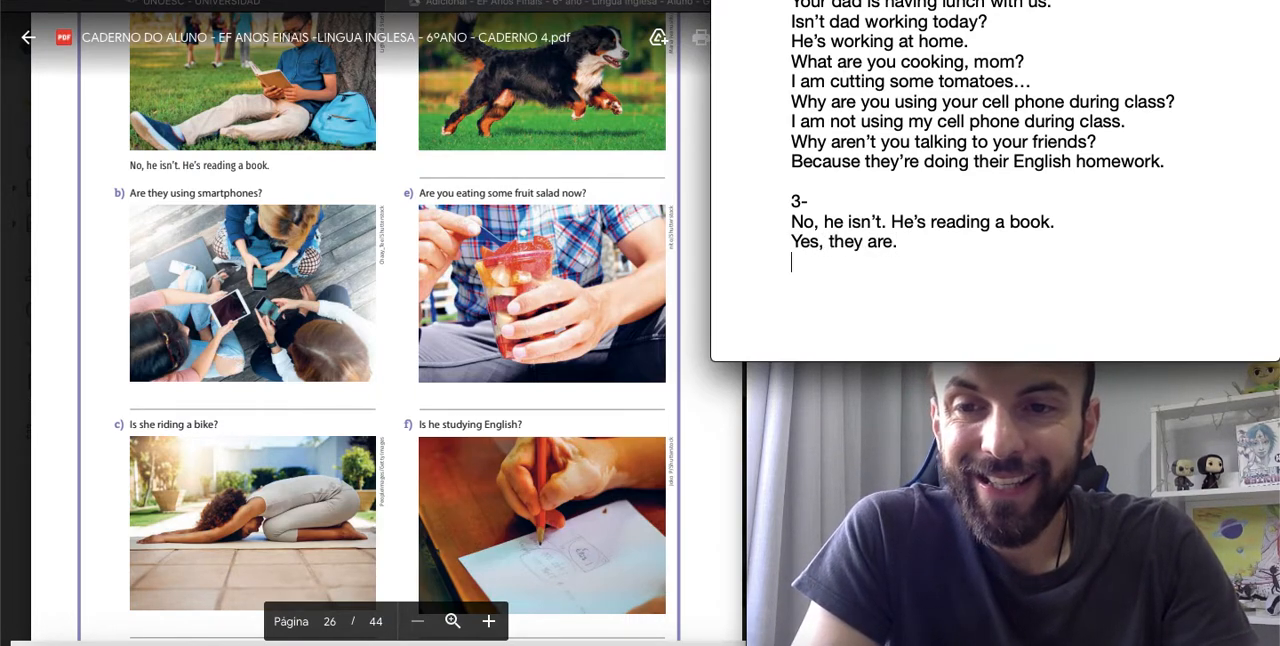
# Add 'No, she isn't. She's practicing Yoga.' and the next 'Yes' answer.
pyautogui.scroll(-3)
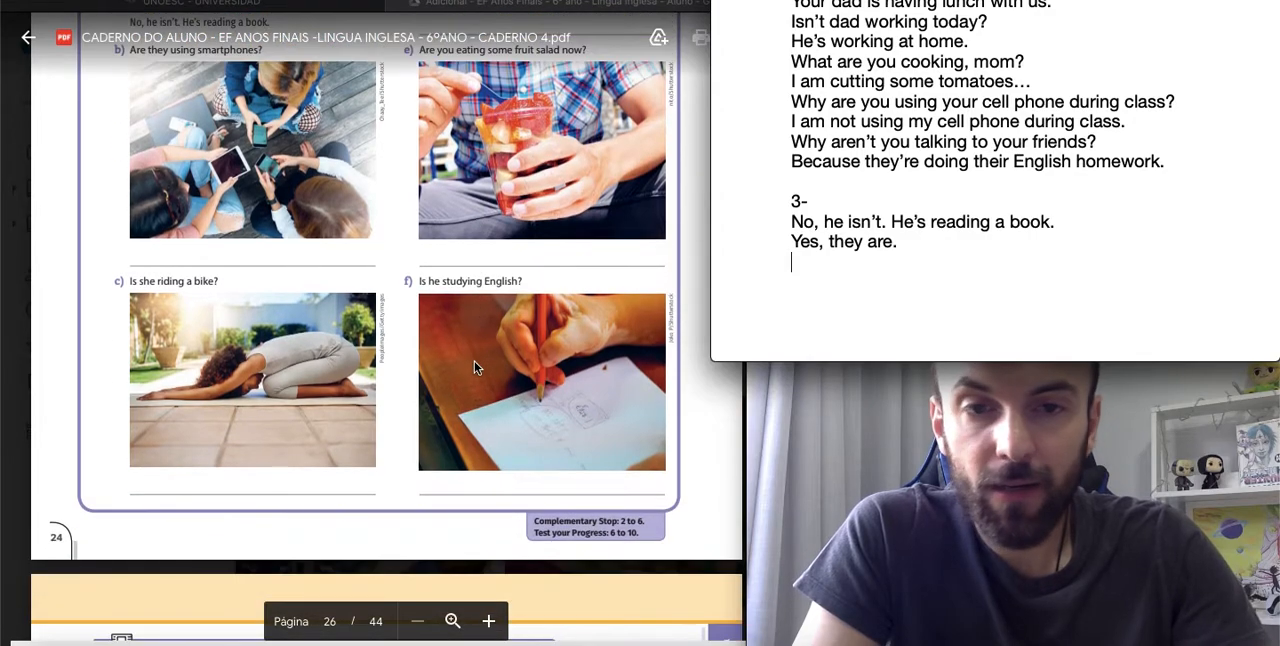
pyautogui.write('No, she')
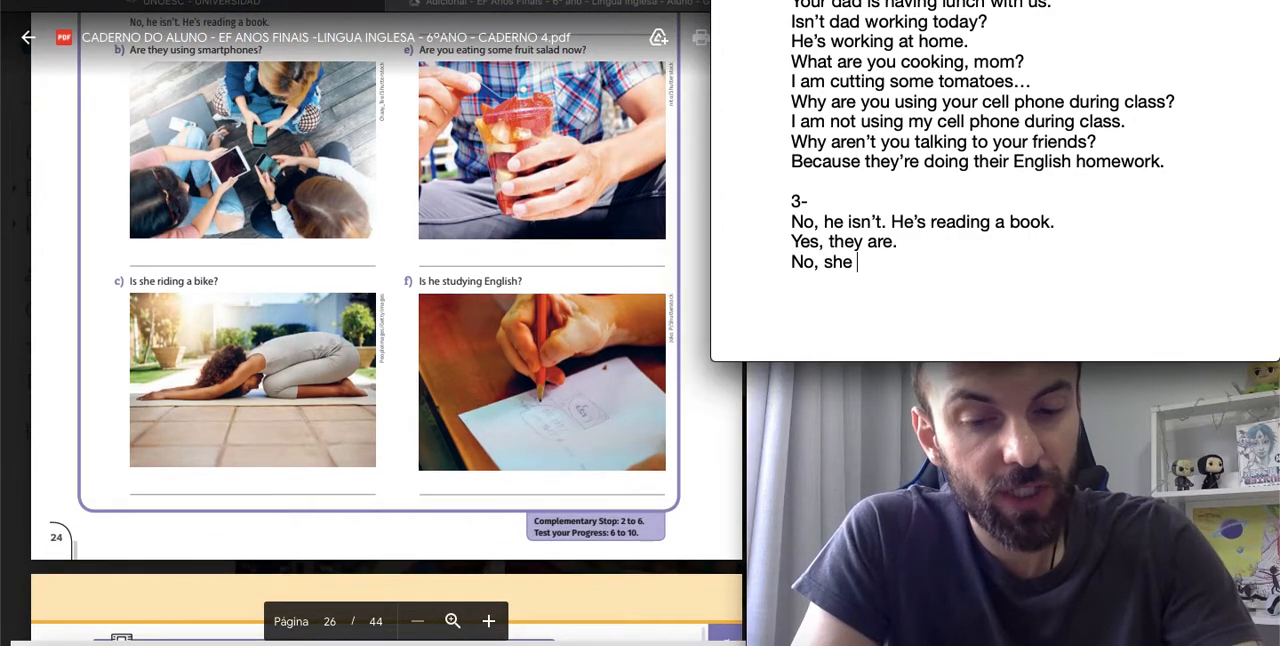
pyautogui.write("isn't. She")
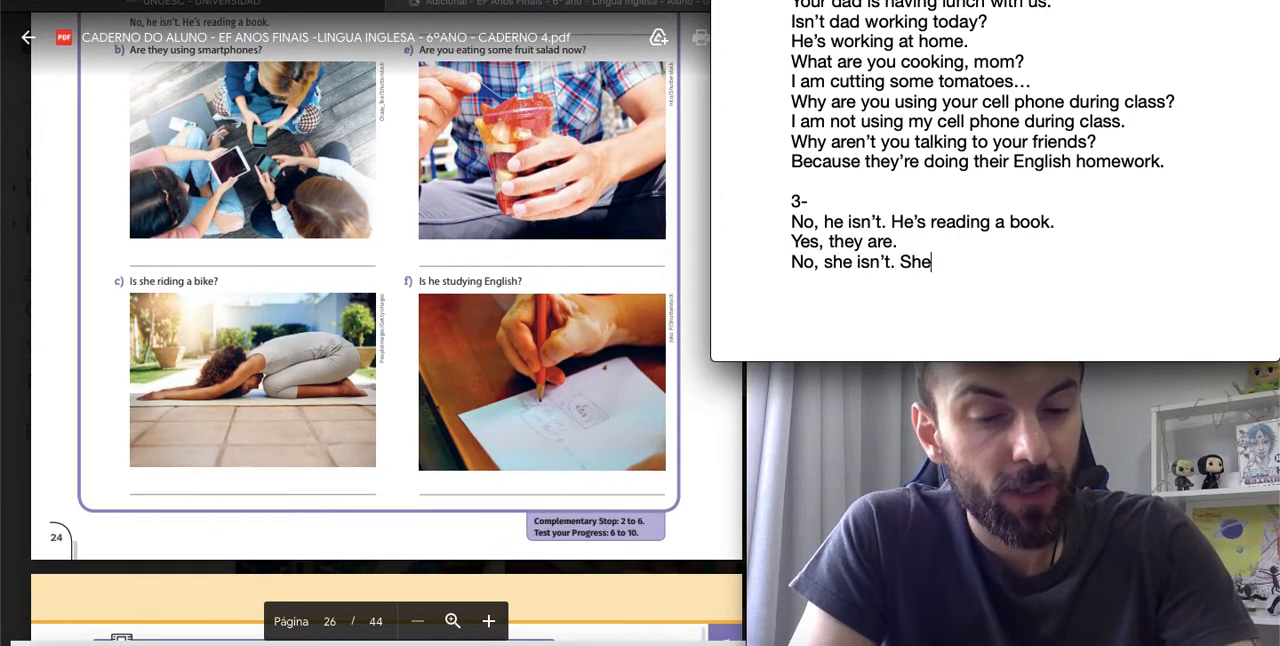
pyautogui.write("'s practicing")
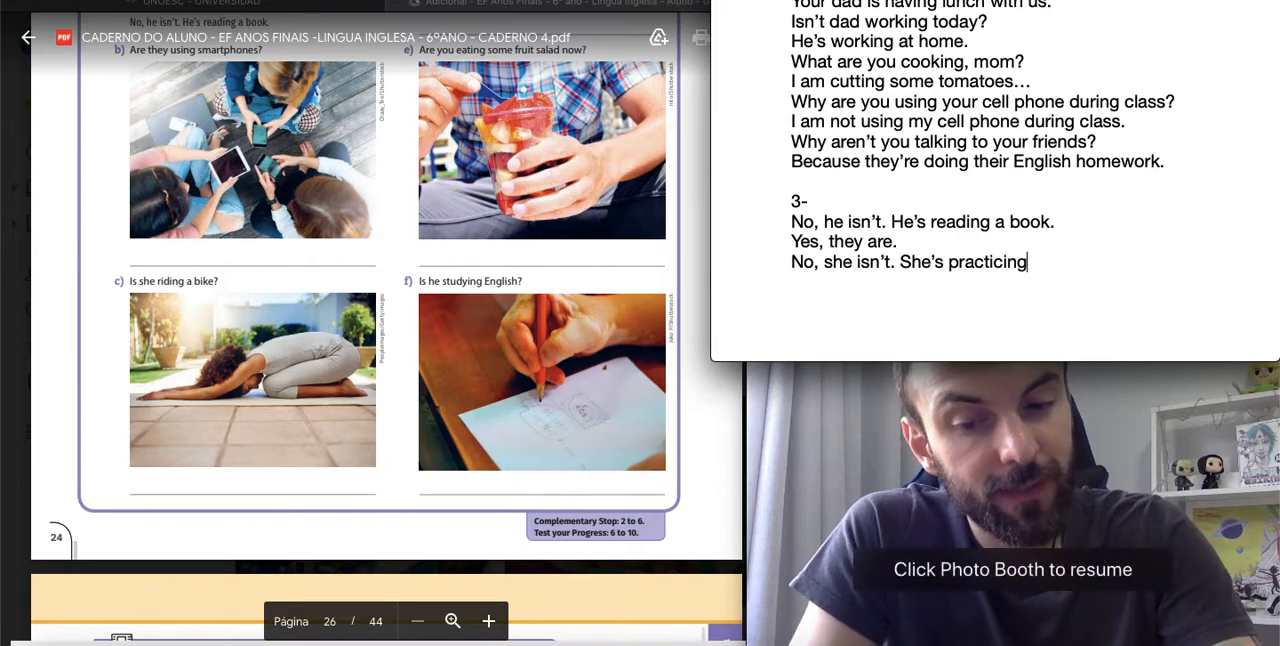
pyautogui.write('Yoga.')
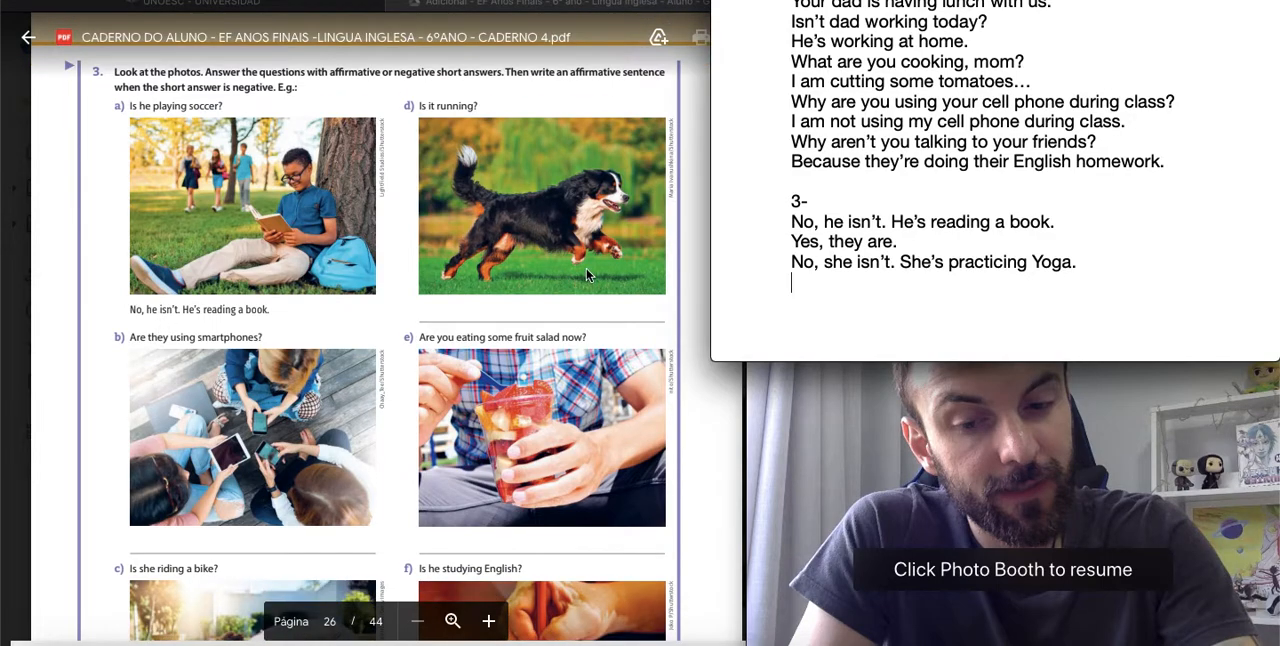
pyautogui.write('Yes, it is.')
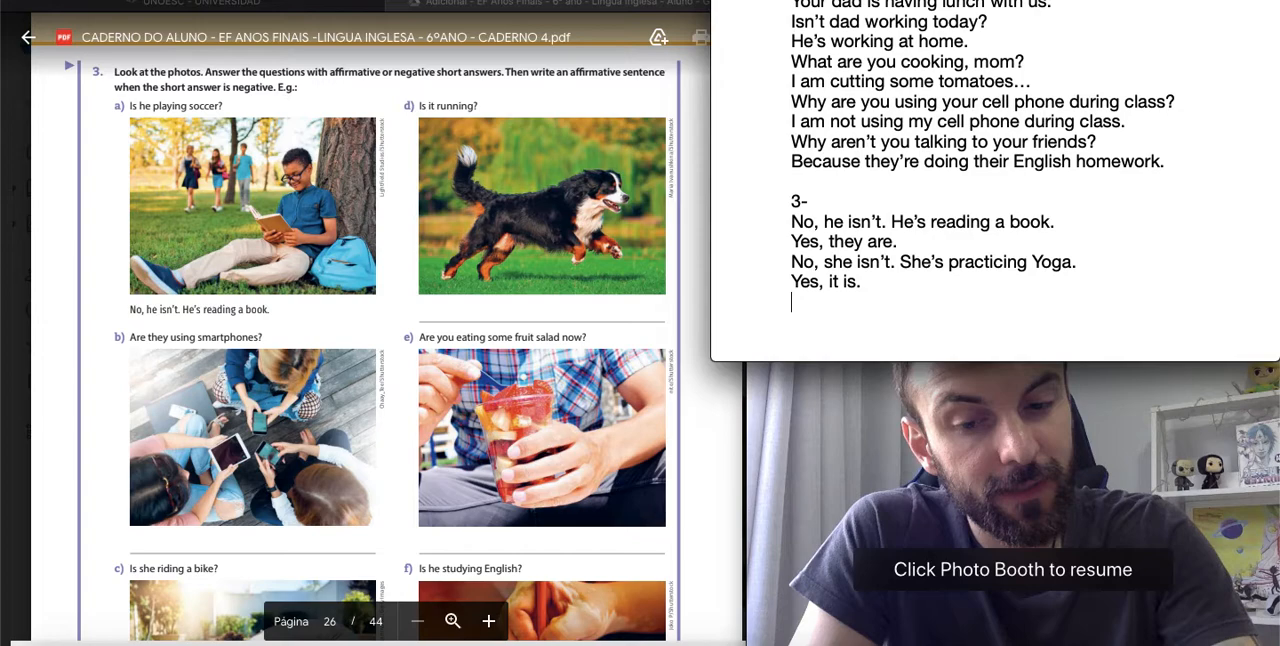
# Finish with 'No, I am not. I am working…' and 'No, he isn't. He's studying math.'.
pyautogui.write('No,')
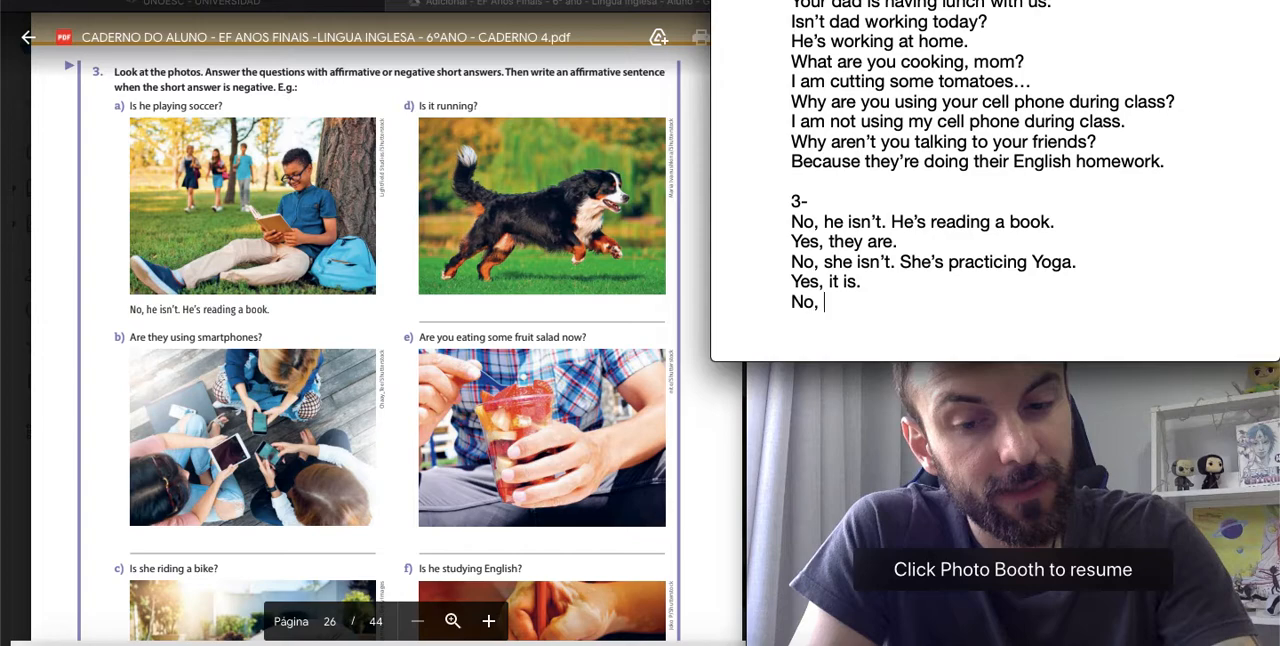
pyautogui.write('I am not.')
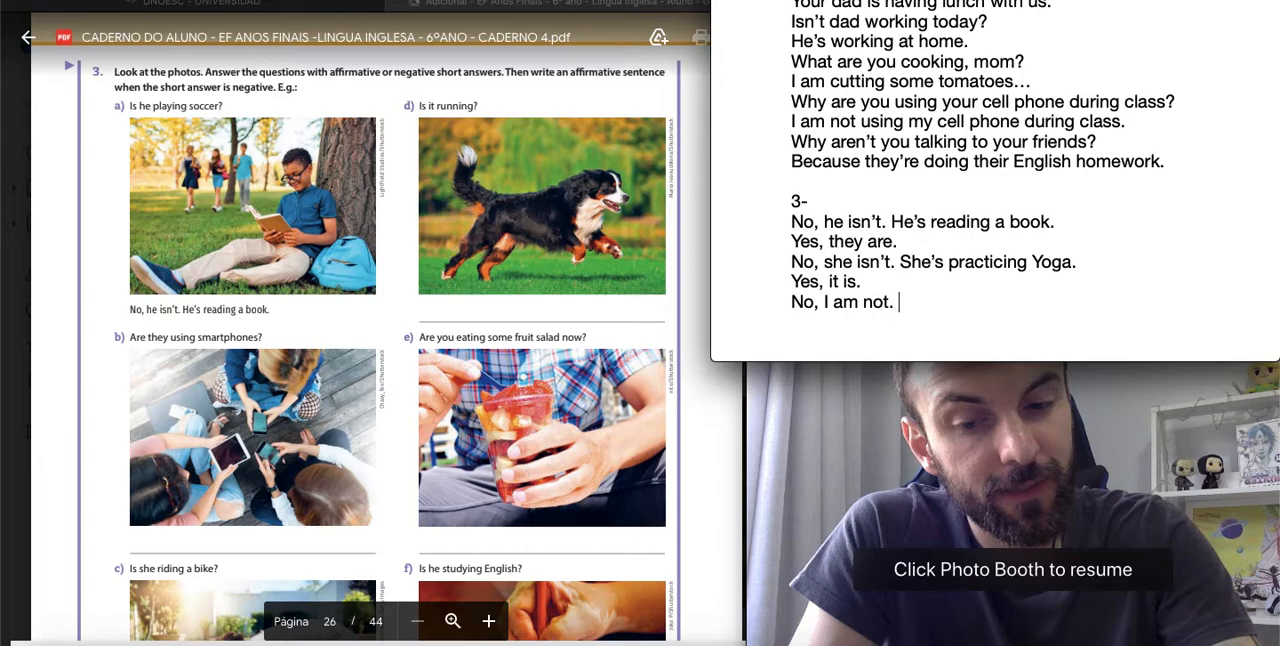
pyautogui.write('I am working now.')
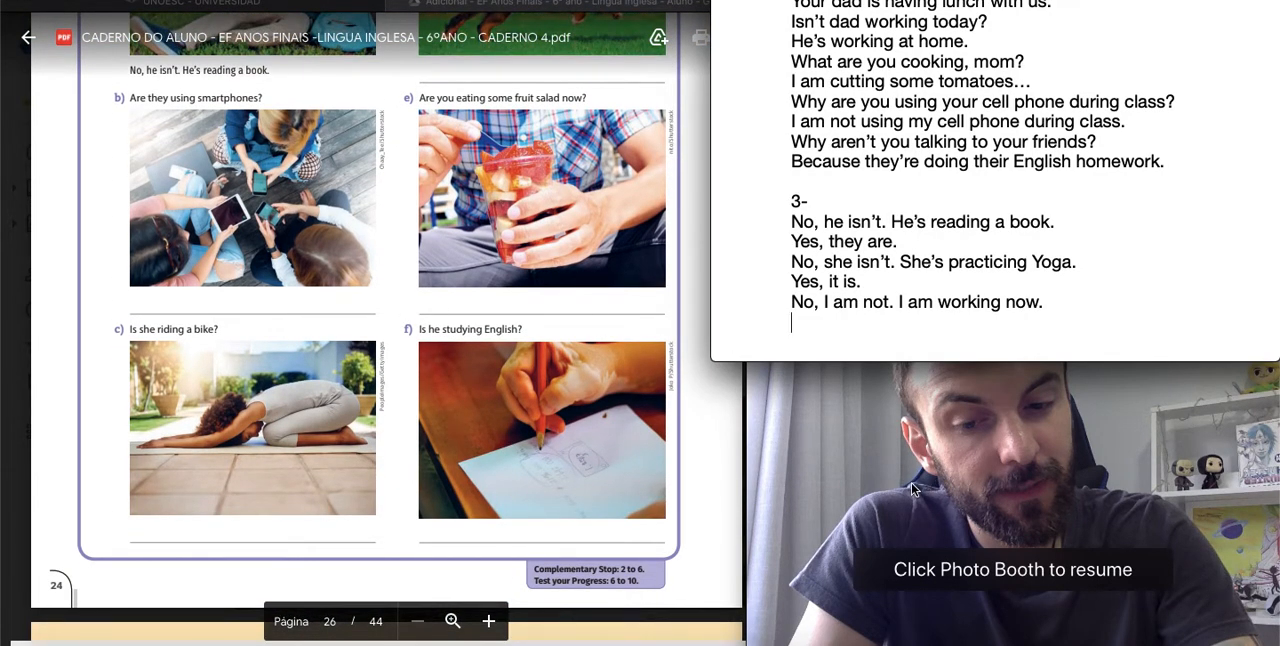
pyautogui.moveTo(975, 415)
pyautogui.write('No, he')
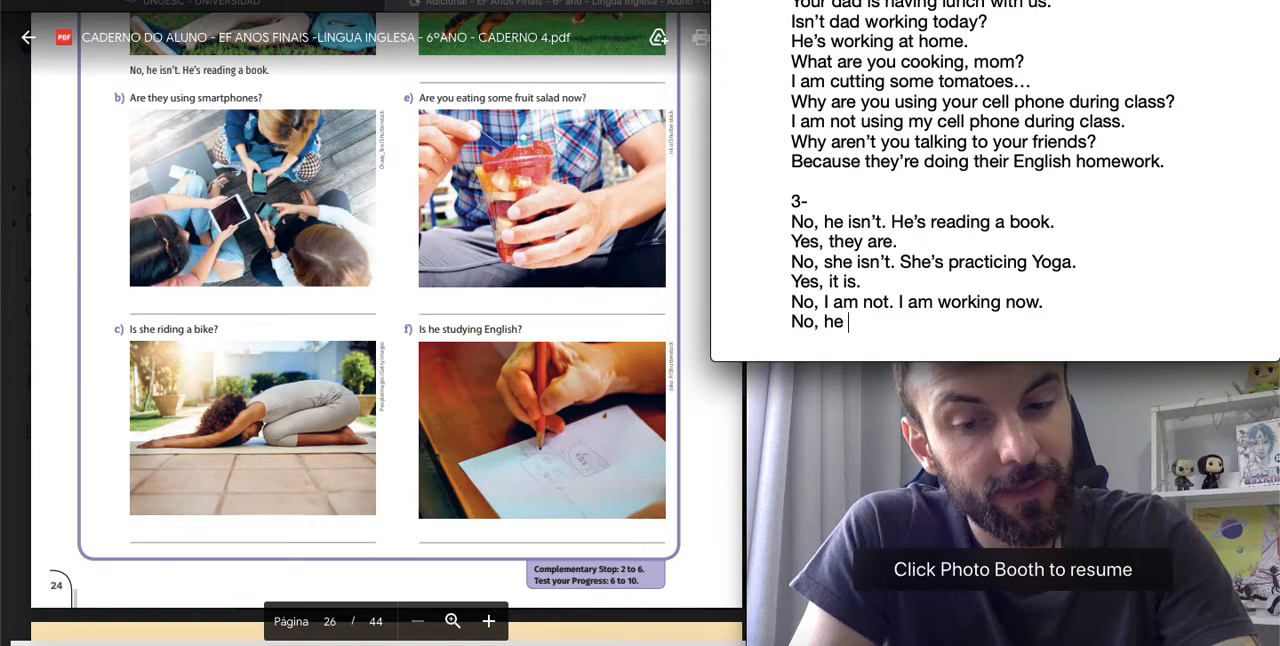
pyautogui.write("isn't. He")
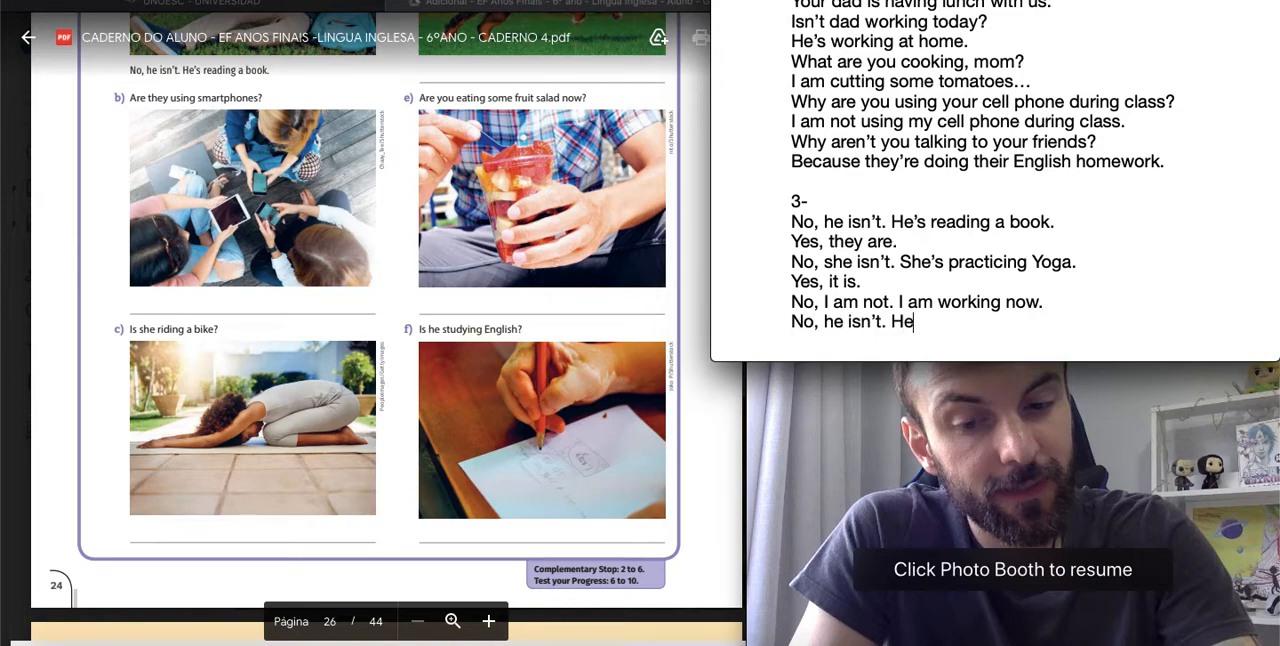
pyautogui.write("'s studying math.")
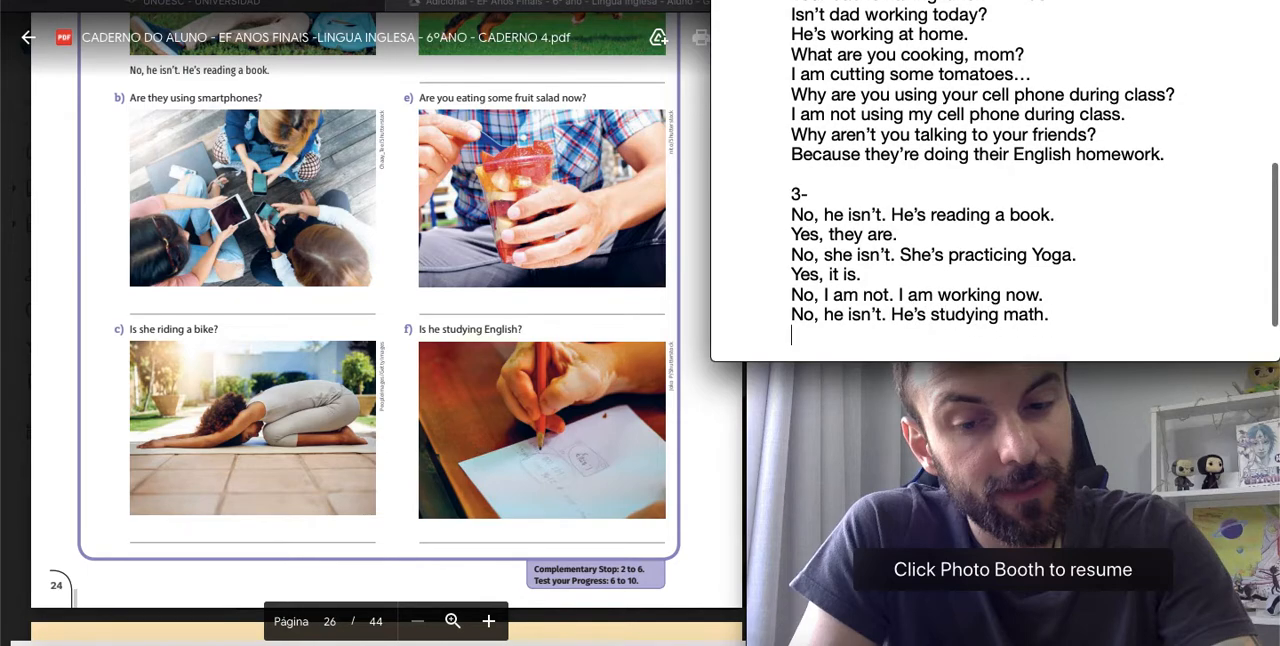
pyautogui.click(1012, 569)
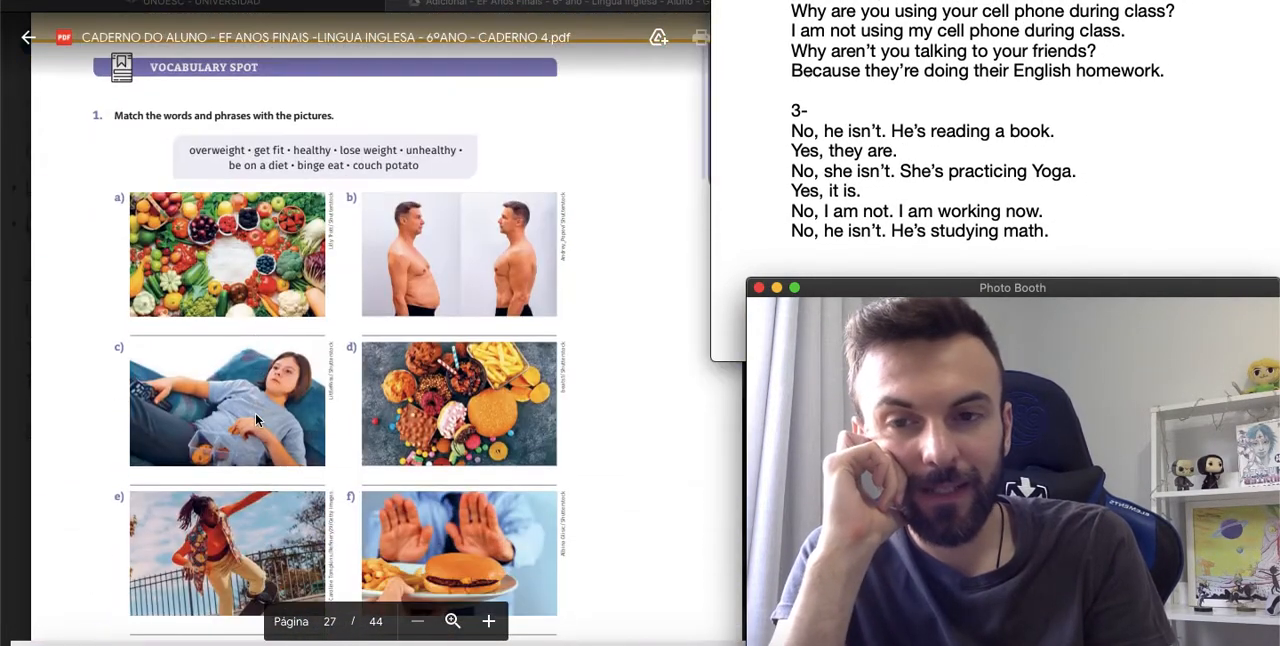
pyautogui.scroll(-3)
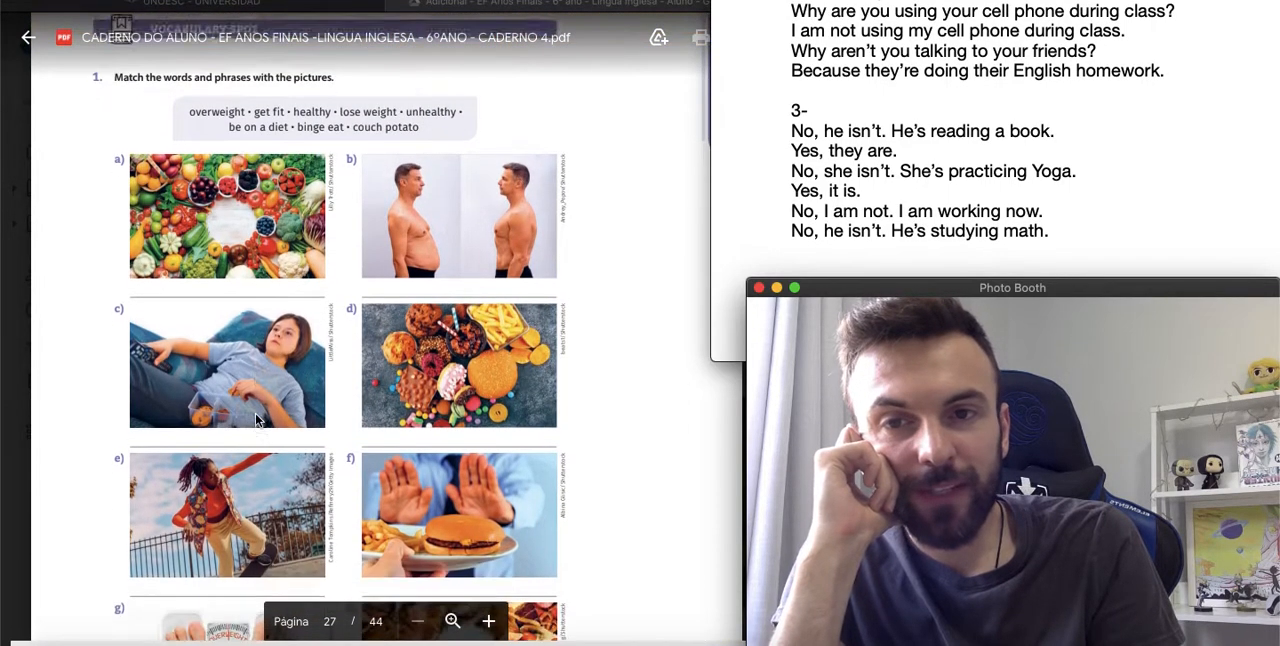
pyautogui.scroll(-3)
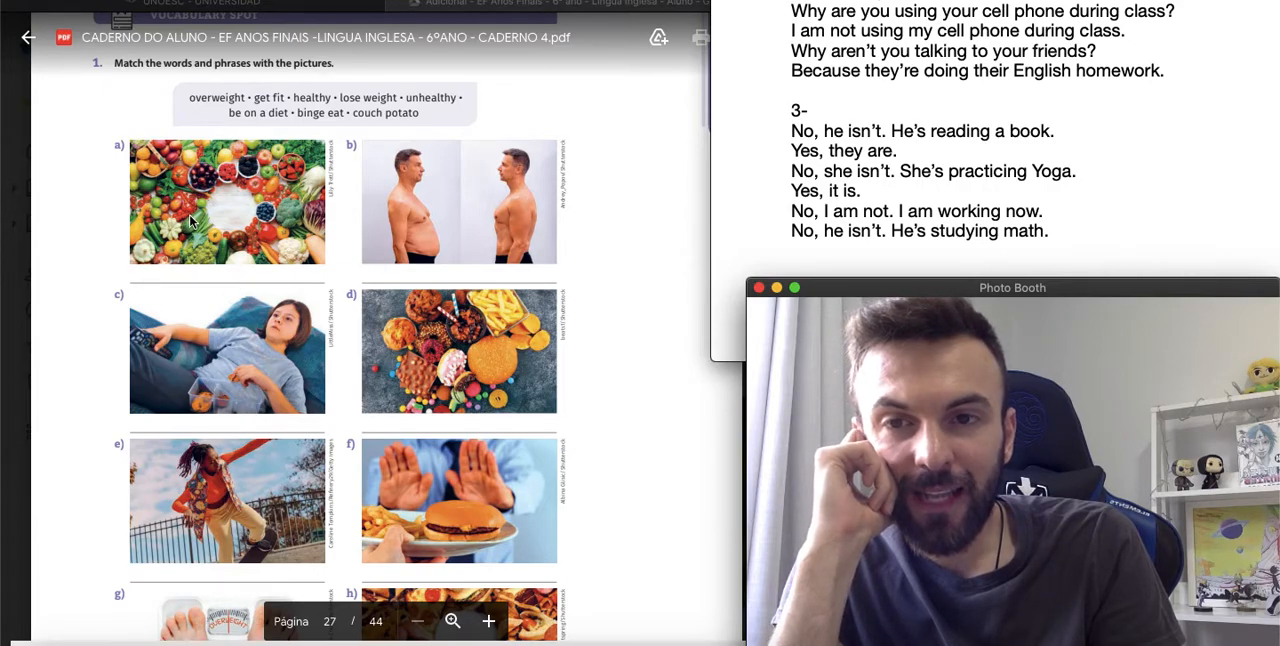
pyautogui.moveTo(280, 130)
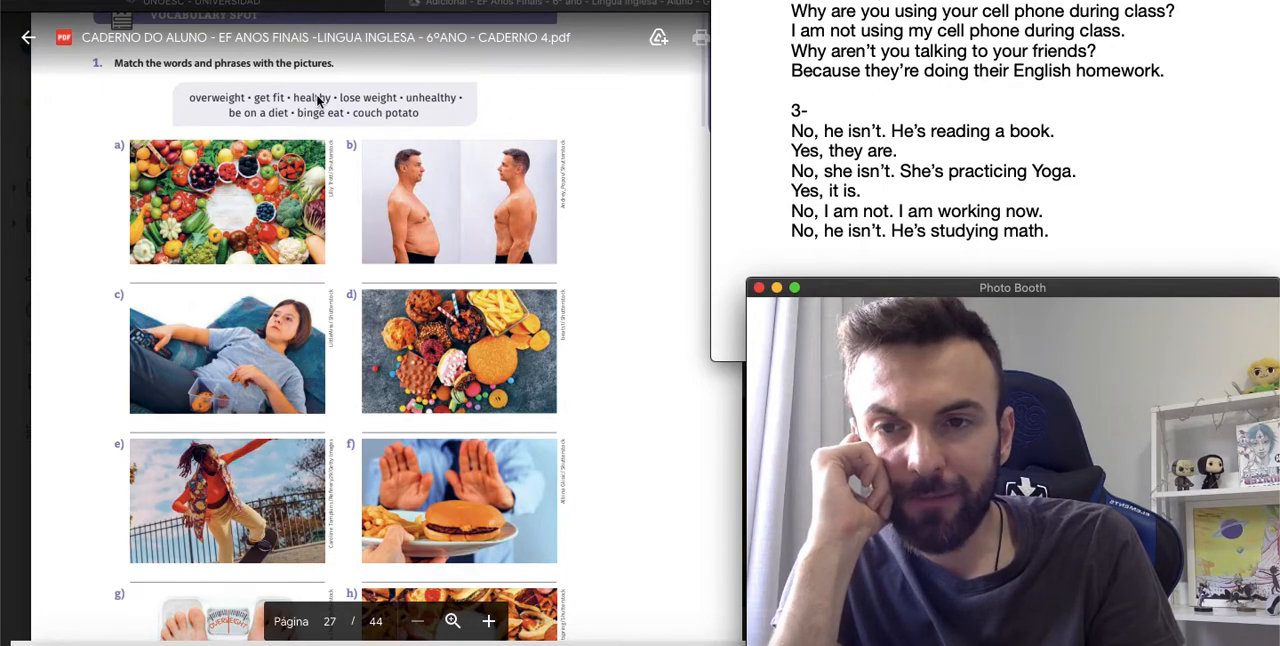
pyautogui.moveTo(428, 186)
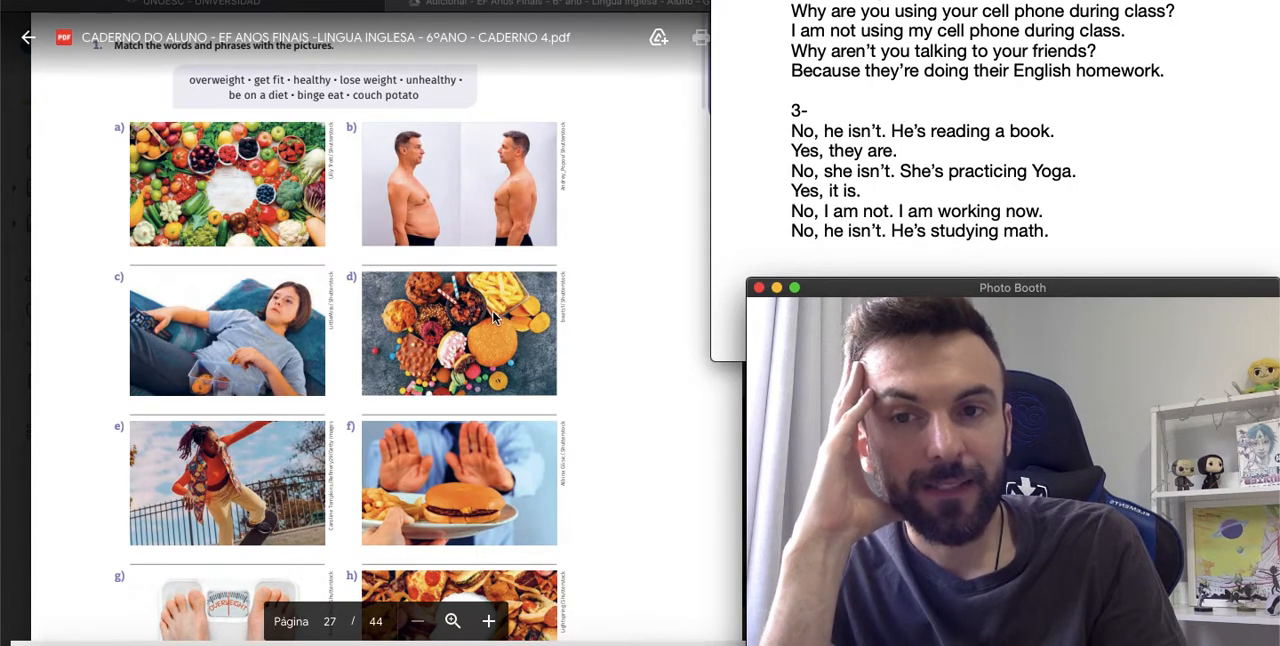
pyautogui.scroll(-3)
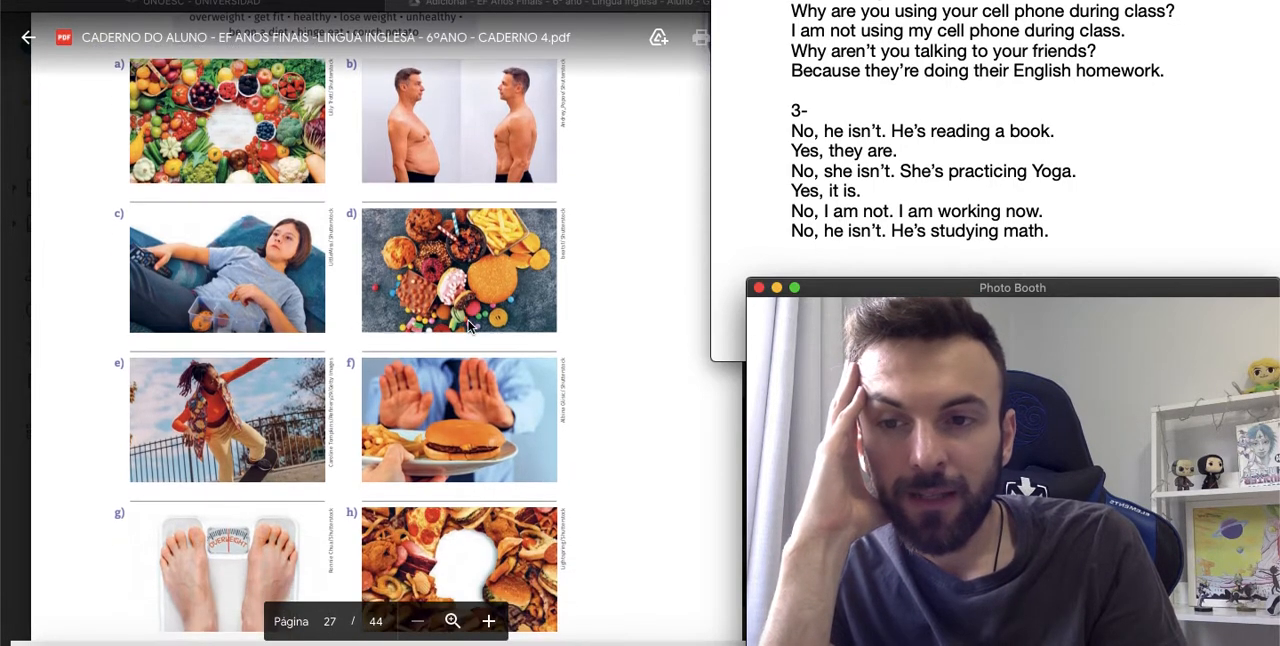
pyautogui.scroll(-3)
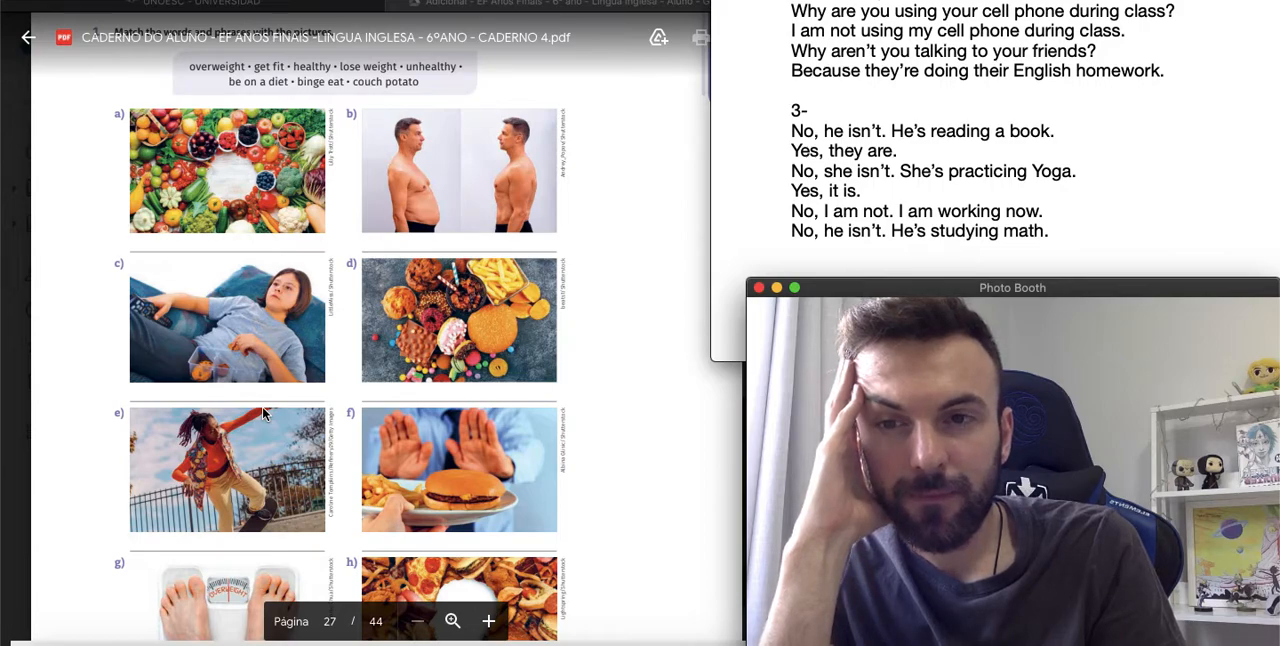
pyautogui.scroll(-3)
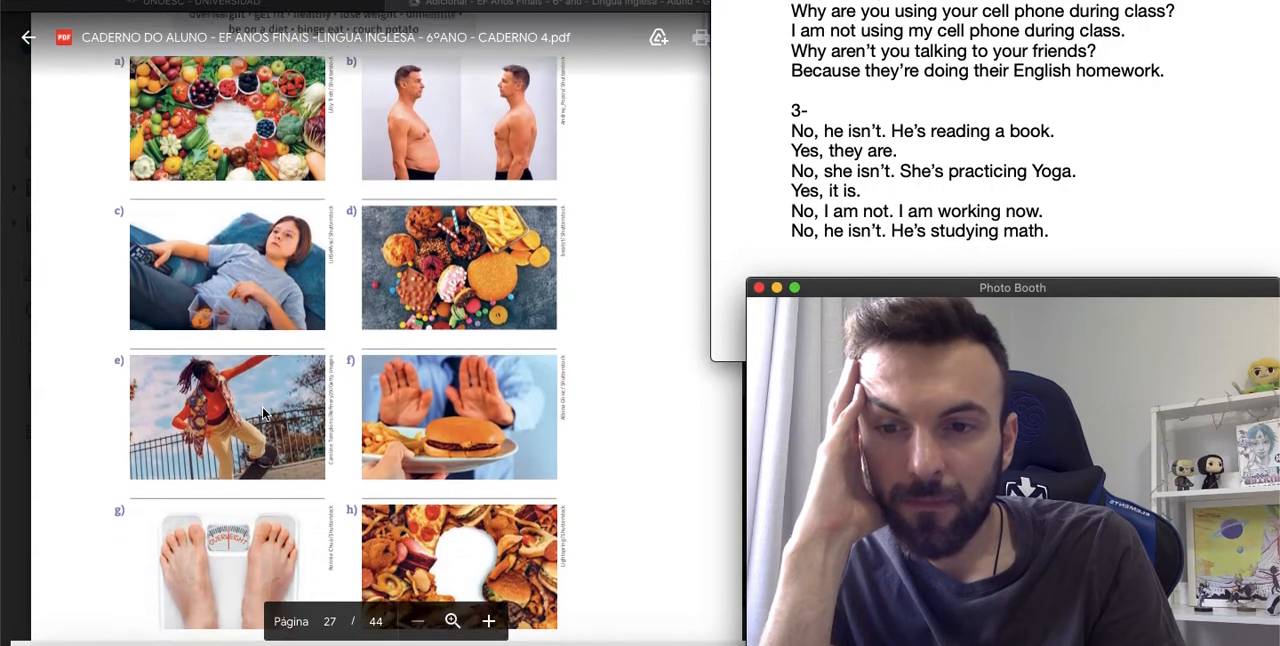
pyautogui.scroll(-3)
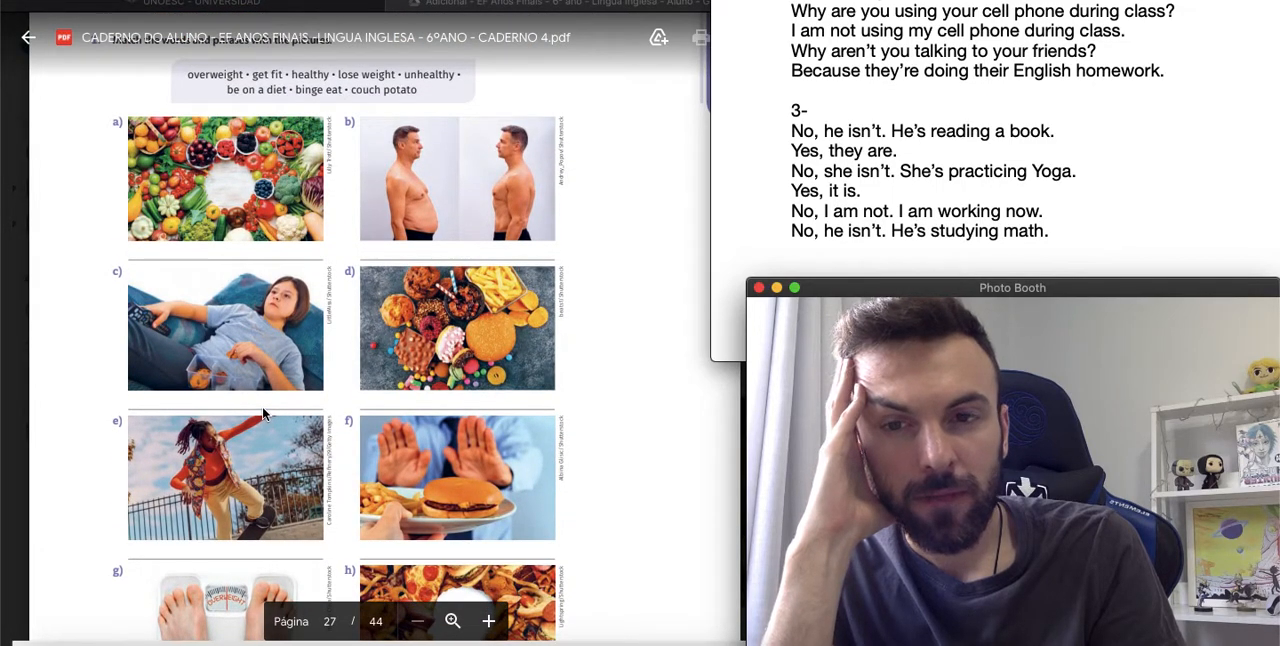
pyautogui.scroll(-3)
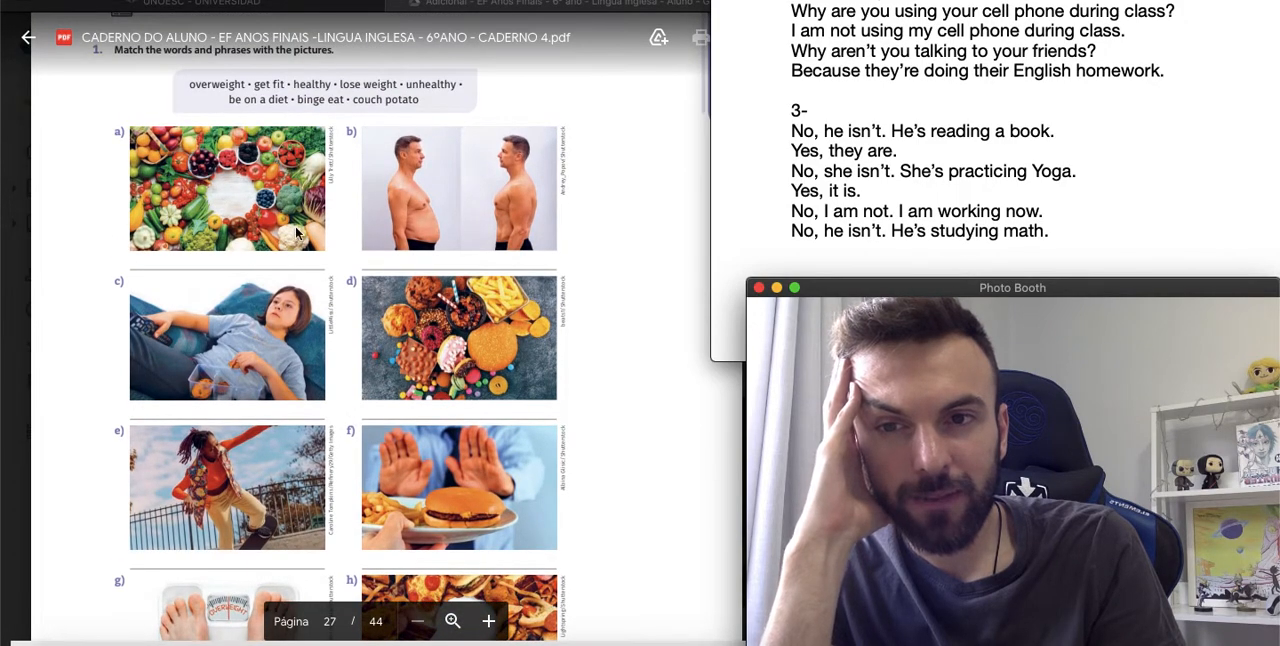
pyautogui.scroll(-3)
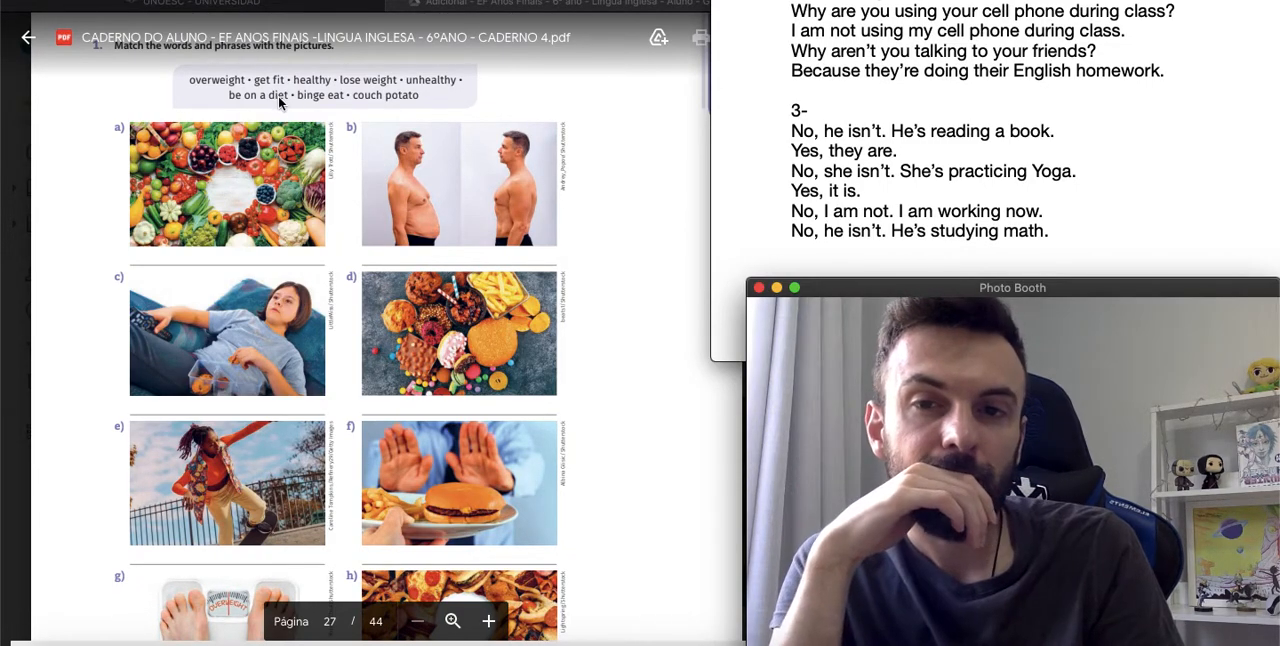
pyautogui.scroll(-3)
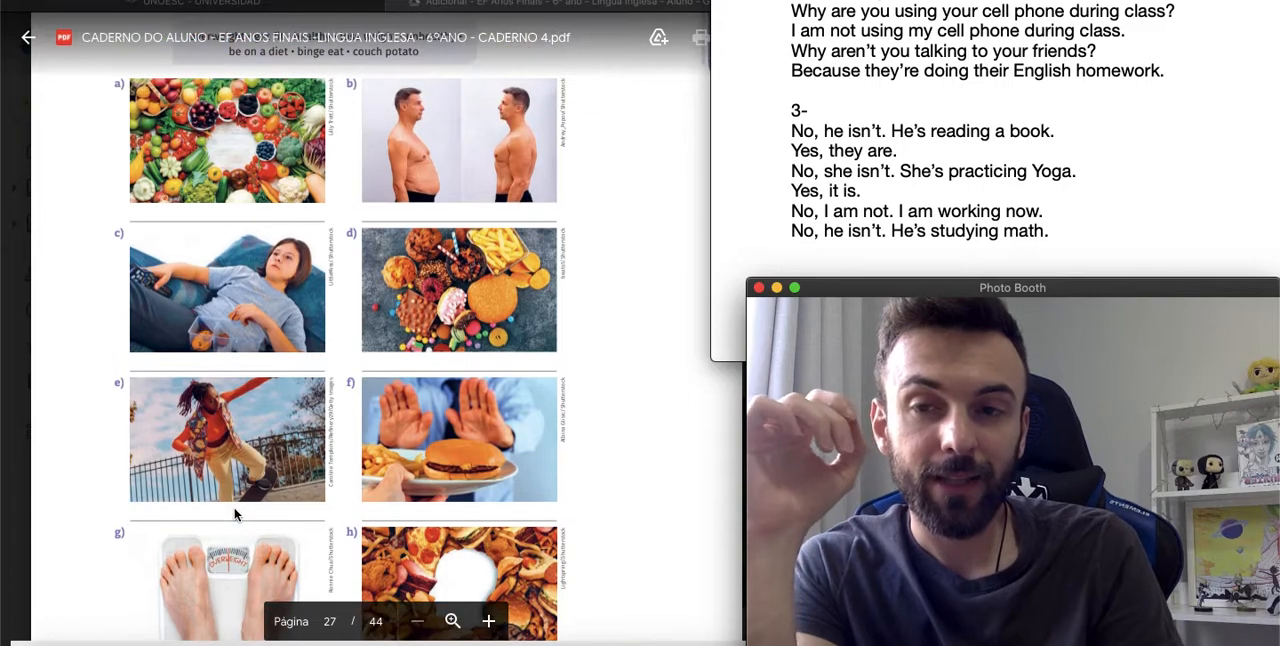
pyautogui.scroll(-3)
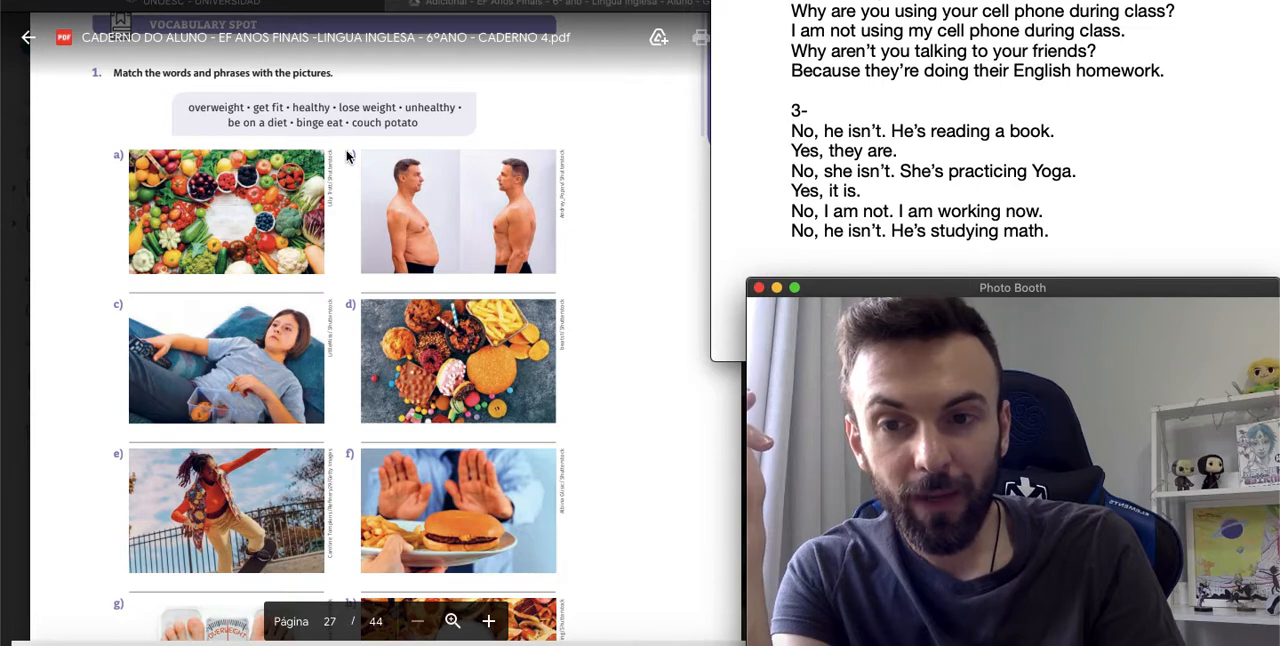
pyautogui.scroll(-3)
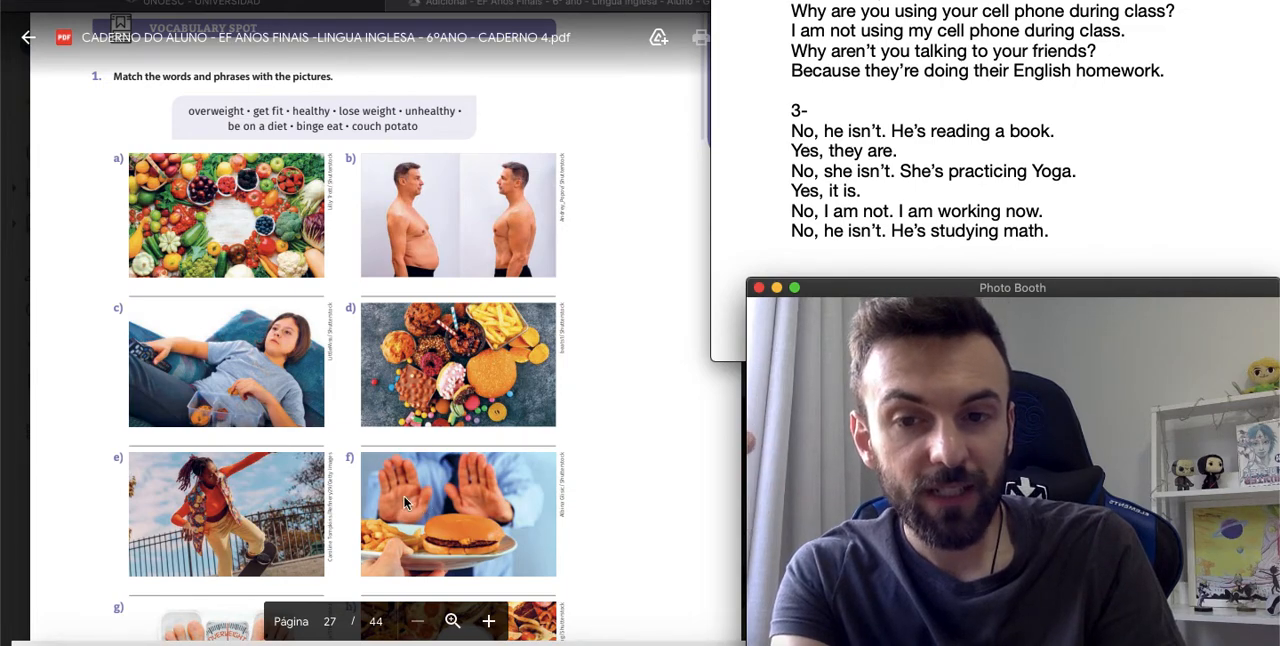
pyautogui.scroll(-3)
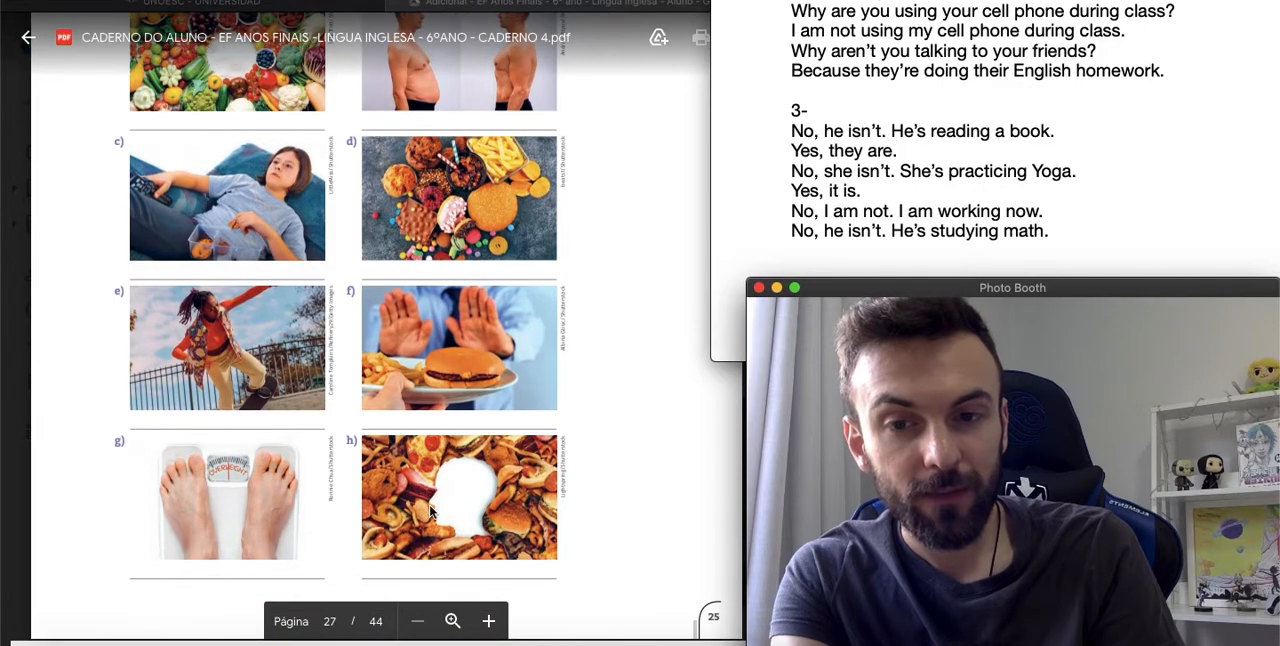
pyautogui.scroll(-3)
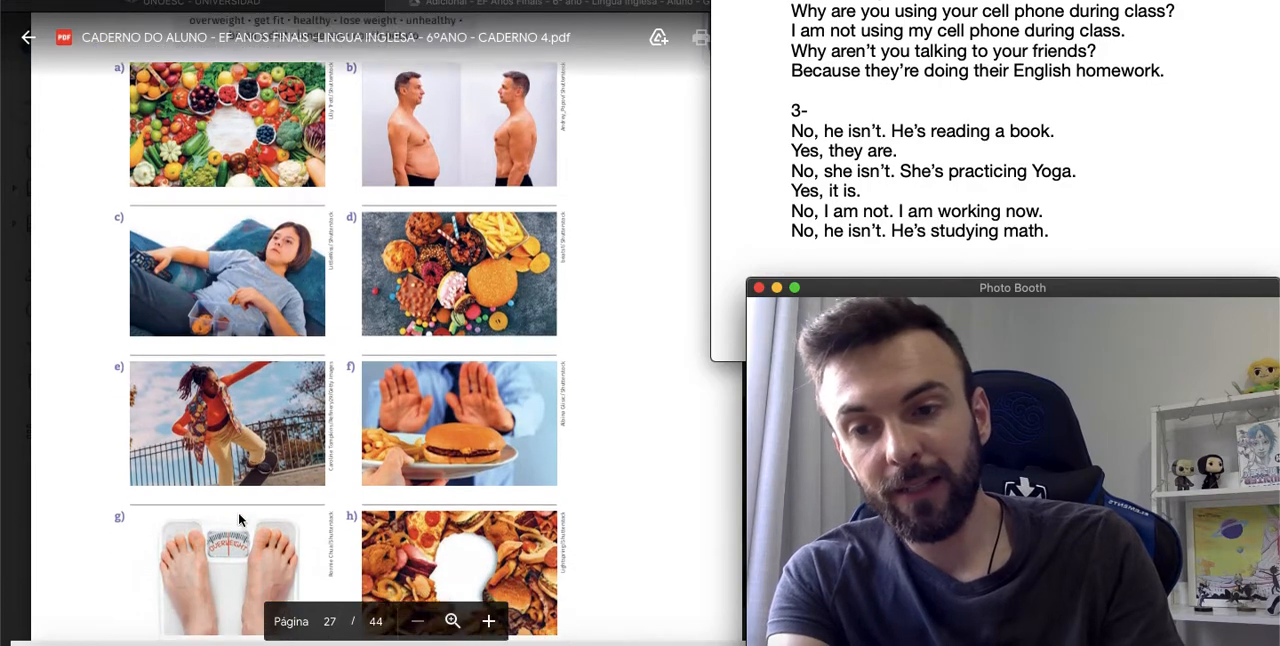
pyautogui.scroll(3)
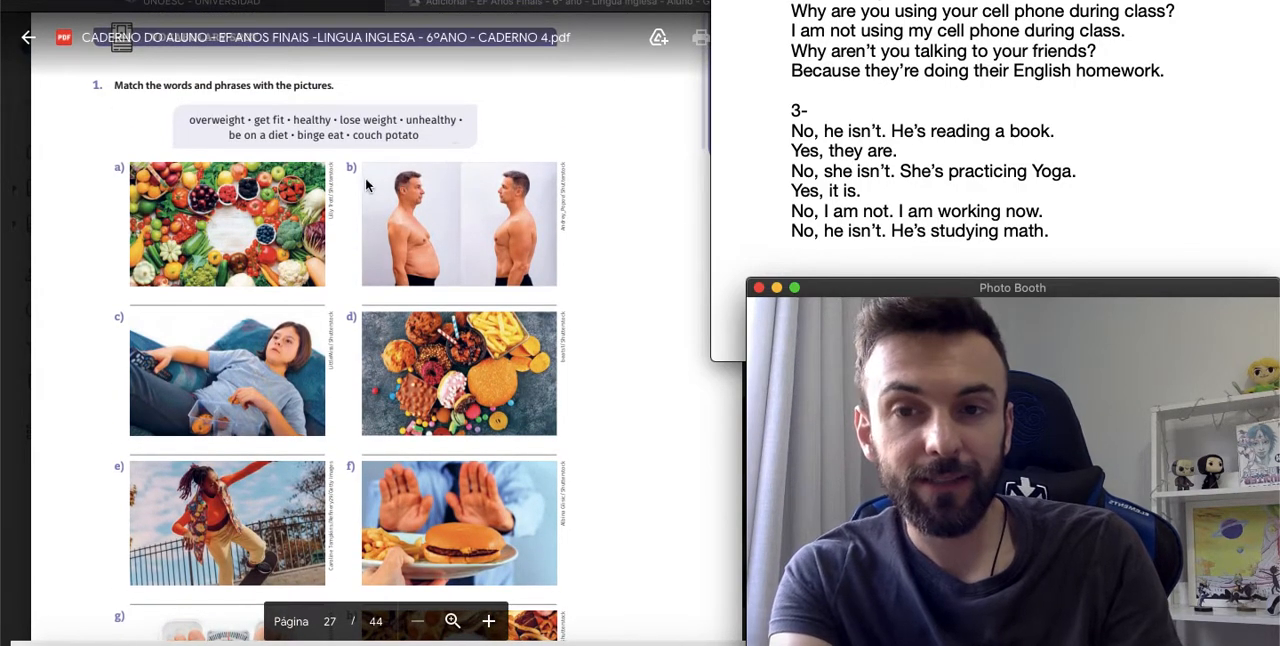
pyautogui.moveTo(482, 243)
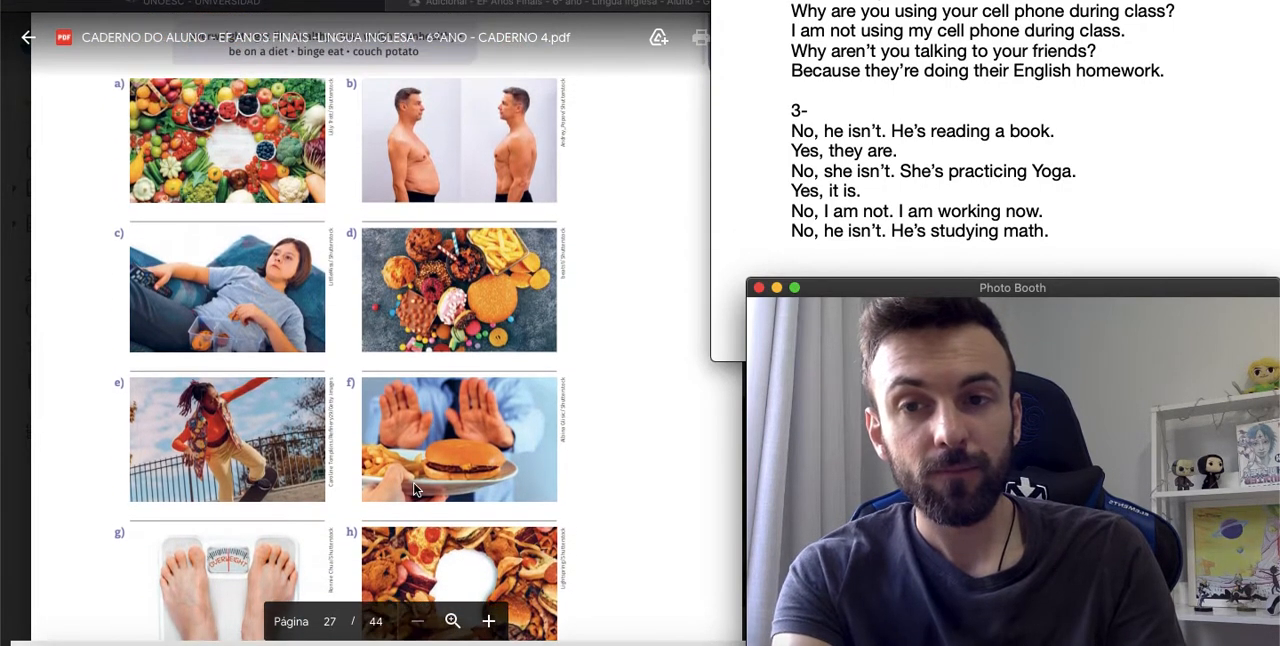
pyautogui.scroll(-3)
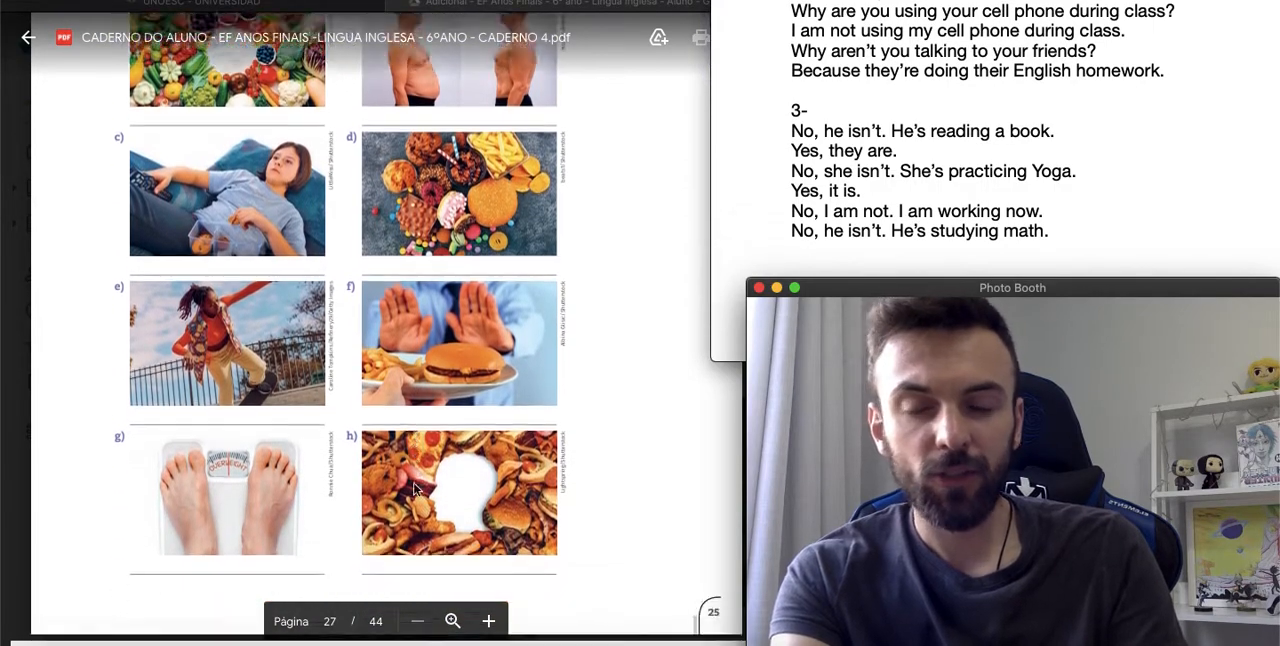